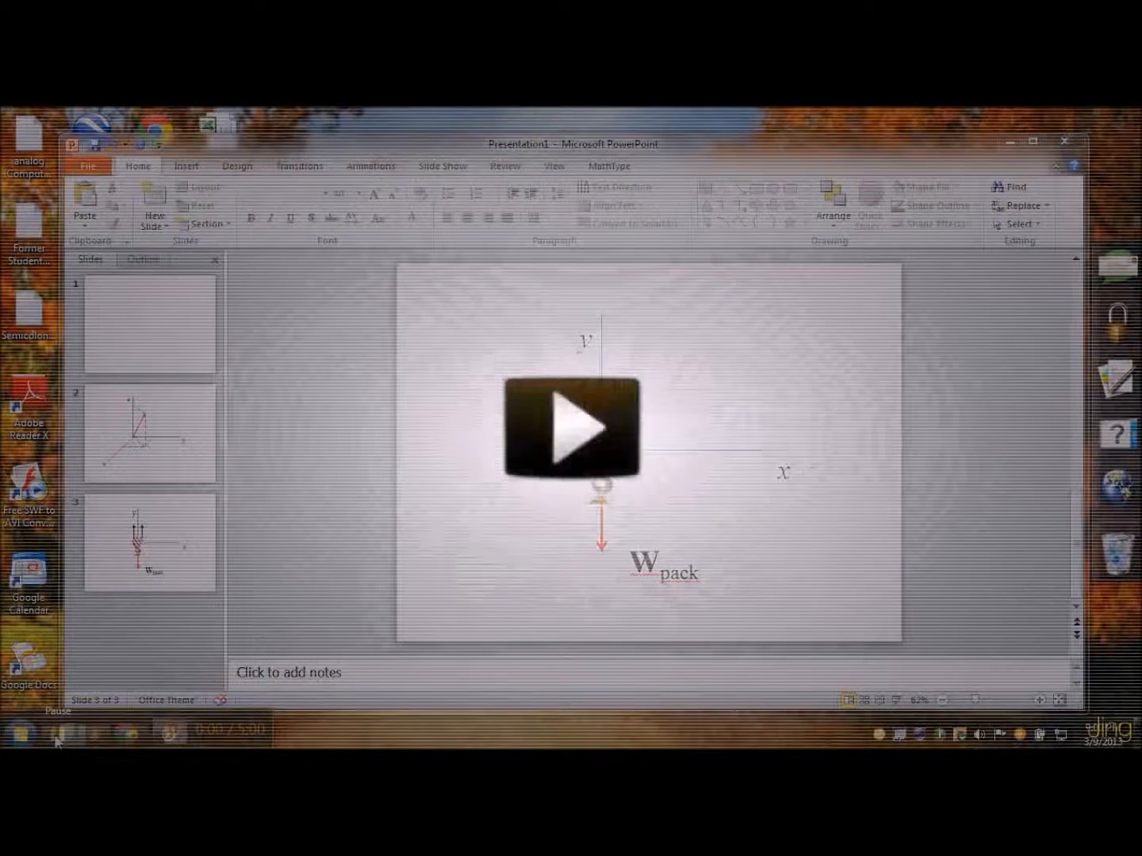
# Add a new slide with the Blank layout after the hook diagram slide
pyautogui.click(562, 424)
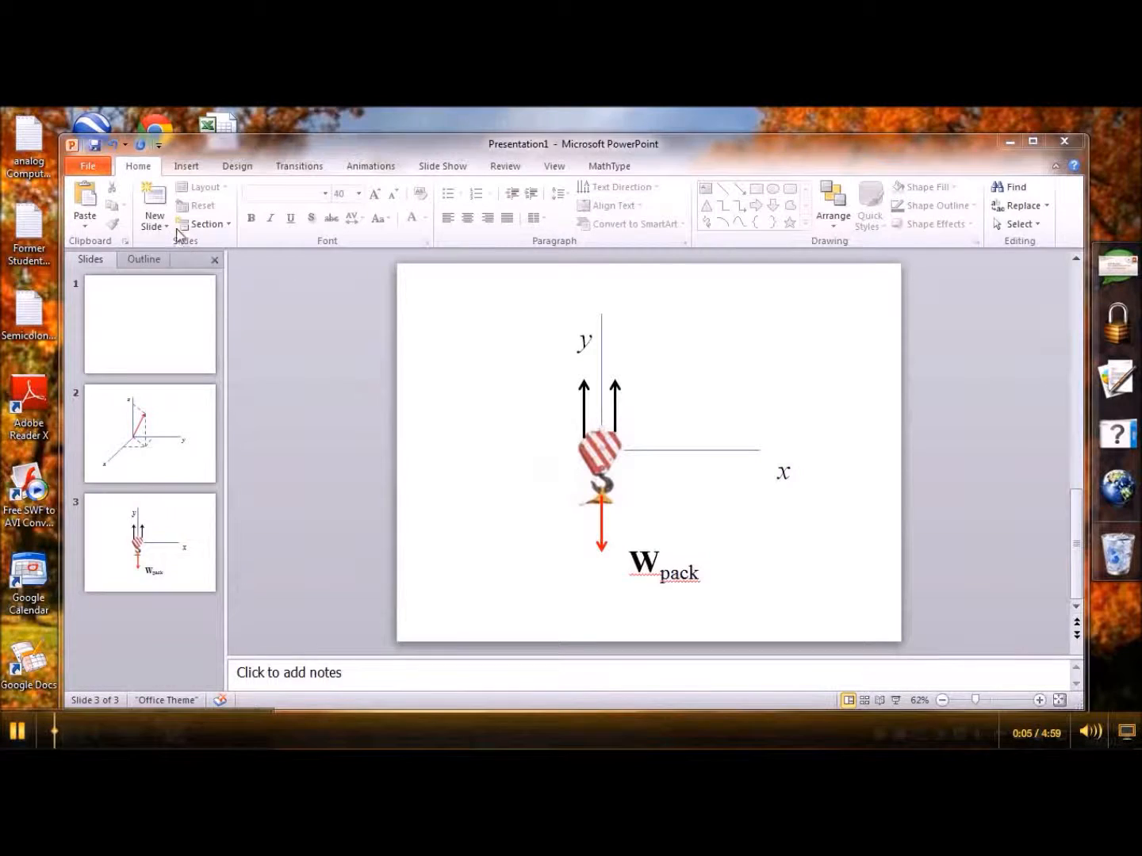
pyautogui.click(154, 210)
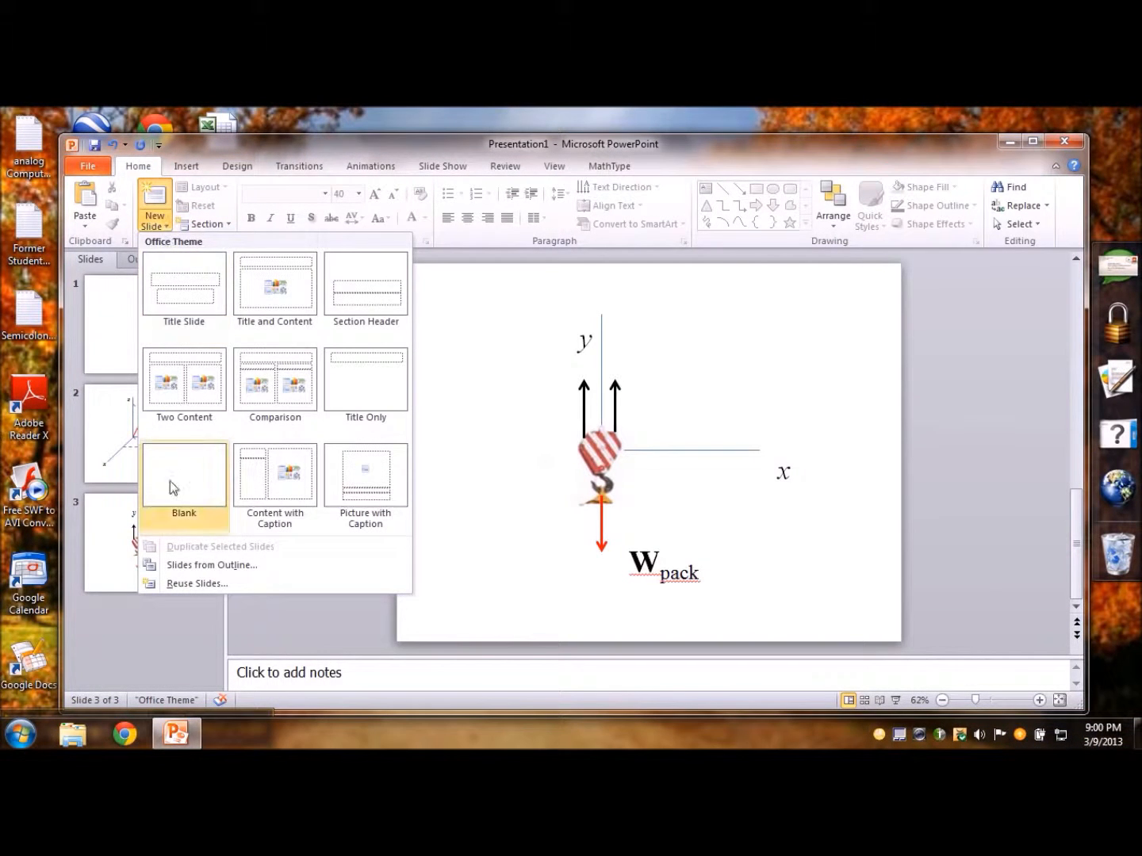
pyautogui.click(183, 473)
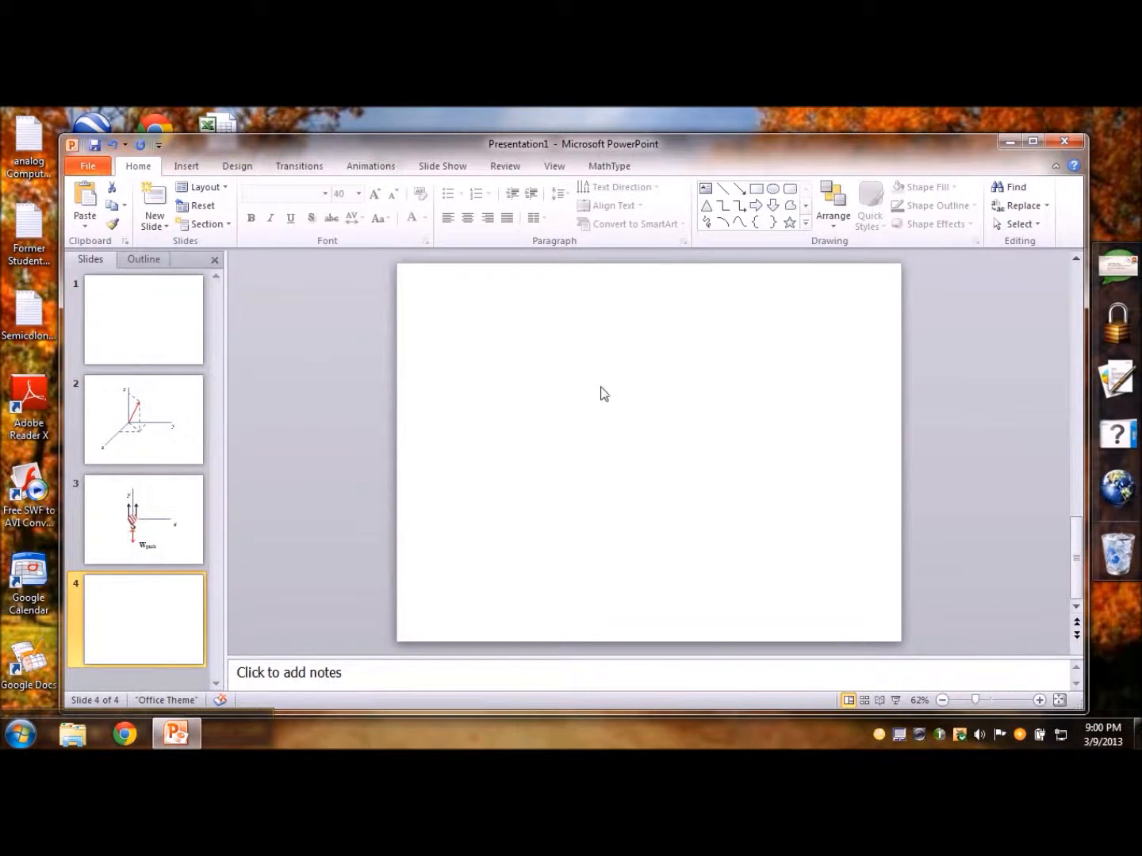
pyautogui.click(186, 166)
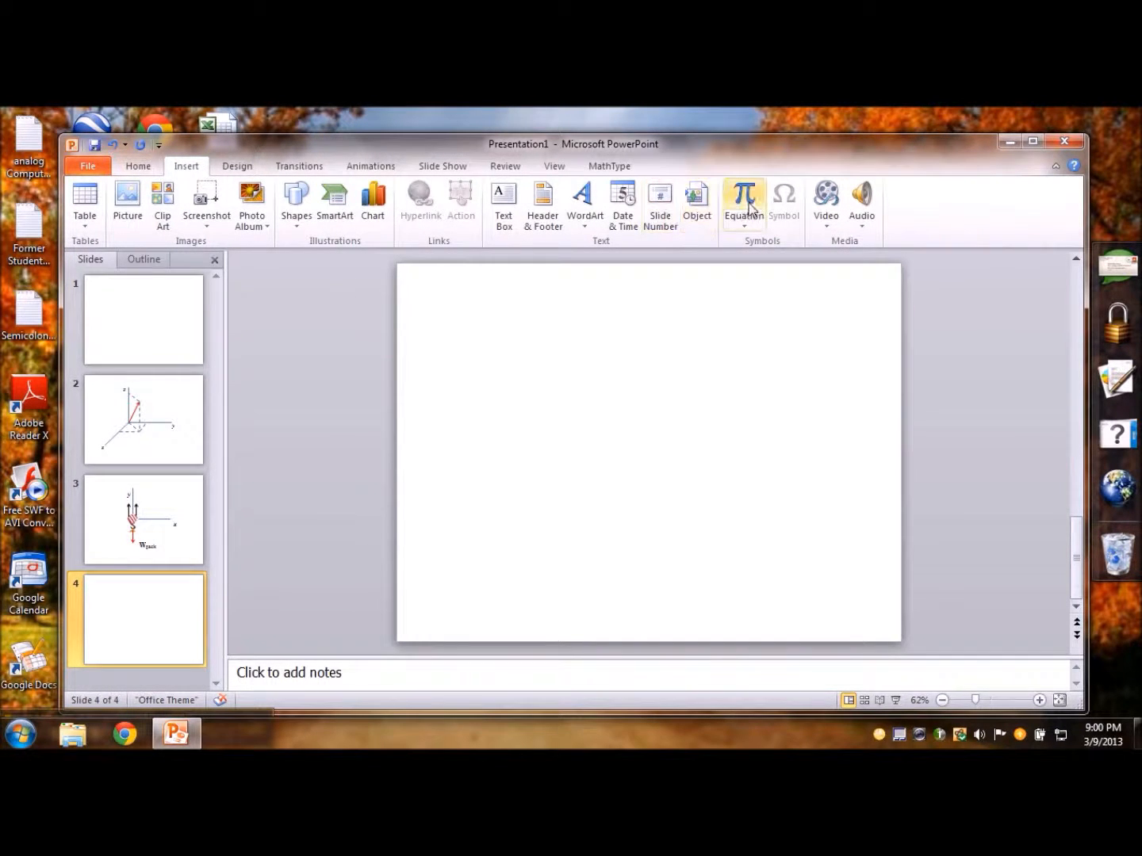
# Insert an equation on the new slide reading F = x i + y j + z k
pyautogui.click(742, 202)
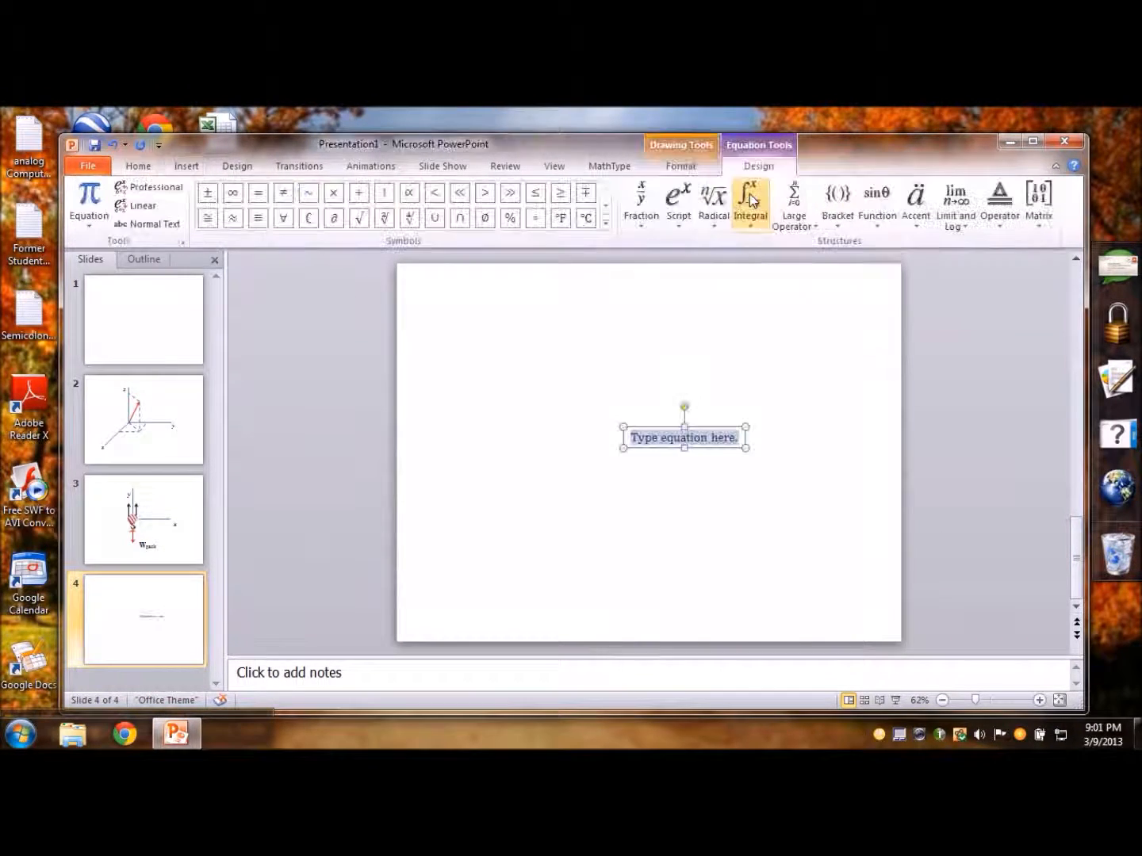
pyautogui.moveTo(670, 438)
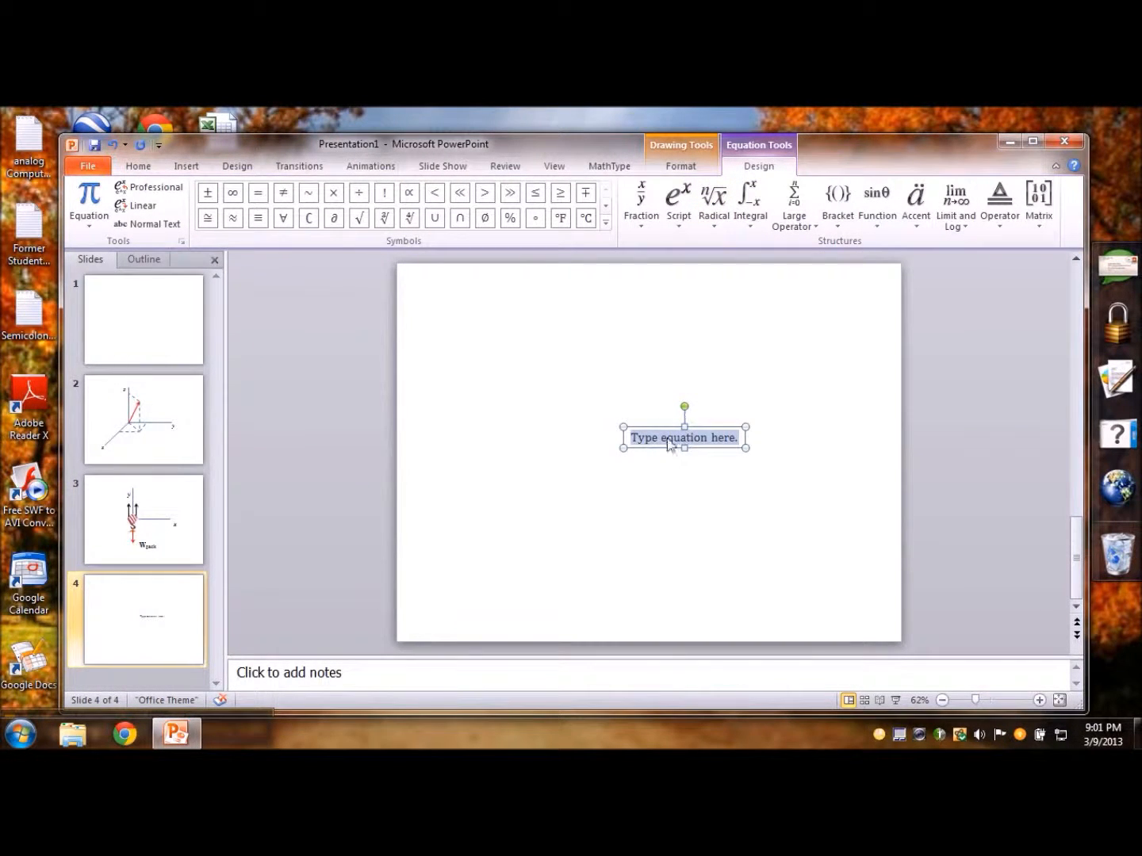
pyautogui.moveTo(797, 483)
pyautogui.write('F = x')
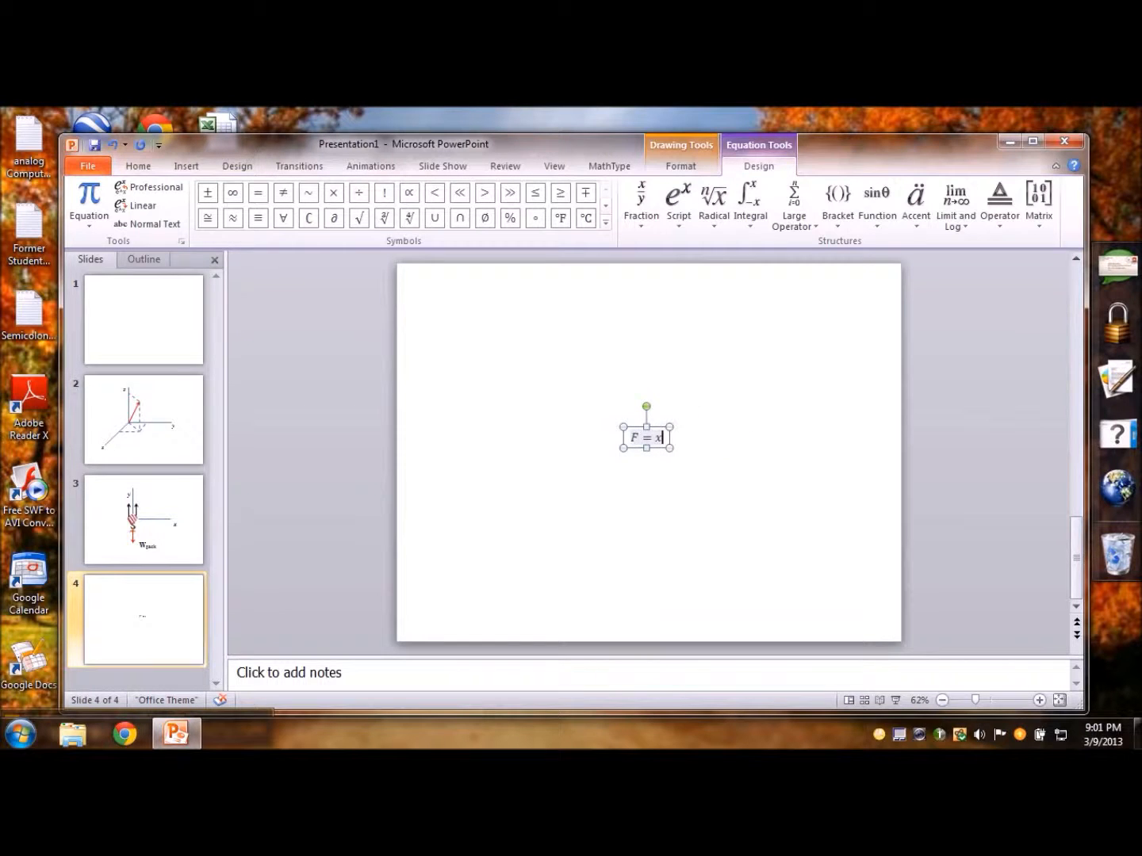
pyautogui.write('i + y j + z')
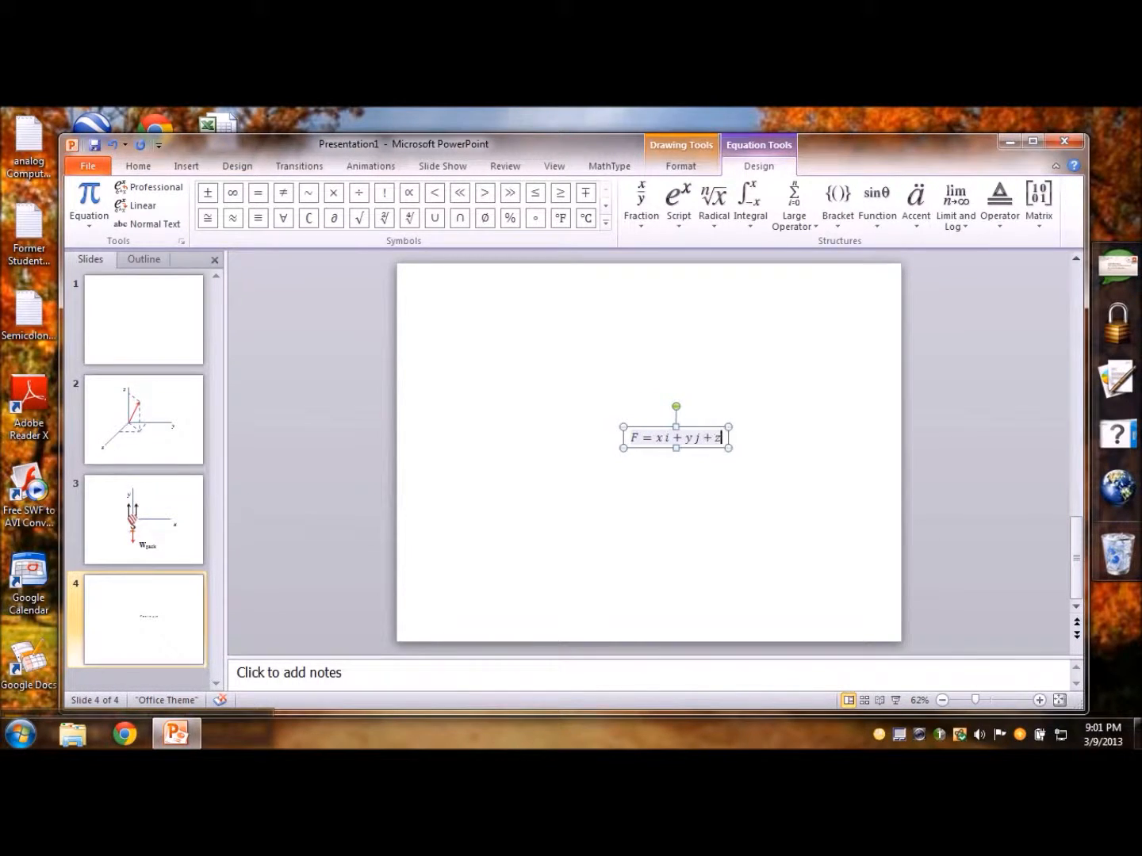
pyautogui.write('k')
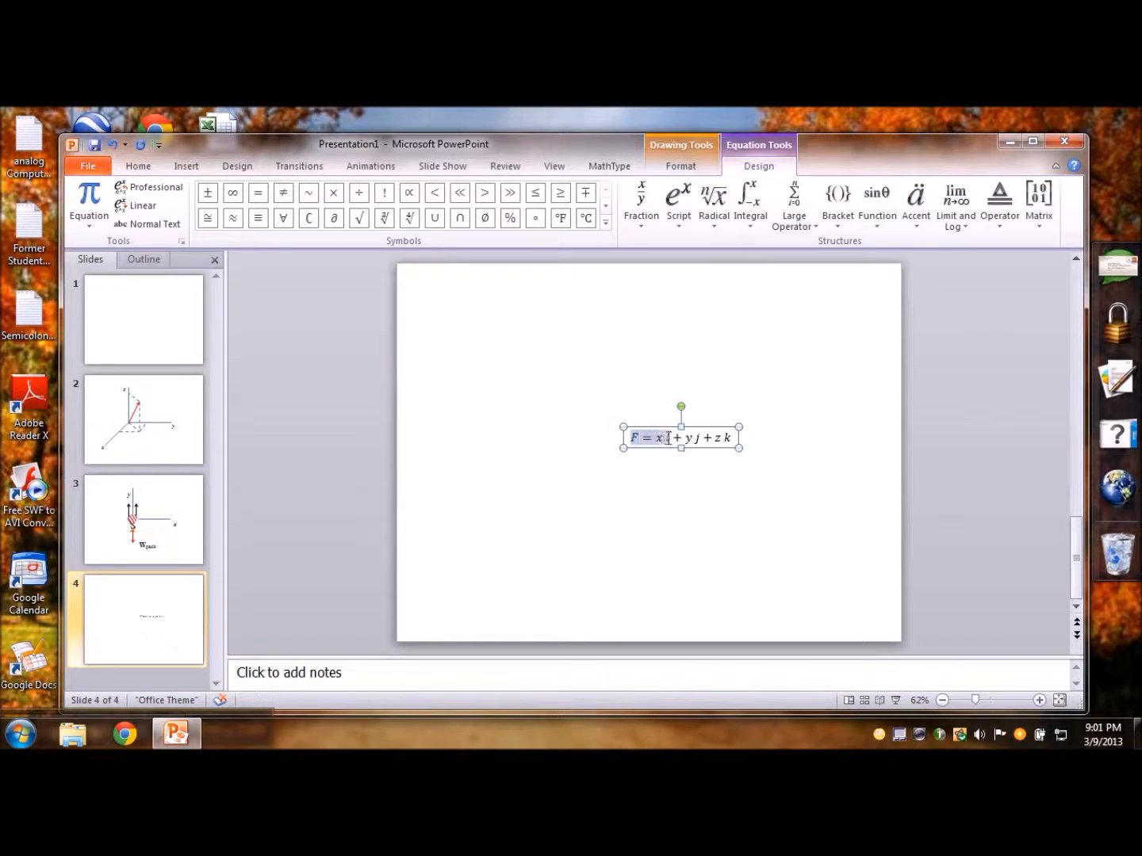
# Bold the vector symbols F, i, j and k in the equation
pyautogui.click(662, 438)
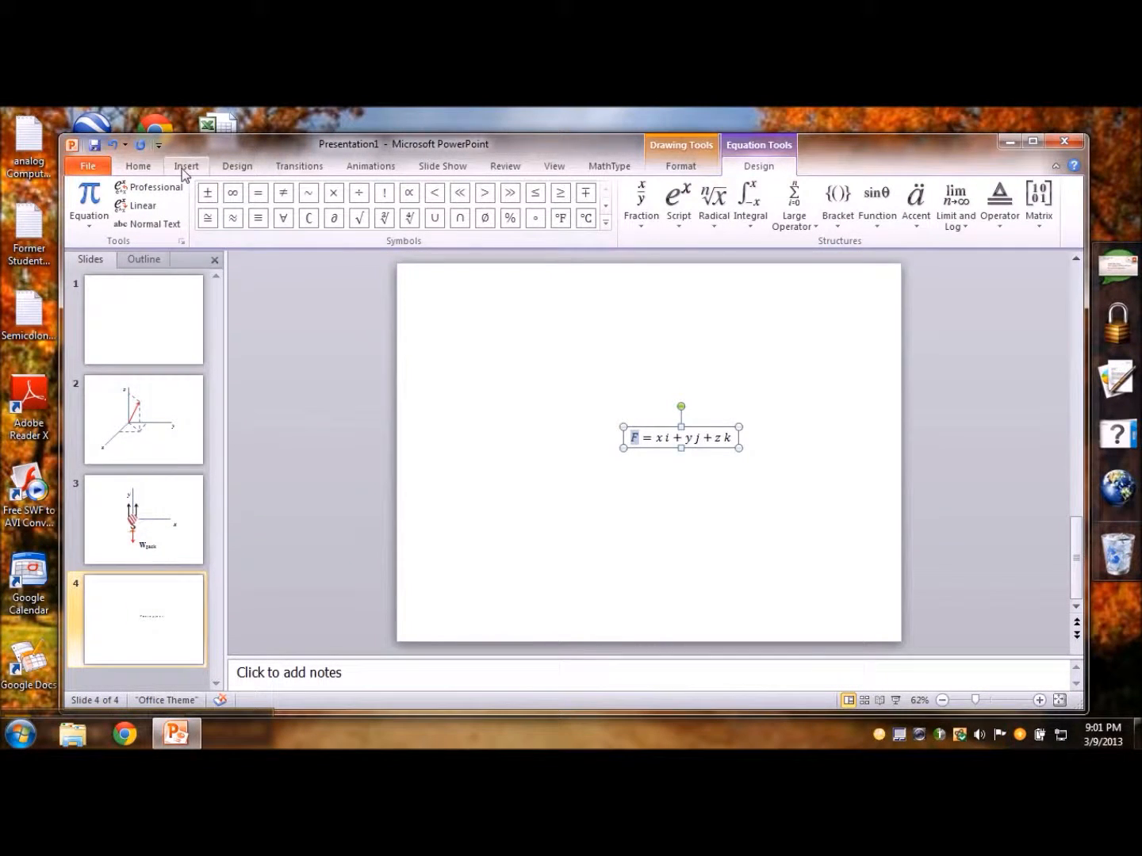
pyautogui.click(137, 166)
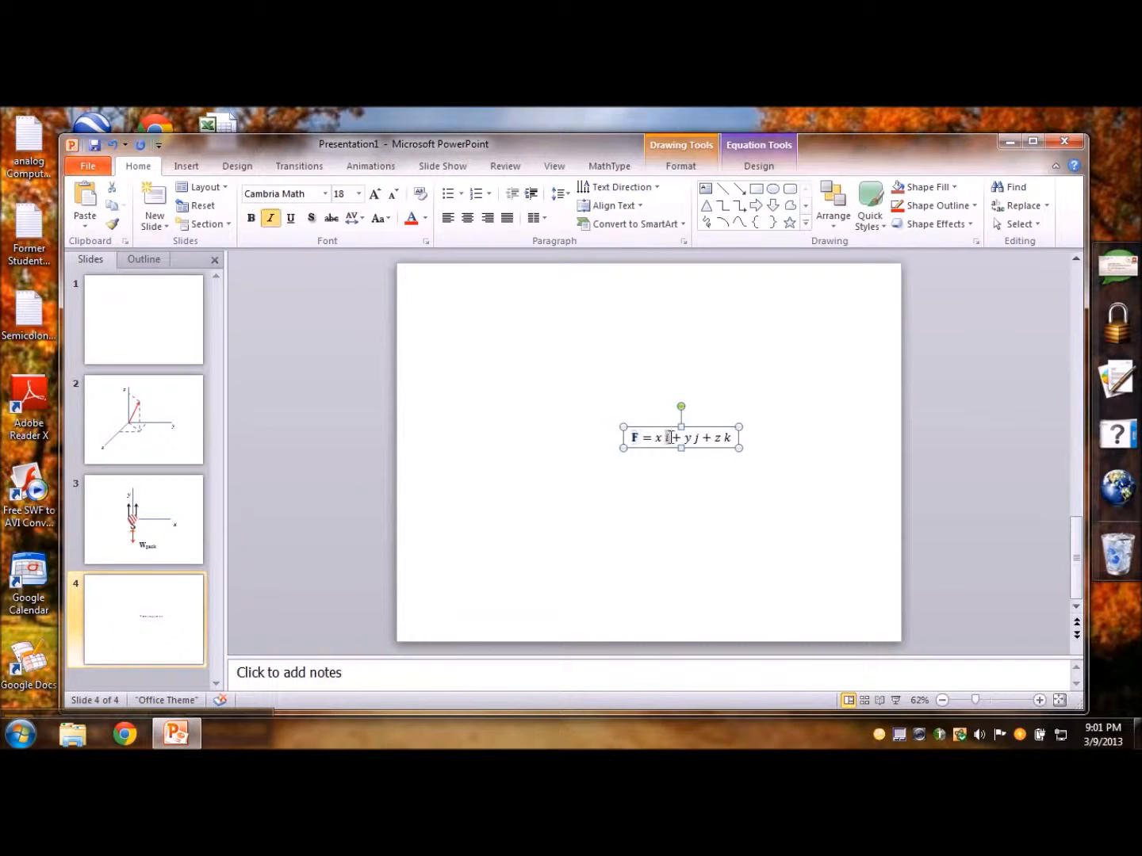
pyautogui.click(270, 218)
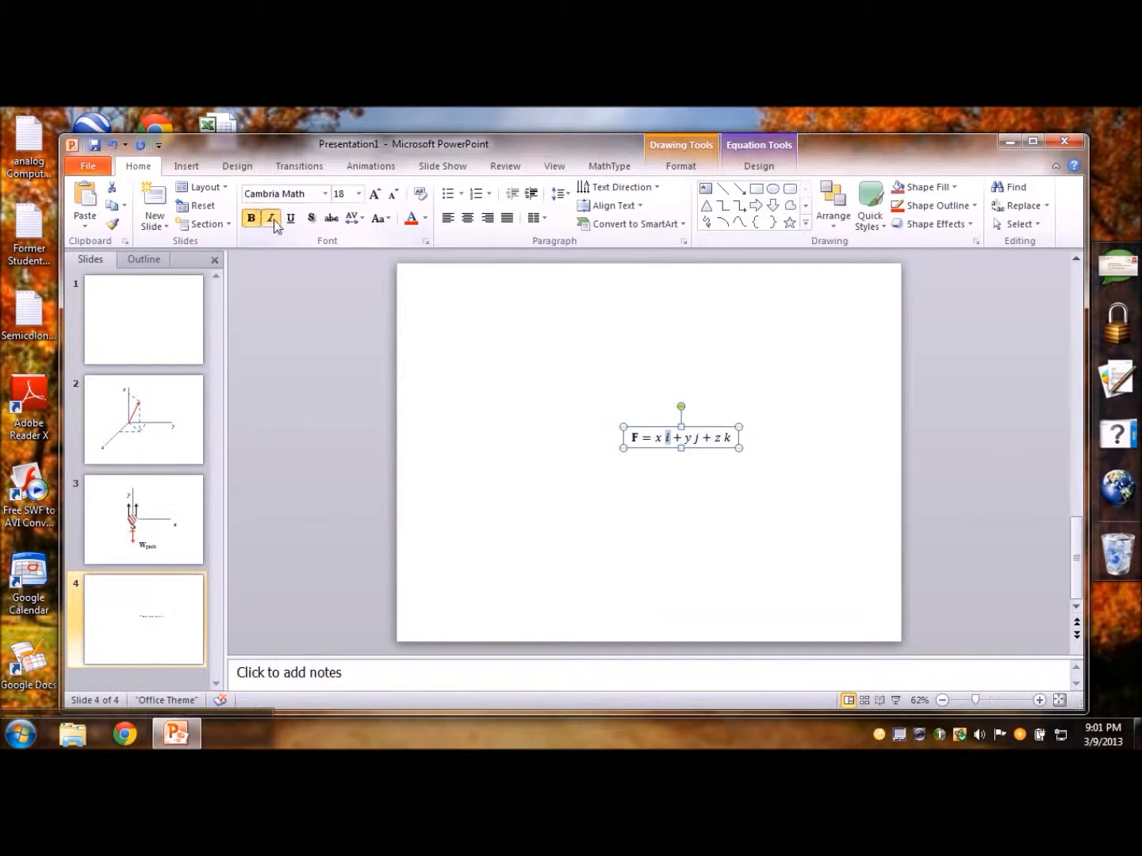
pyautogui.click(270, 218)
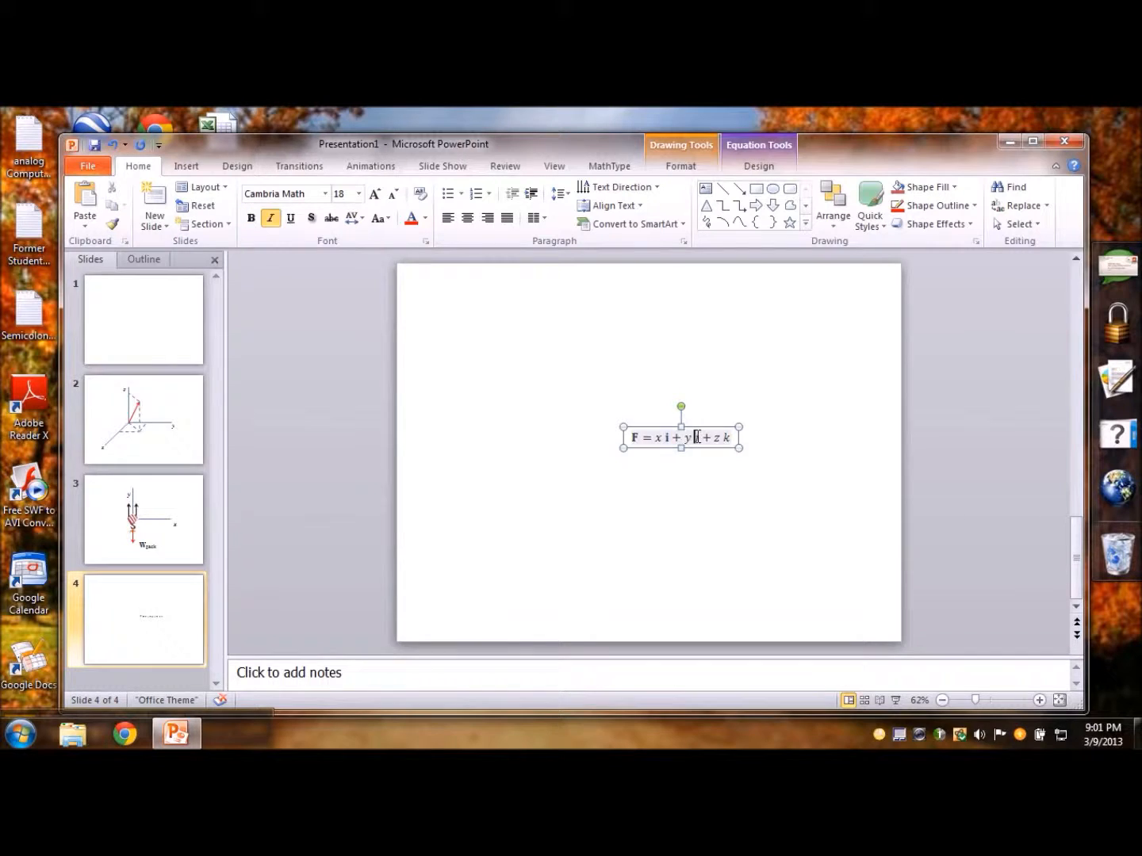
pyautogui.click(251, 218)
pyautogui.write('j ')
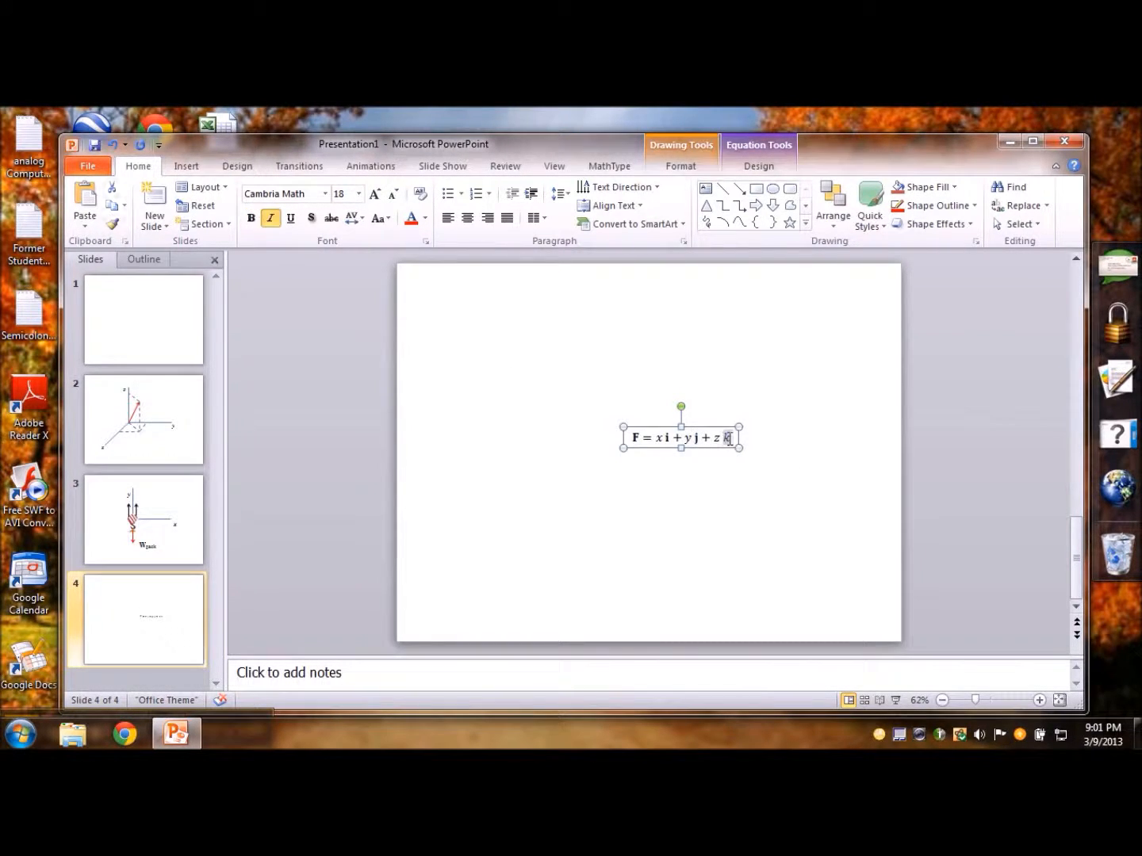
pyautogui.click(250, 218)
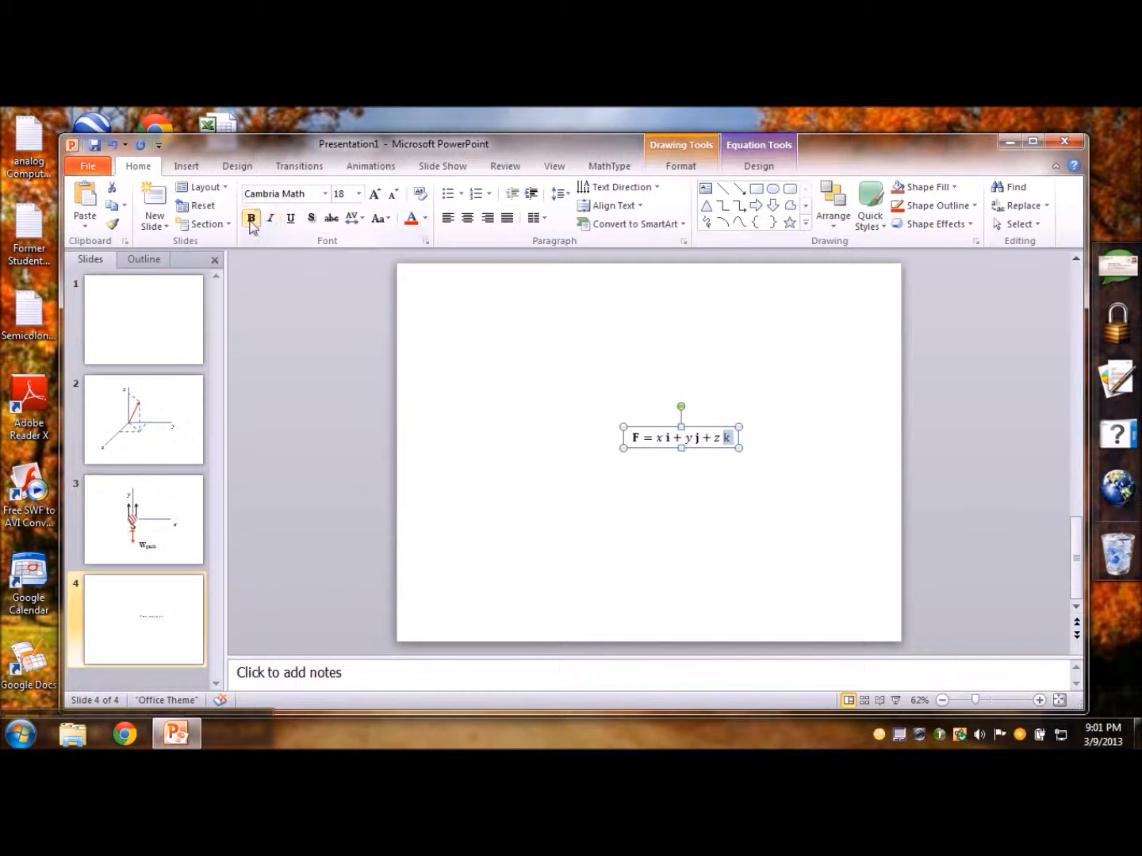
pyautogui.click(761, 454)
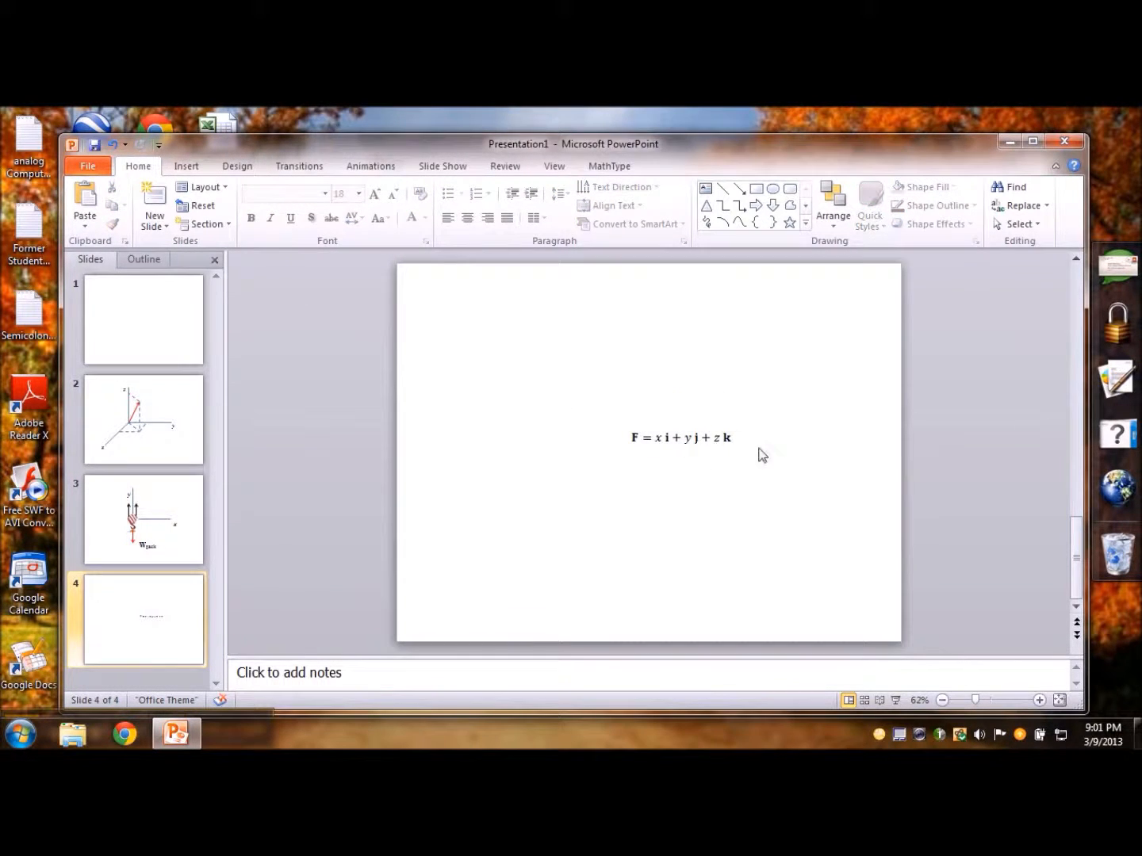
# Resize the equation to 36 pt, move it up, then settle on 28 pt
pyautogui.click(680, 436)
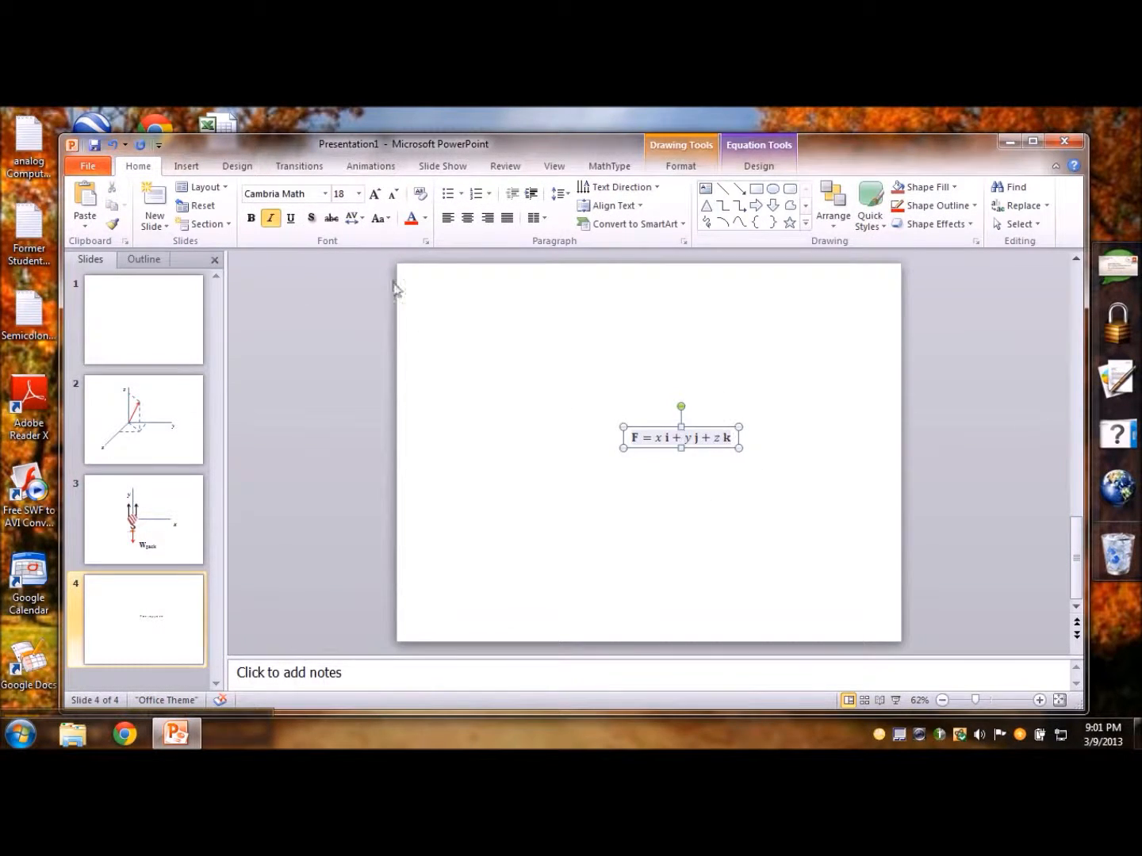
pyautogui.click(357, 193)
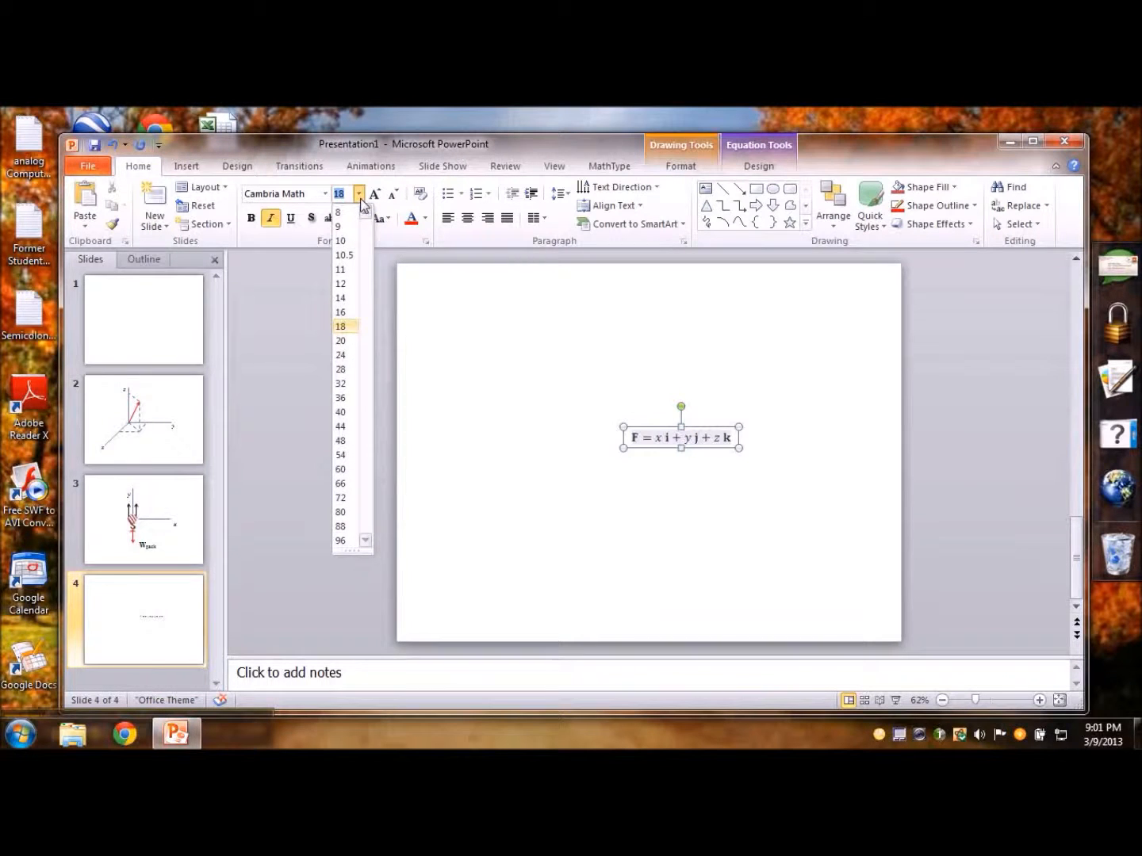
pyautogui.click(339, 383)
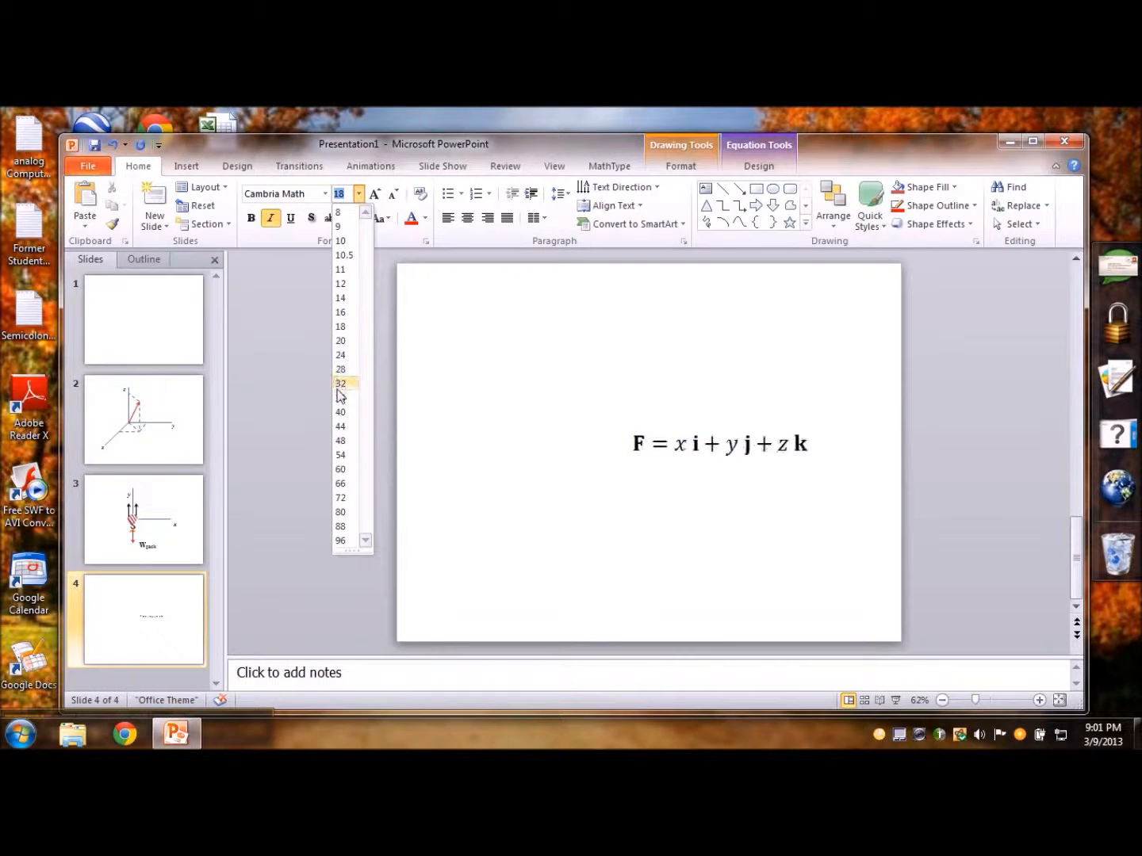
pyautogui.click(341, 383)
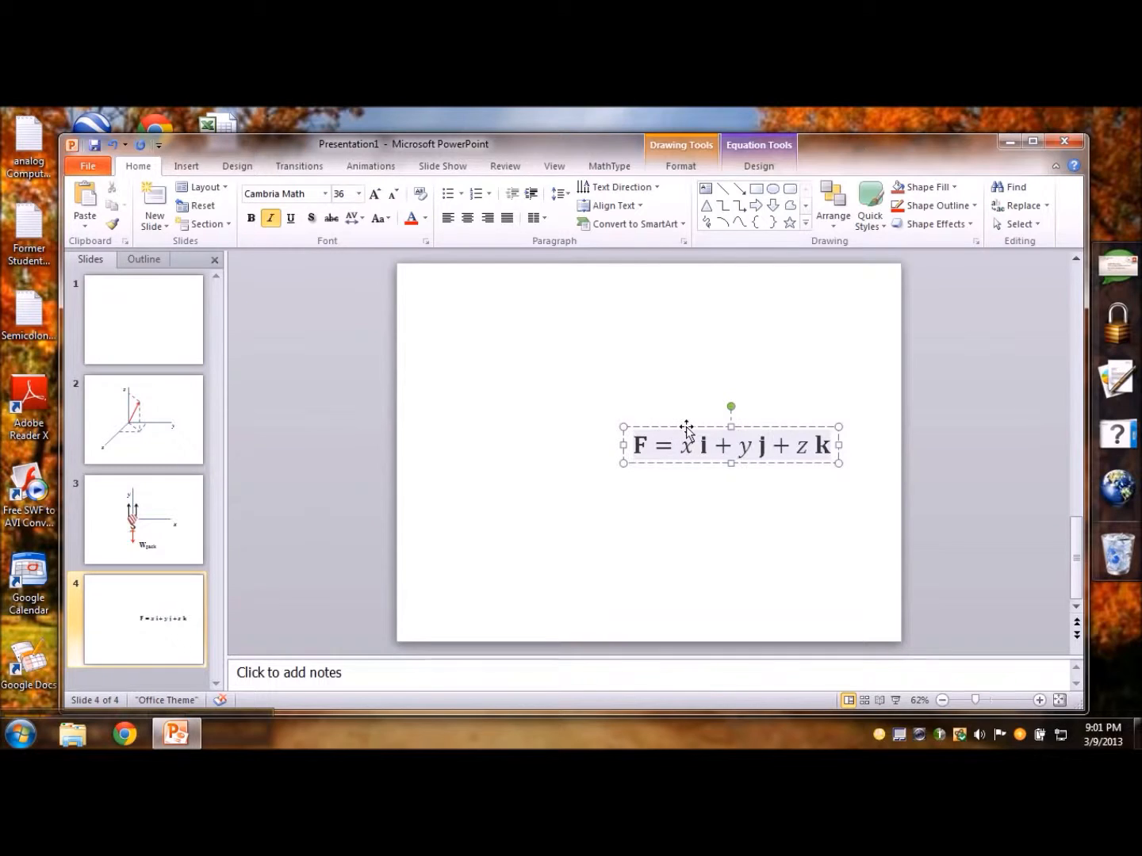
pyautogui.click(777, 410)
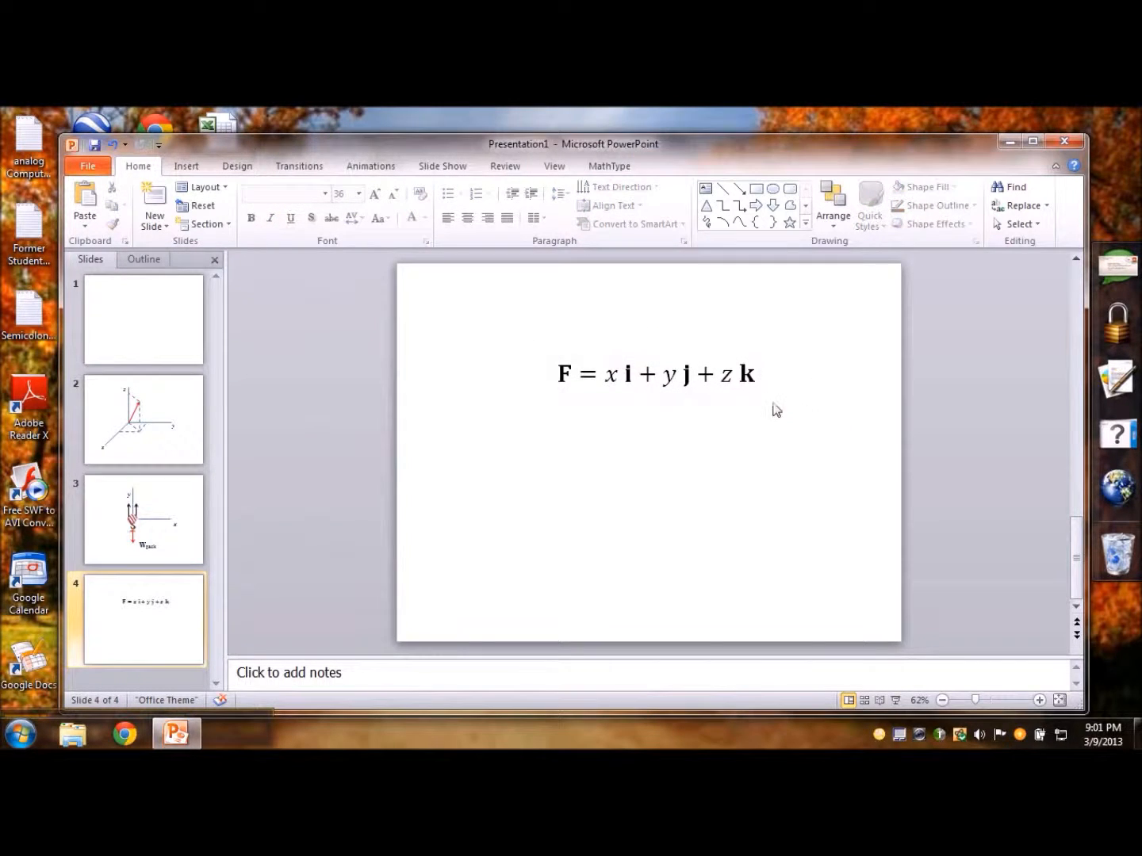
pyautogui.click(655, 373)
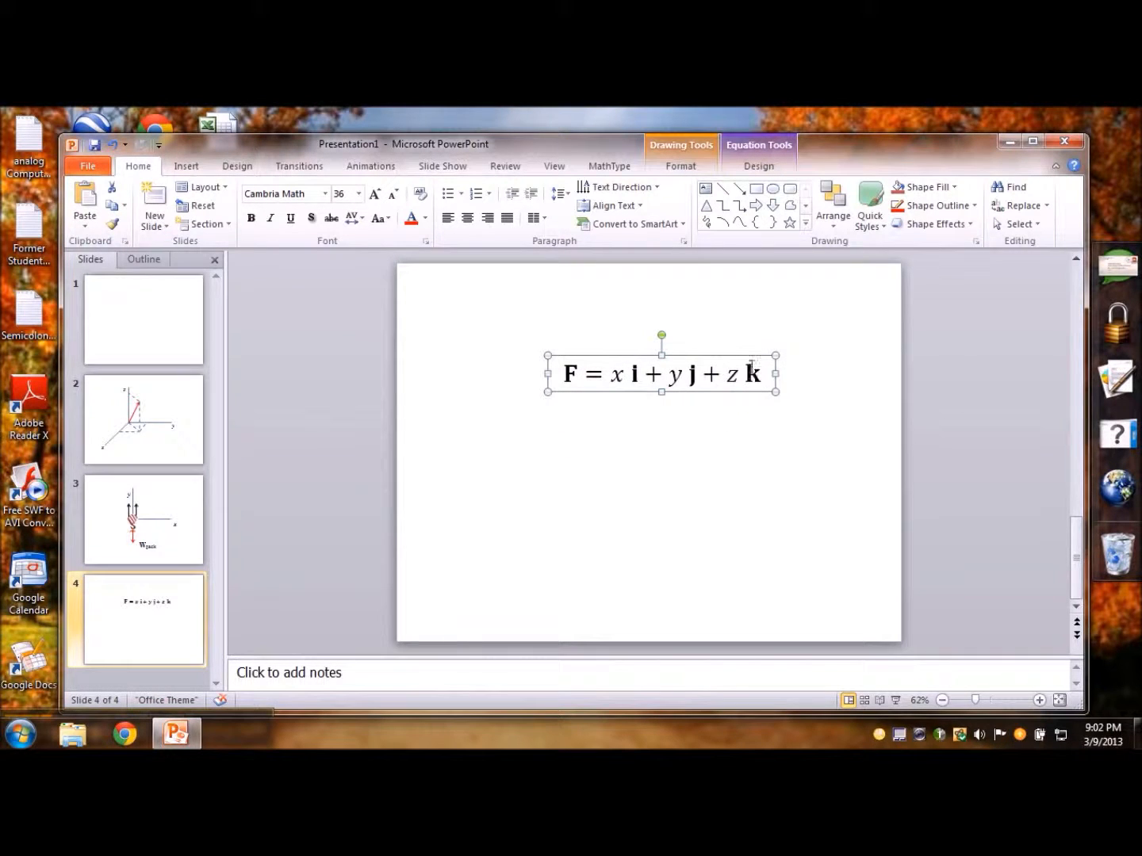
pyautogui.click(359, 193)
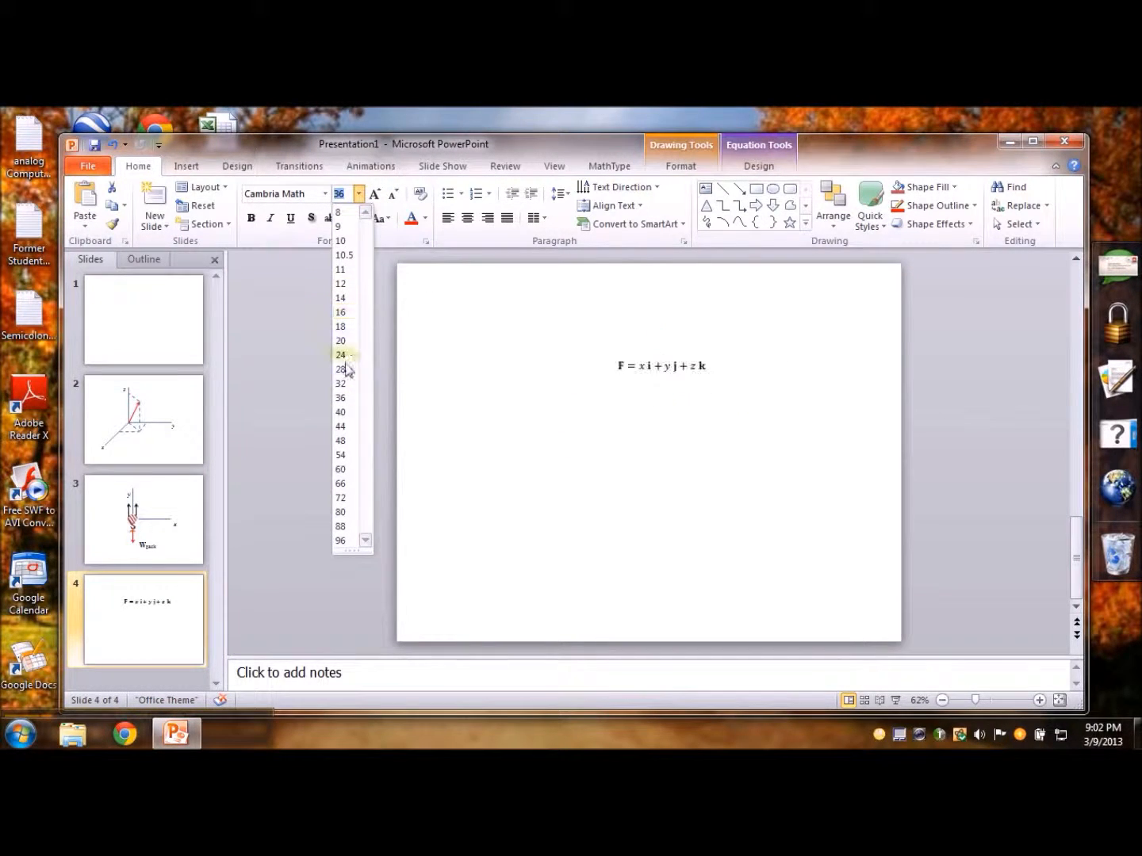
pyautogui.click(341, 368)
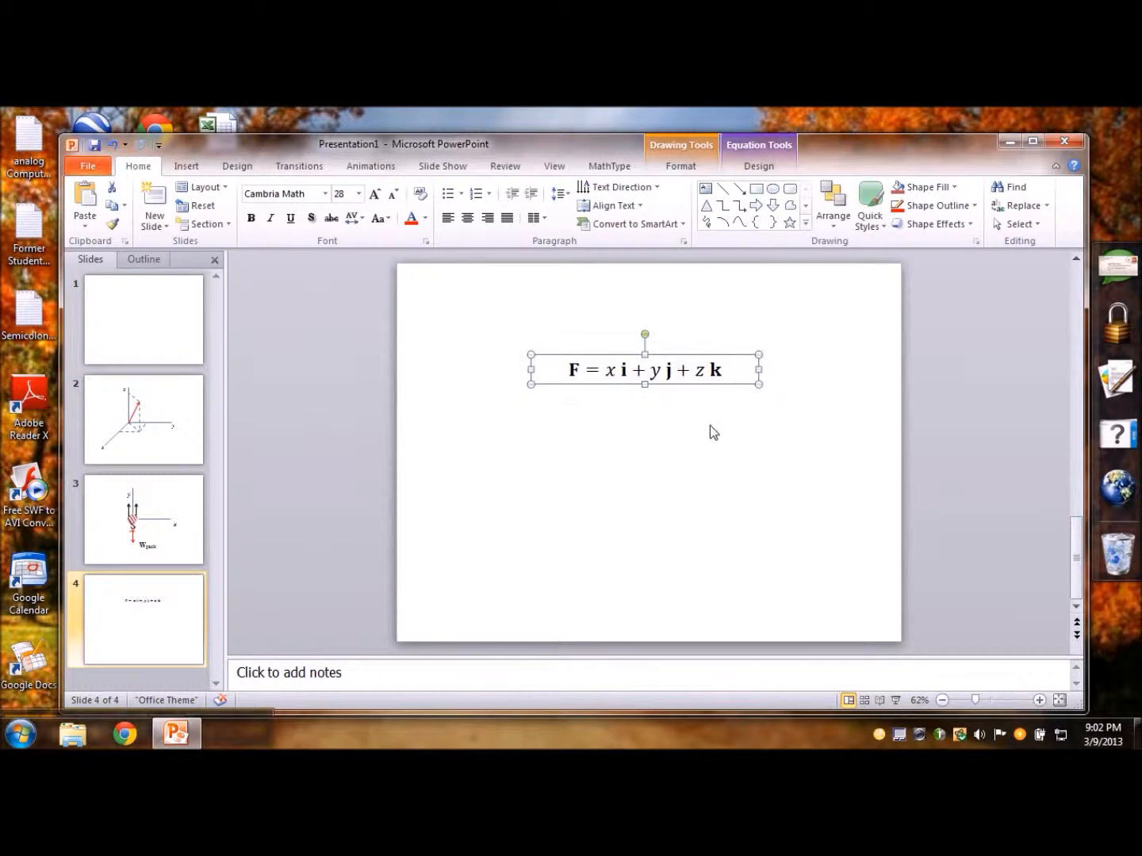
pyautogui.moveTo(684, 446)
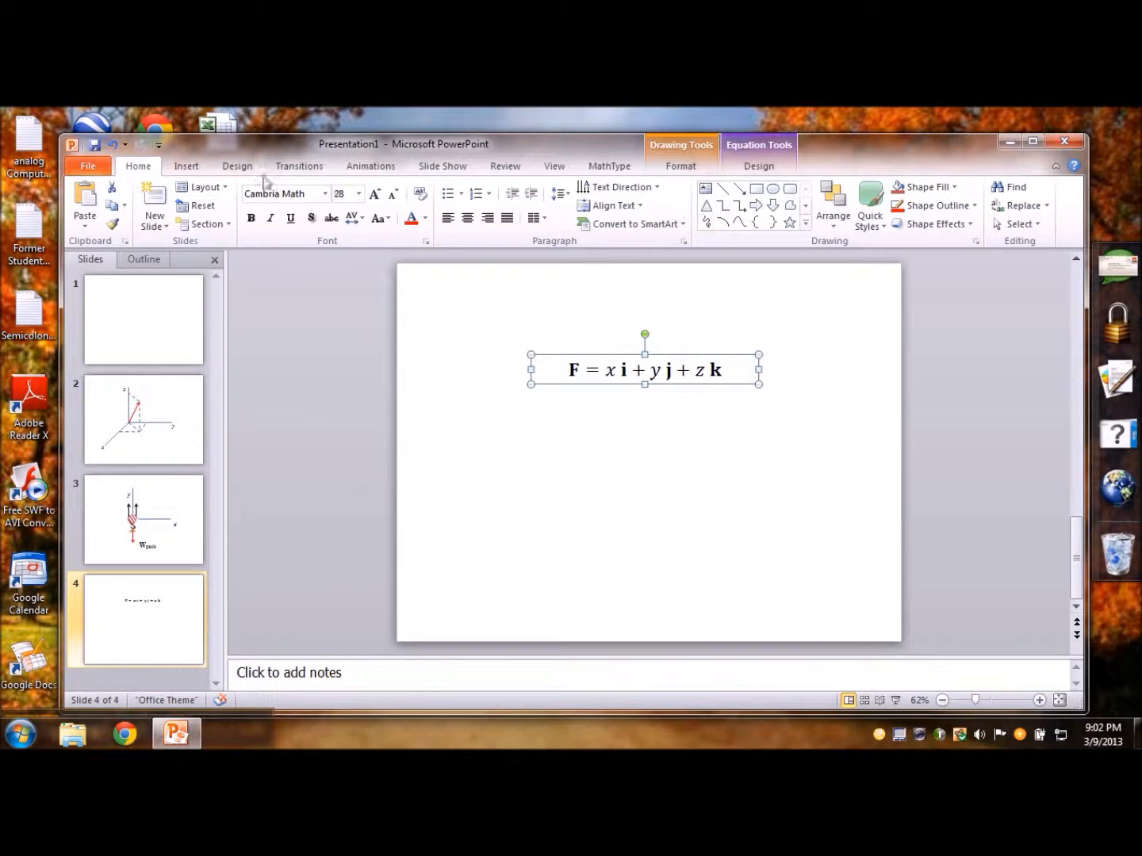
# Finish editing the F = x i + y j + z k equation and deselect it
pyautogui.click(186, 166)
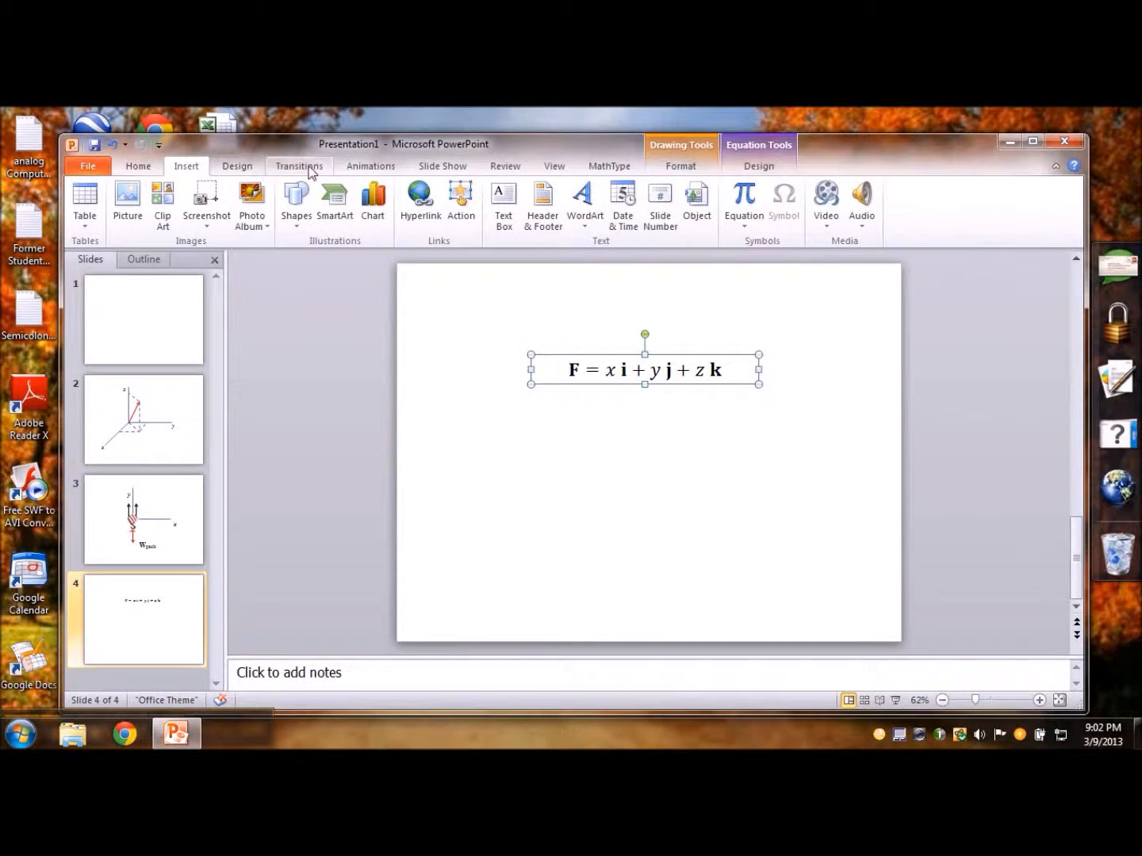
pyautogui.click(758, 166)
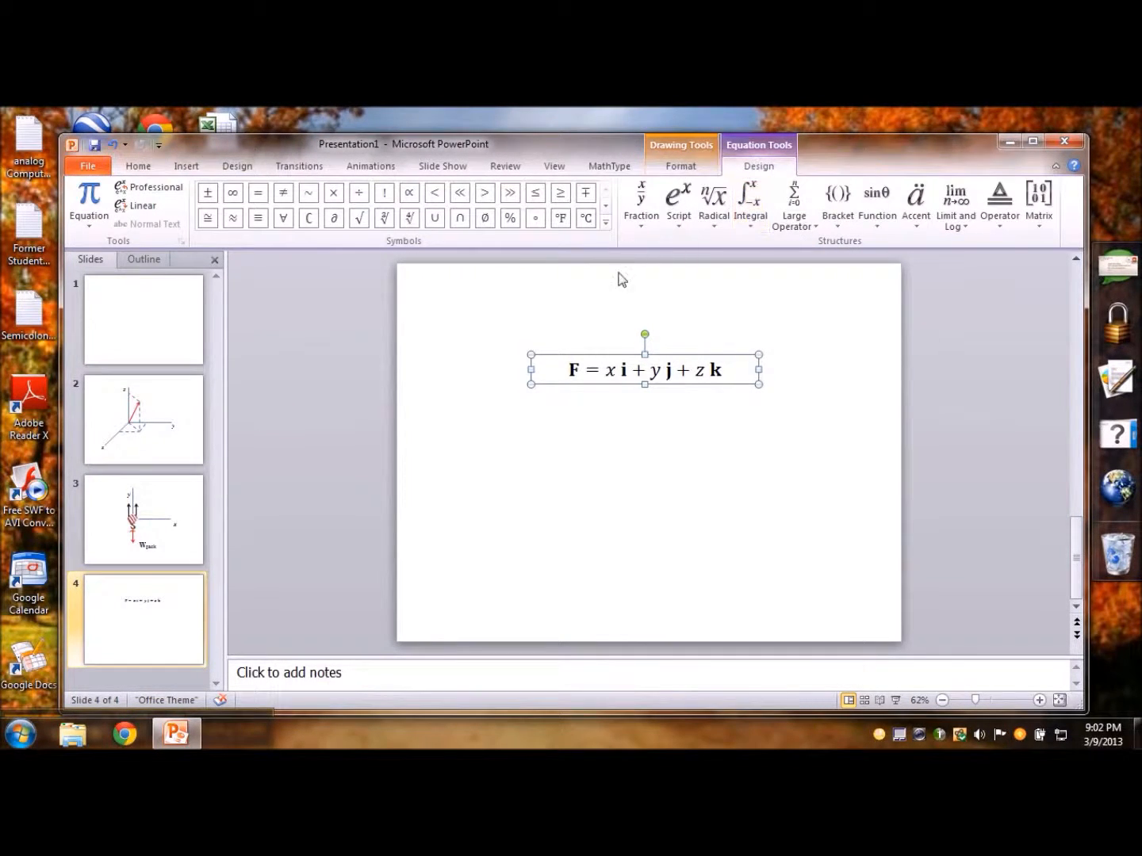
pyautogui.moveTo(705, 277)
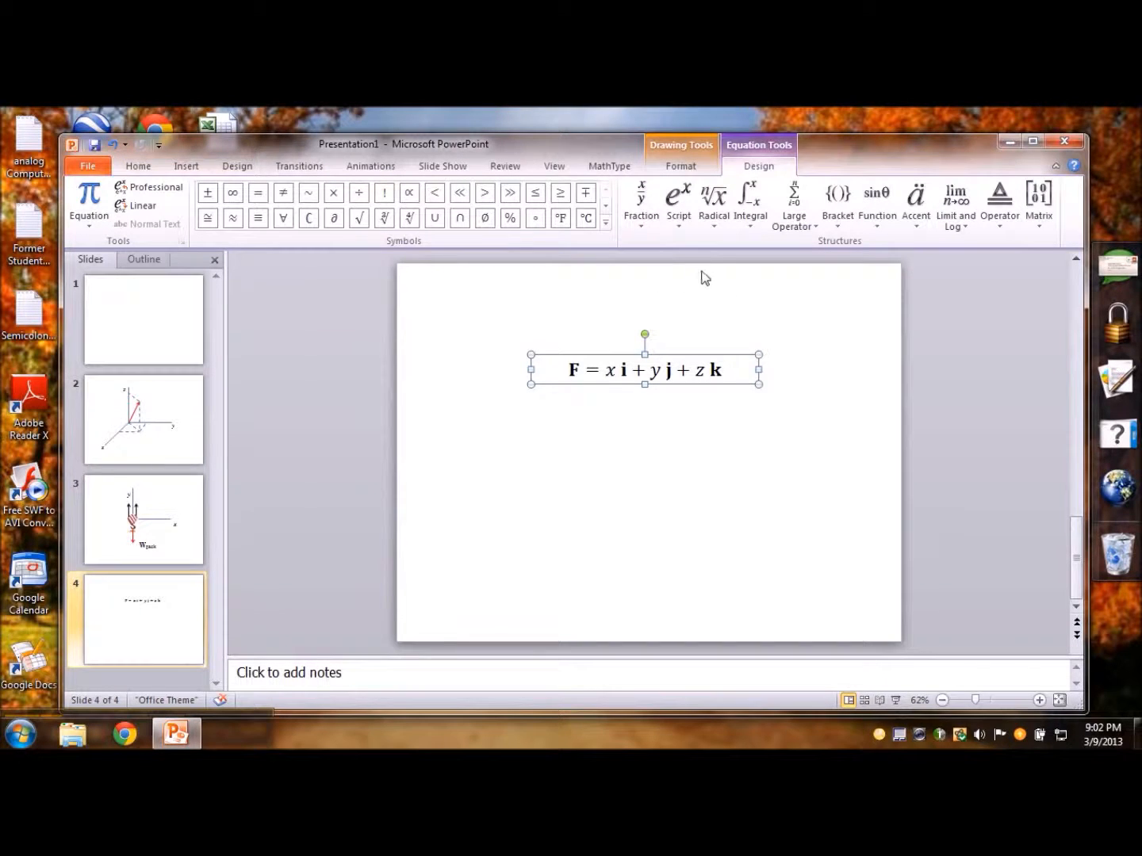
pyautogui.moveTo(609, 411)
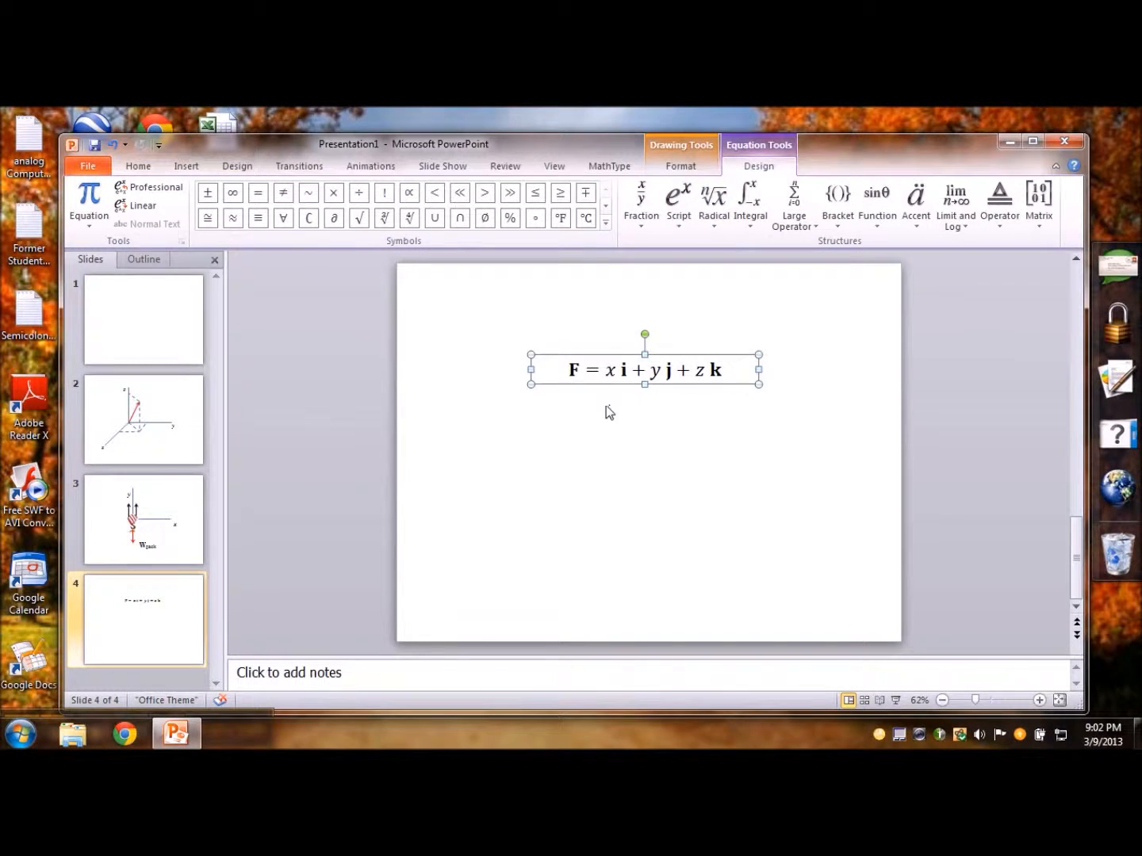
pyautogui.moveTo(793, 264)
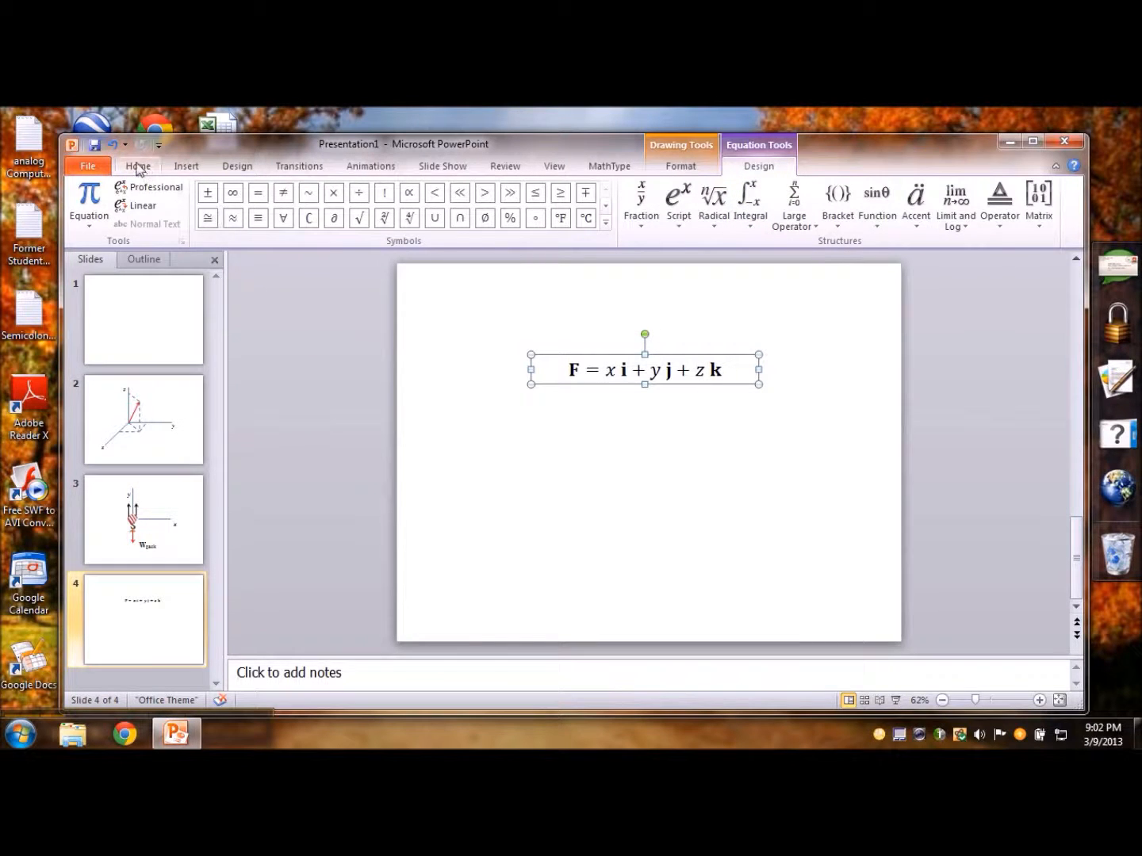
pyautogui.click(185, 165)
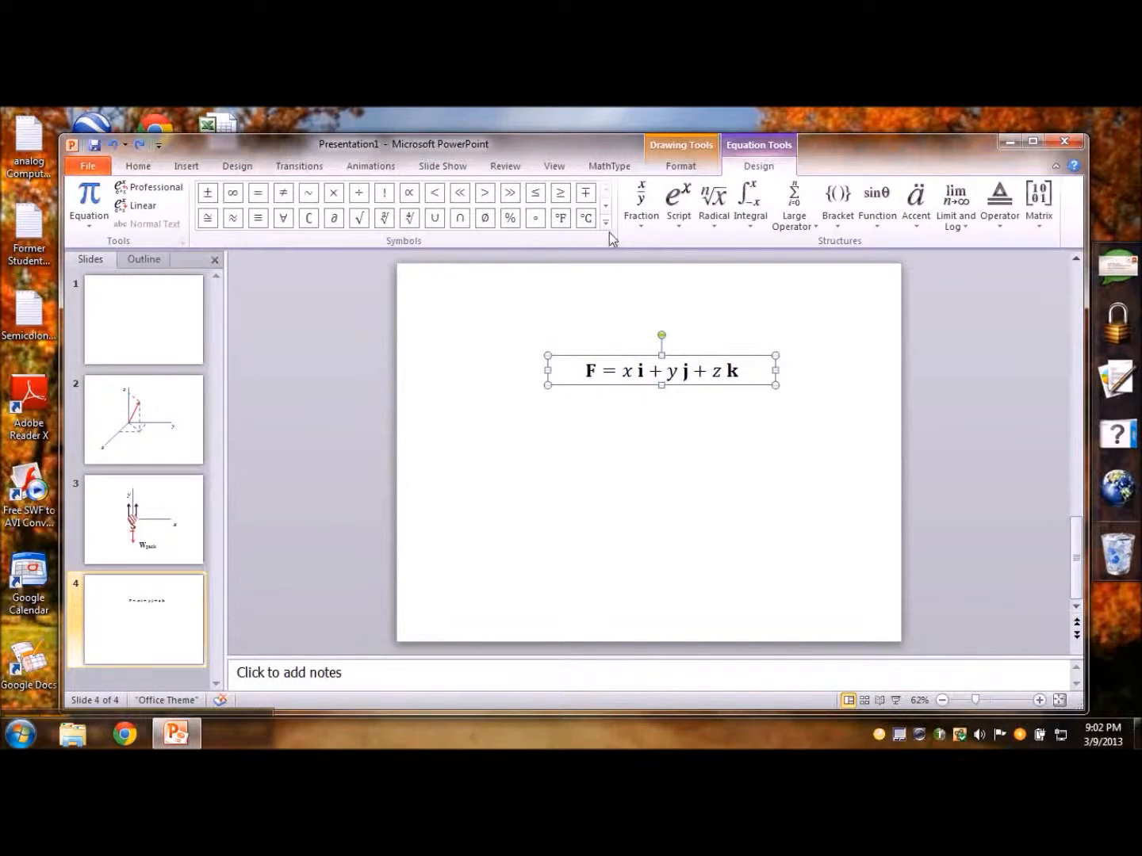
pyautogui.click(680, 166)
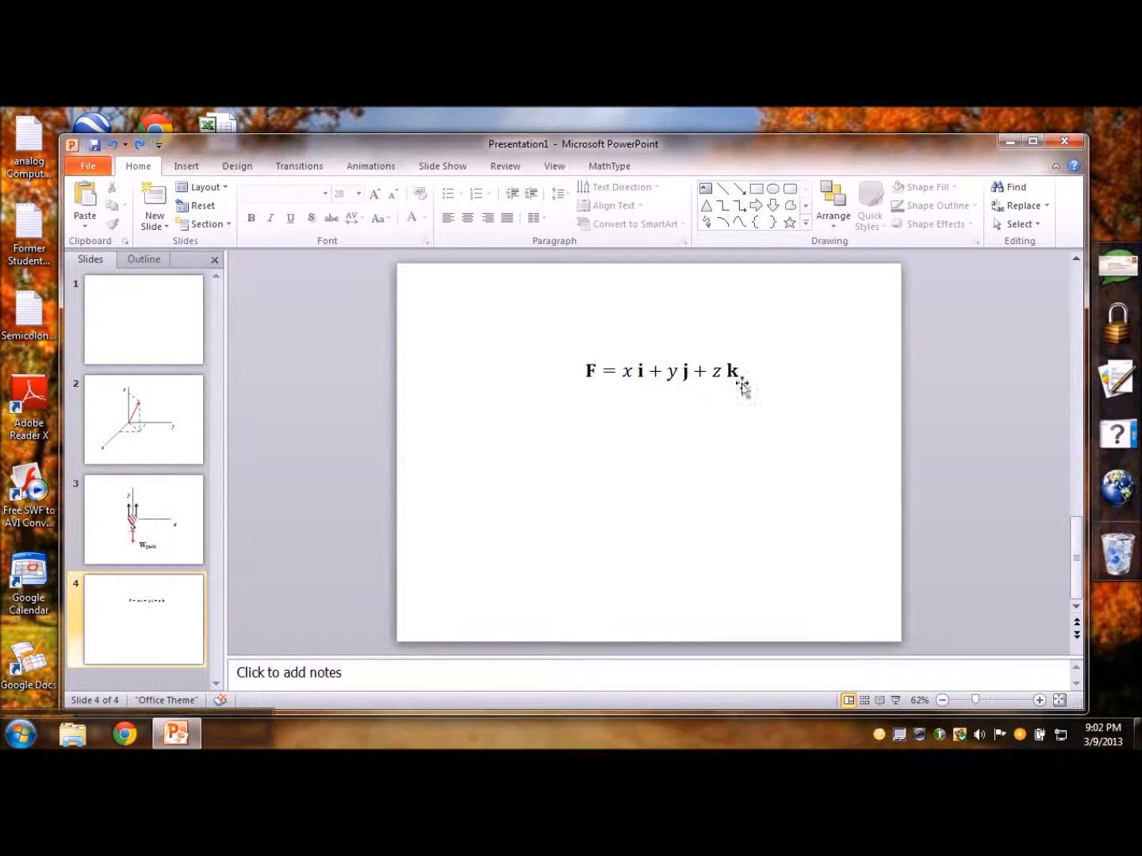
pyautogui.click(186, 166)
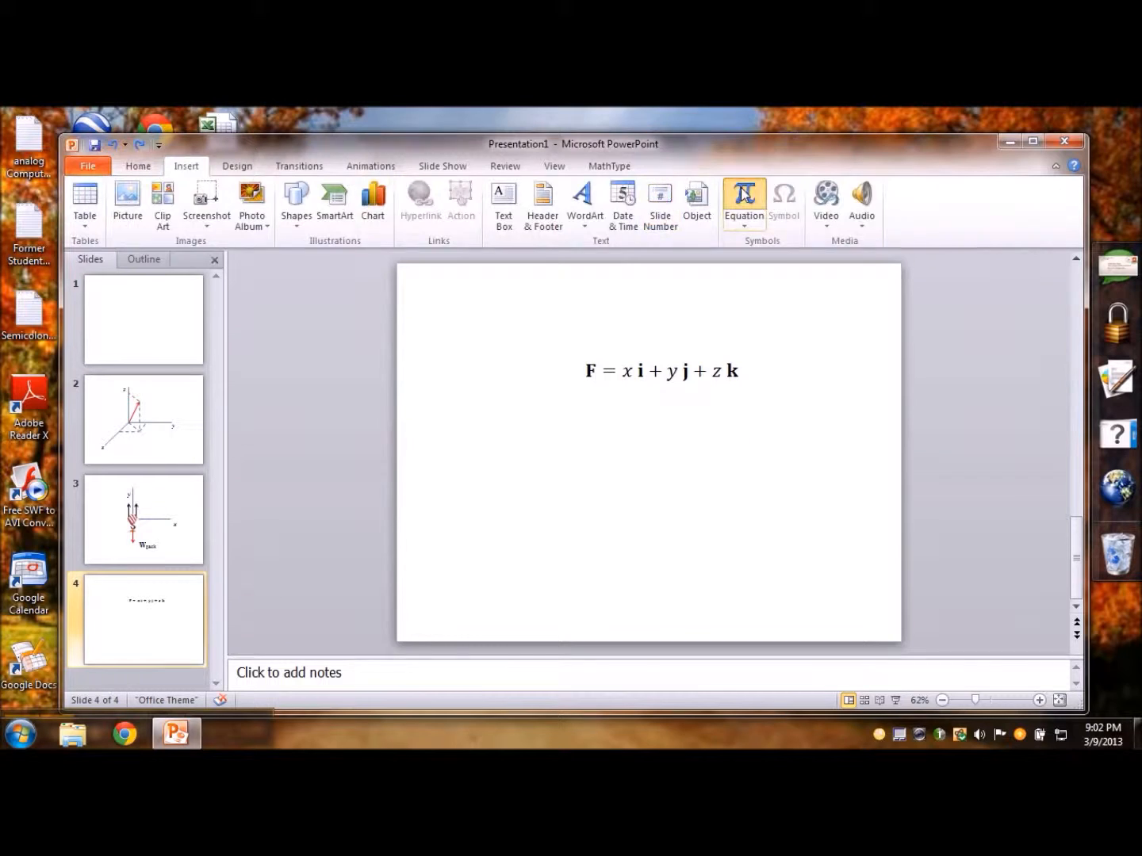
# Insert a second equation and start it with double norm bars for ||F||
pyautogui.click(743, 202)
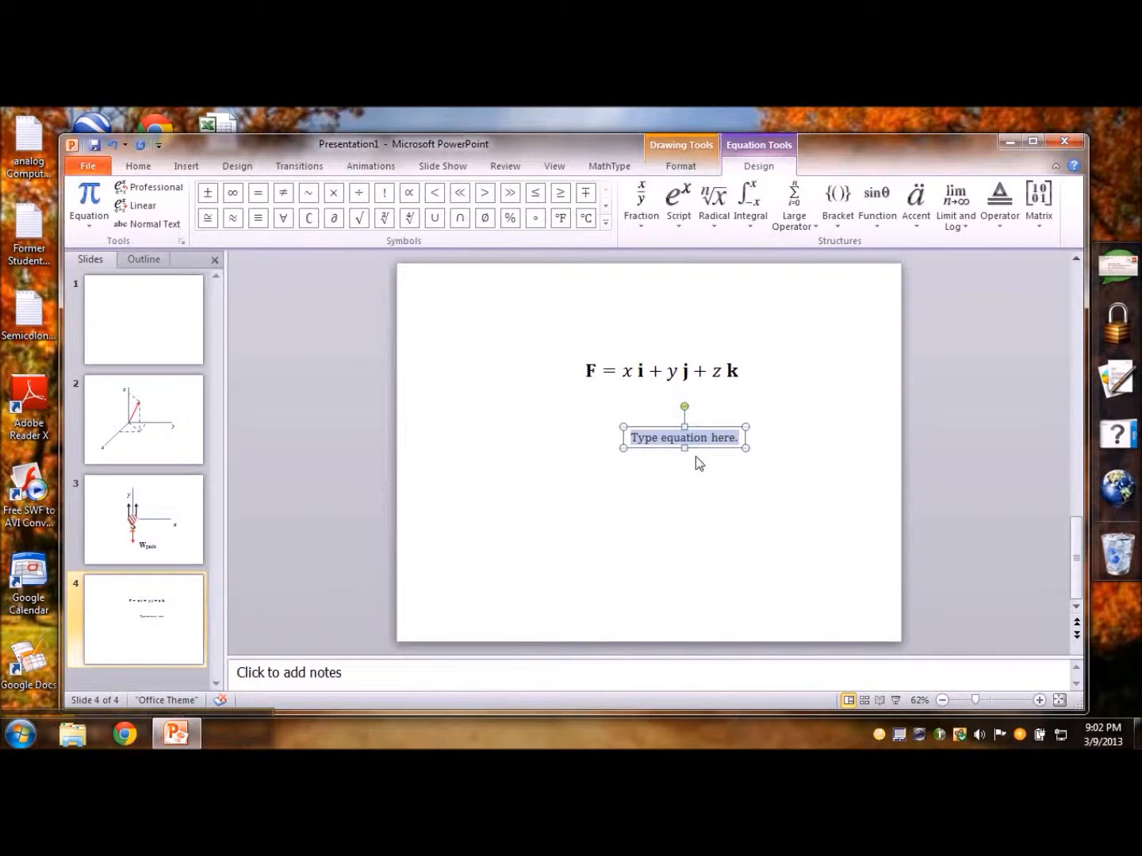
pyautogui.moveTo(684, 476)
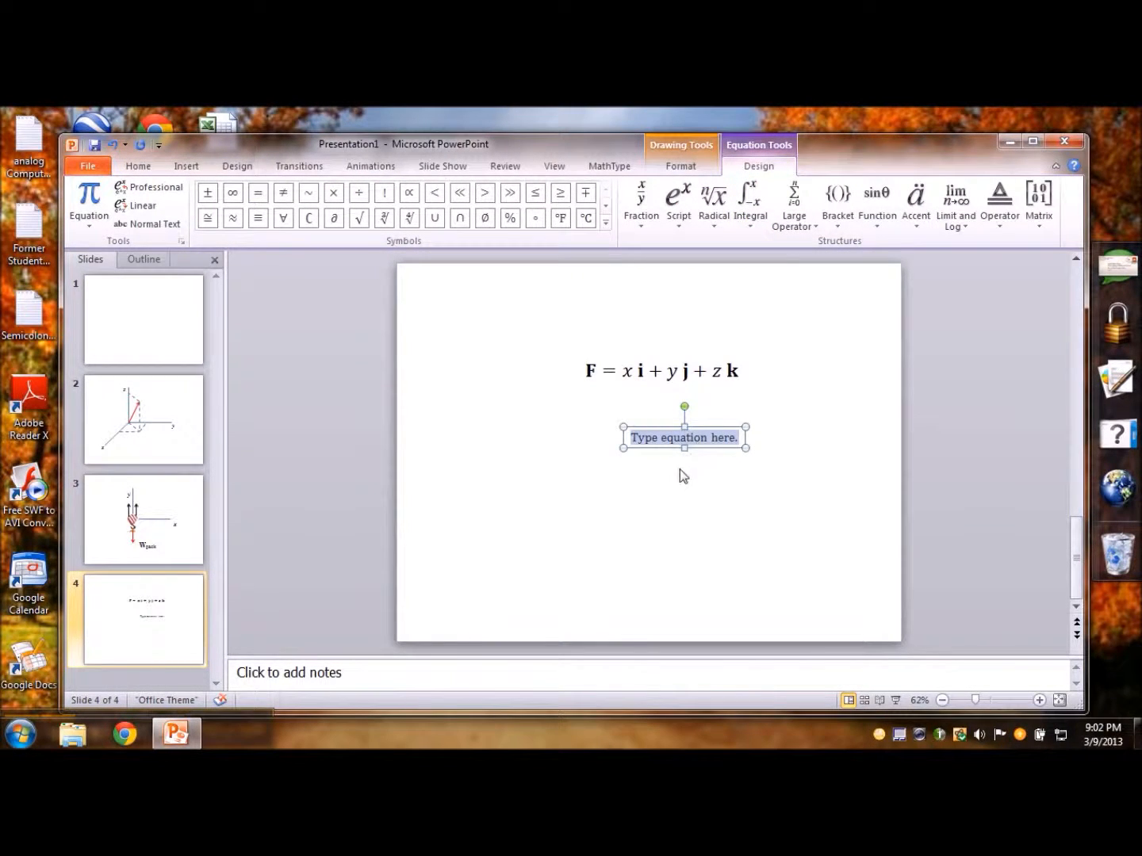
pyautogui.moveTo(846, 274)
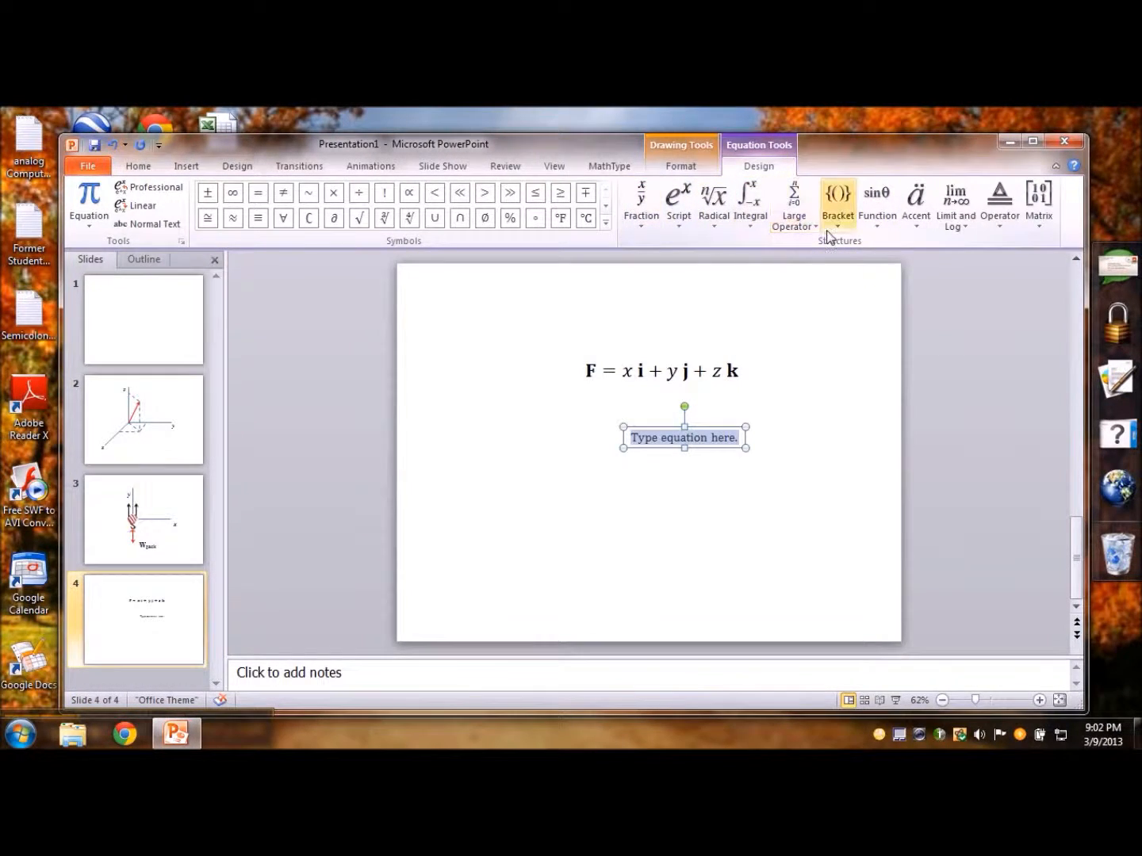
pyautogui.moveTo(998, 204)
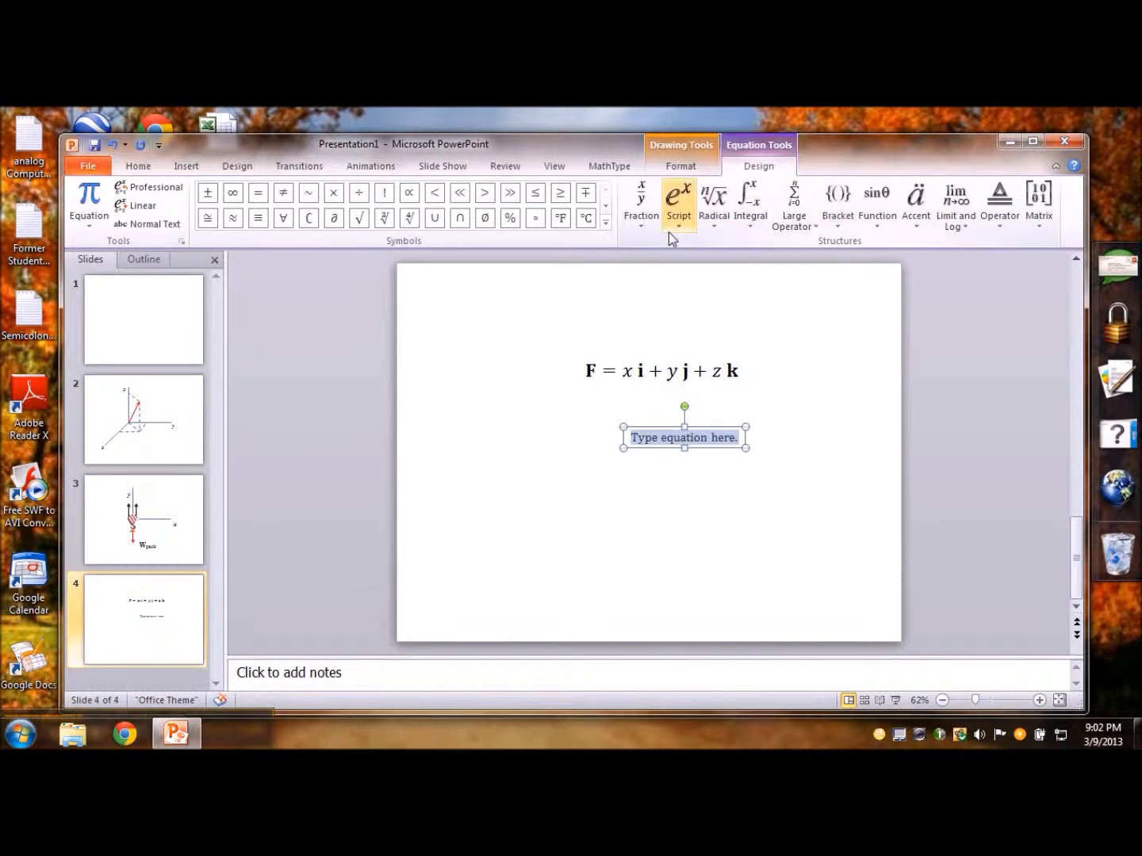
pyautogui.click(641, 203)
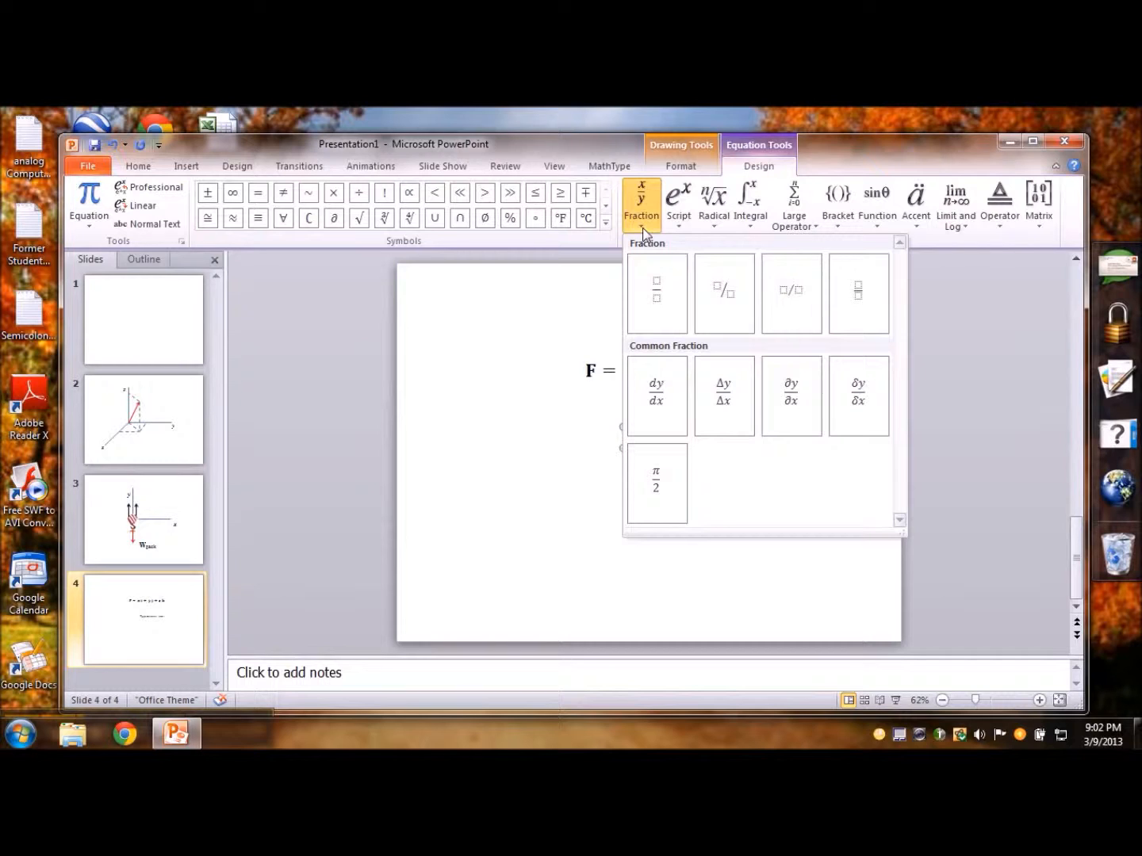
pyautogui.click(678, 203)
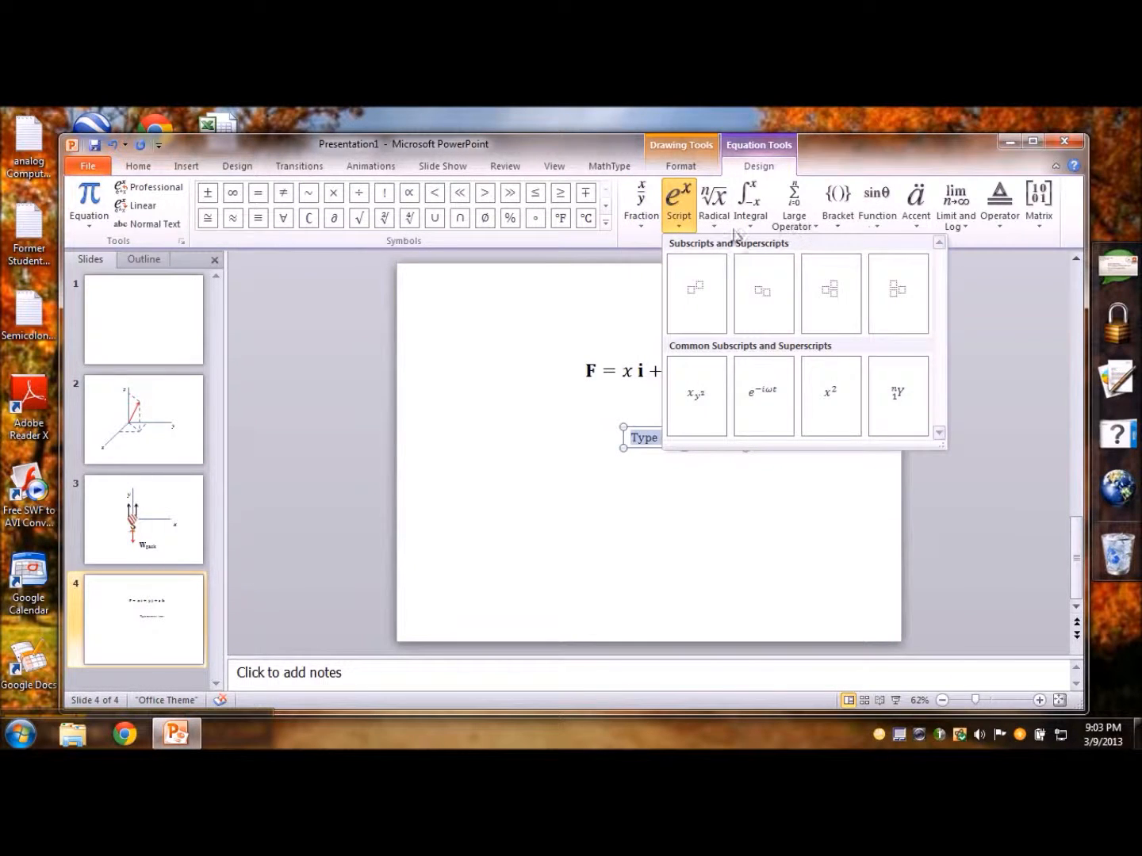
pyautogui.click(713, 202)
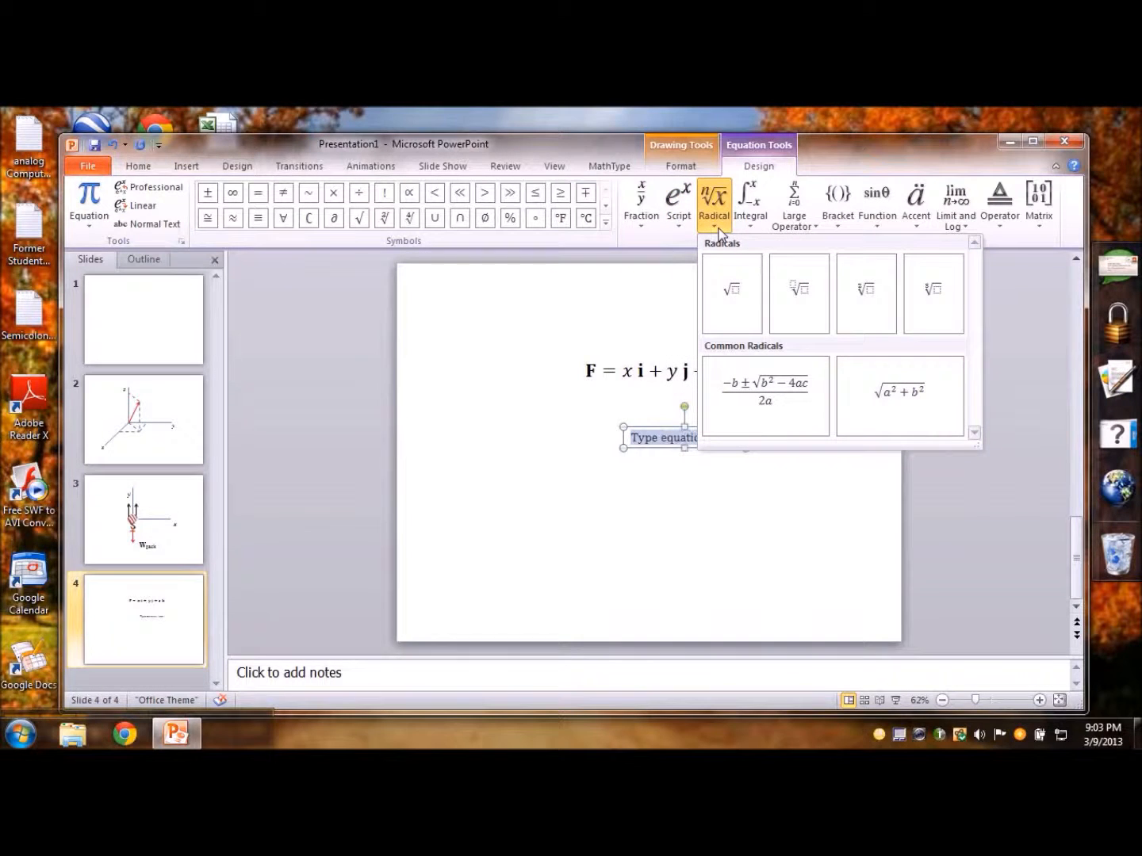
pyautogui.moveTo(731, 292)
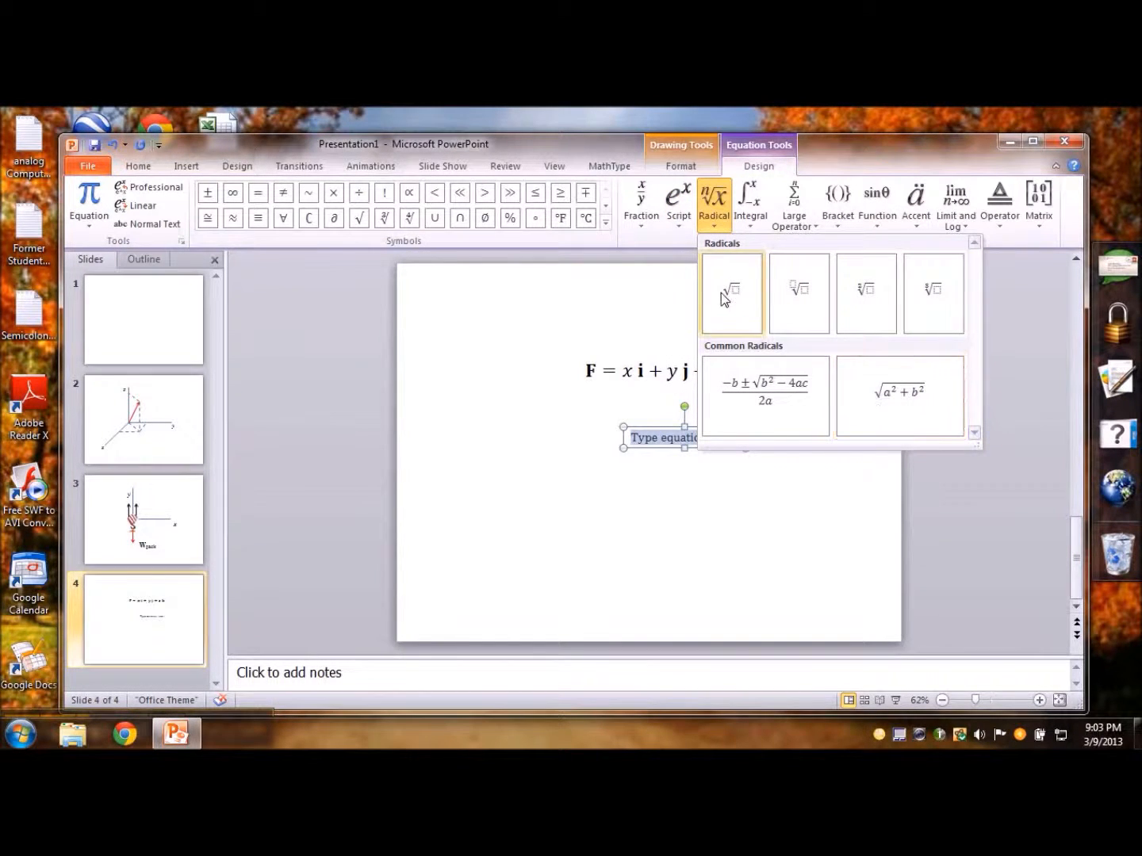
pyautogui.moveTo(730, 291)
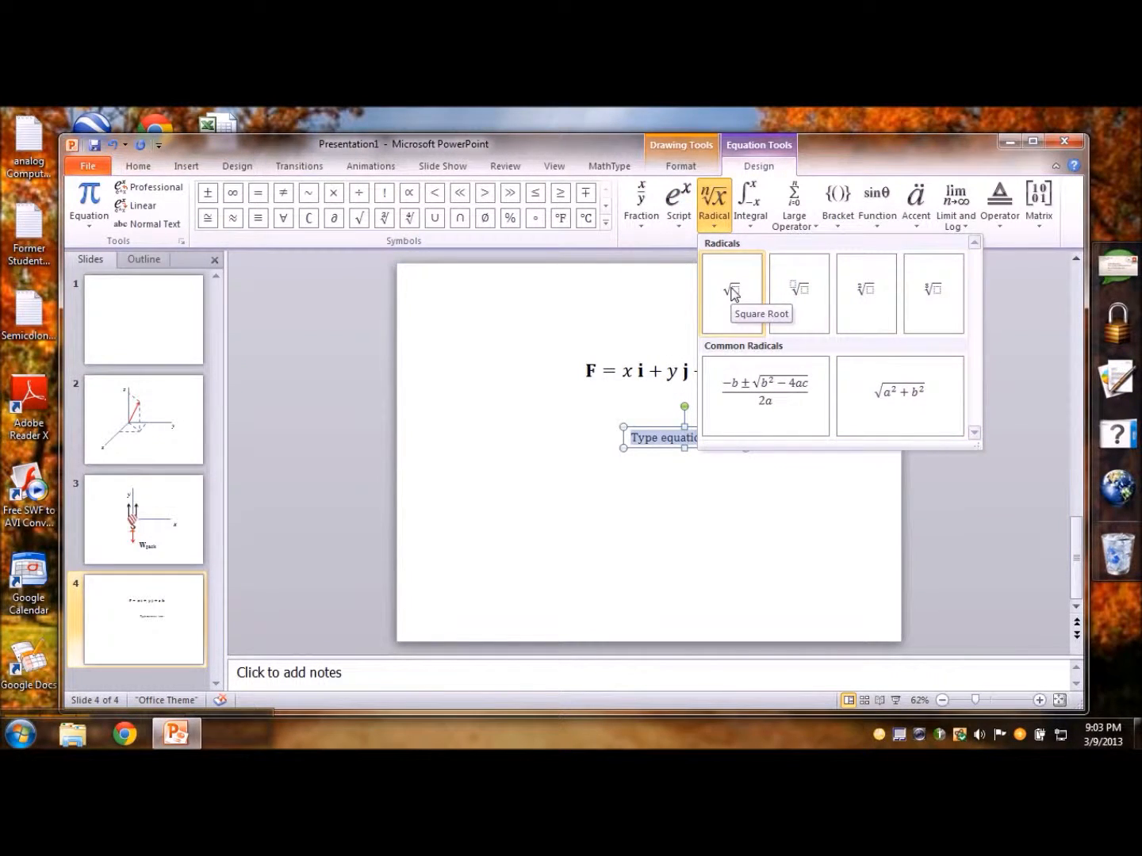
pyautogui.moveTo(734, 295)
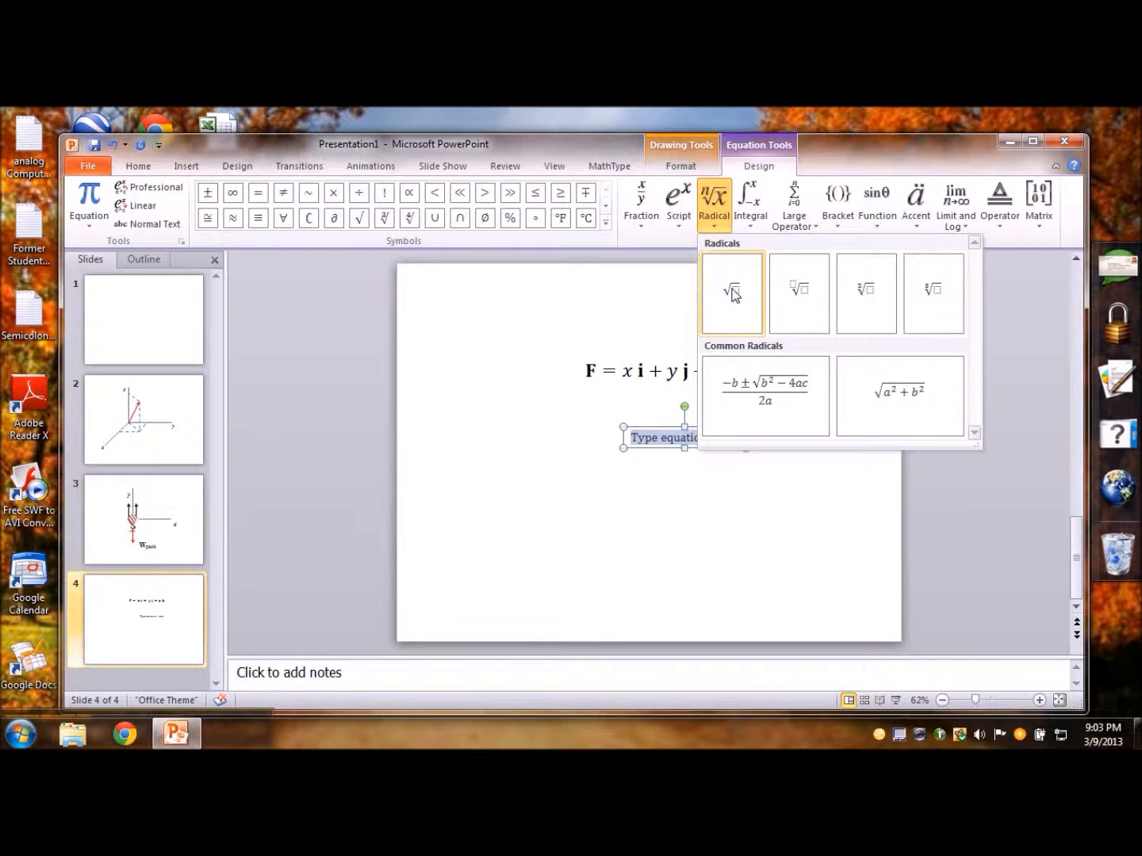
pyautogui.click(749, 205)
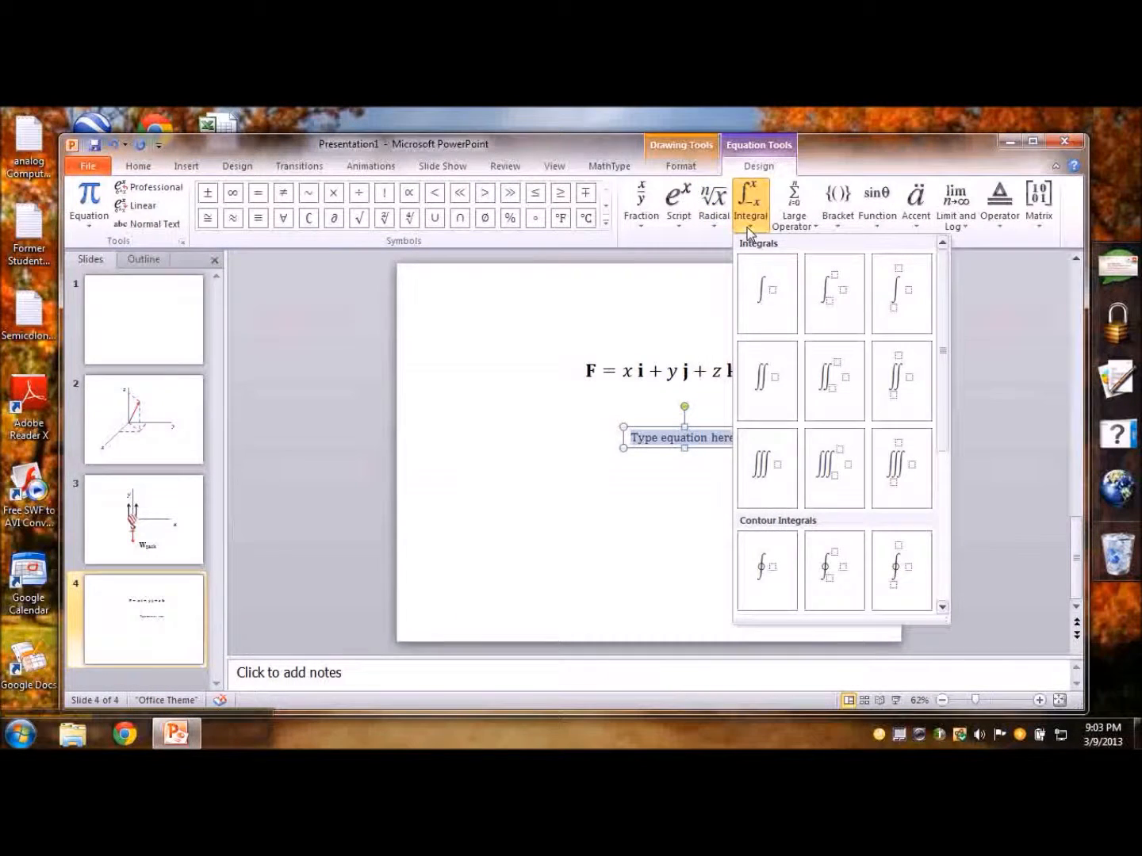
pyautogui.click(836, 202)
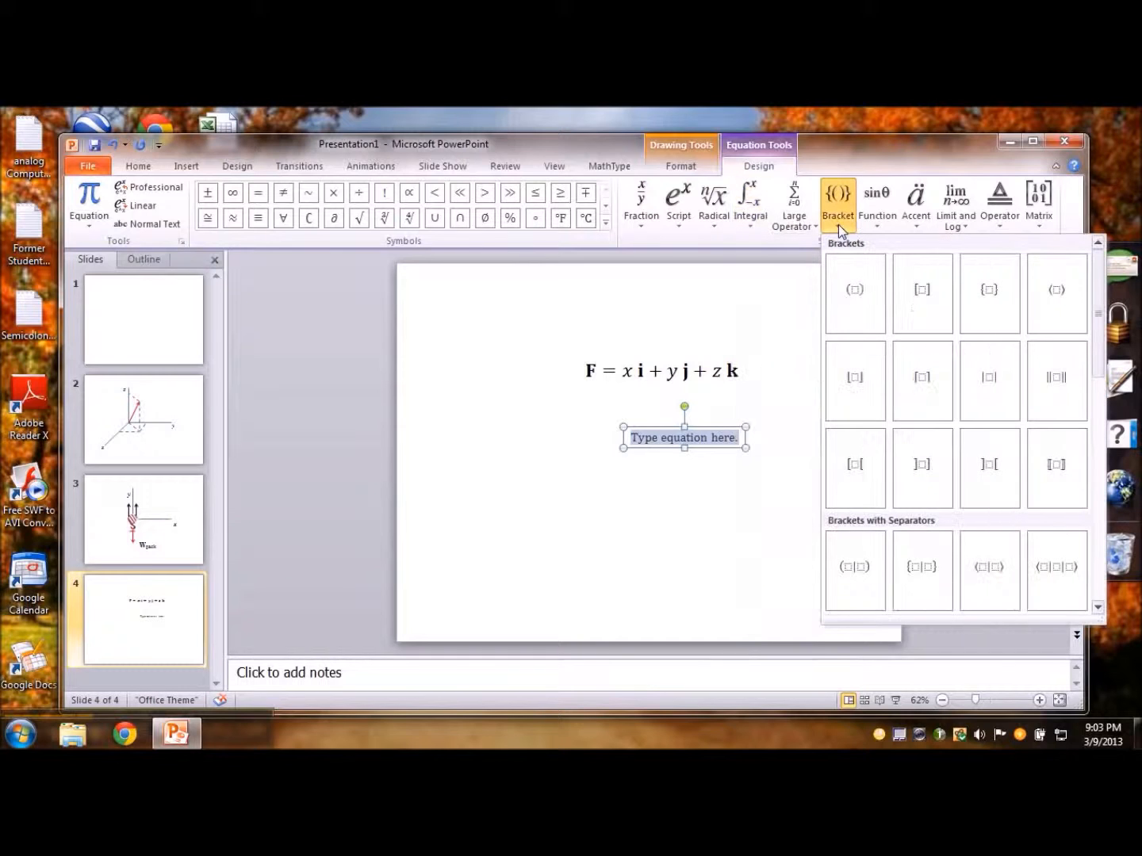
pyautogui.moveTo(1056, 381)
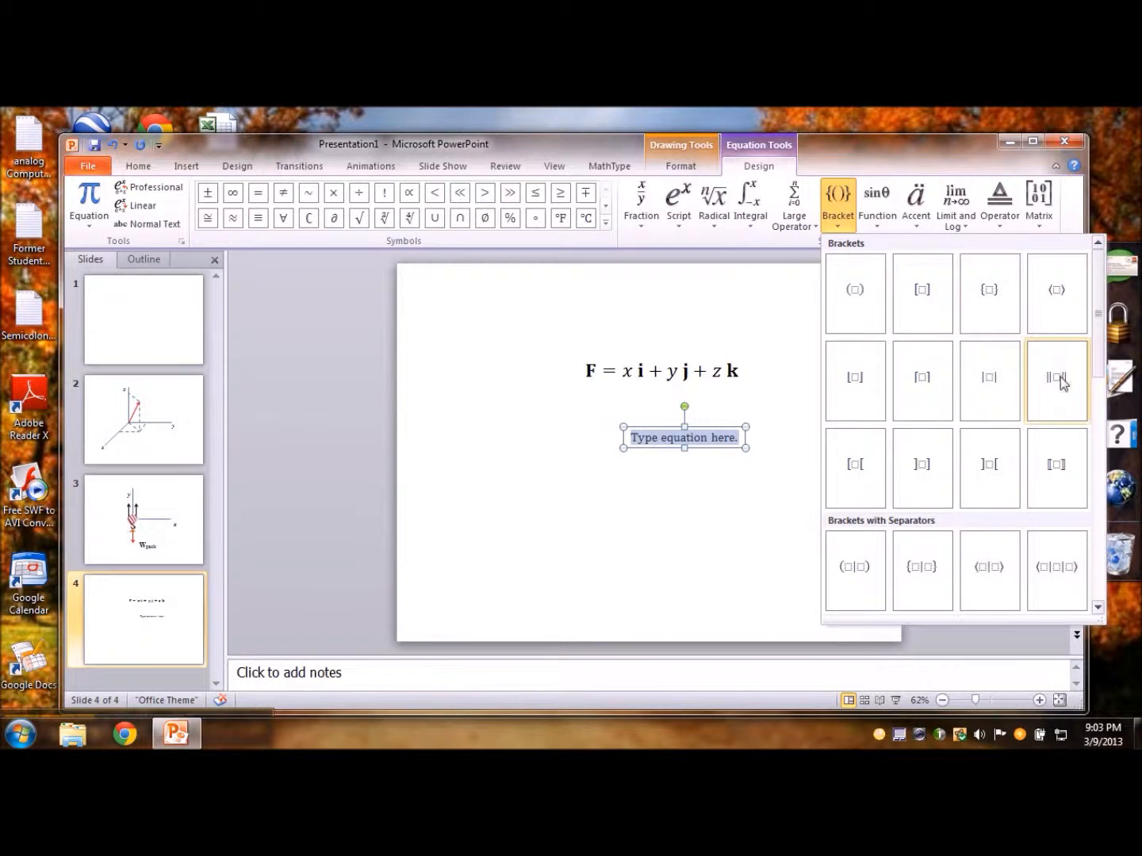
pyautogui.click(1056, 379)
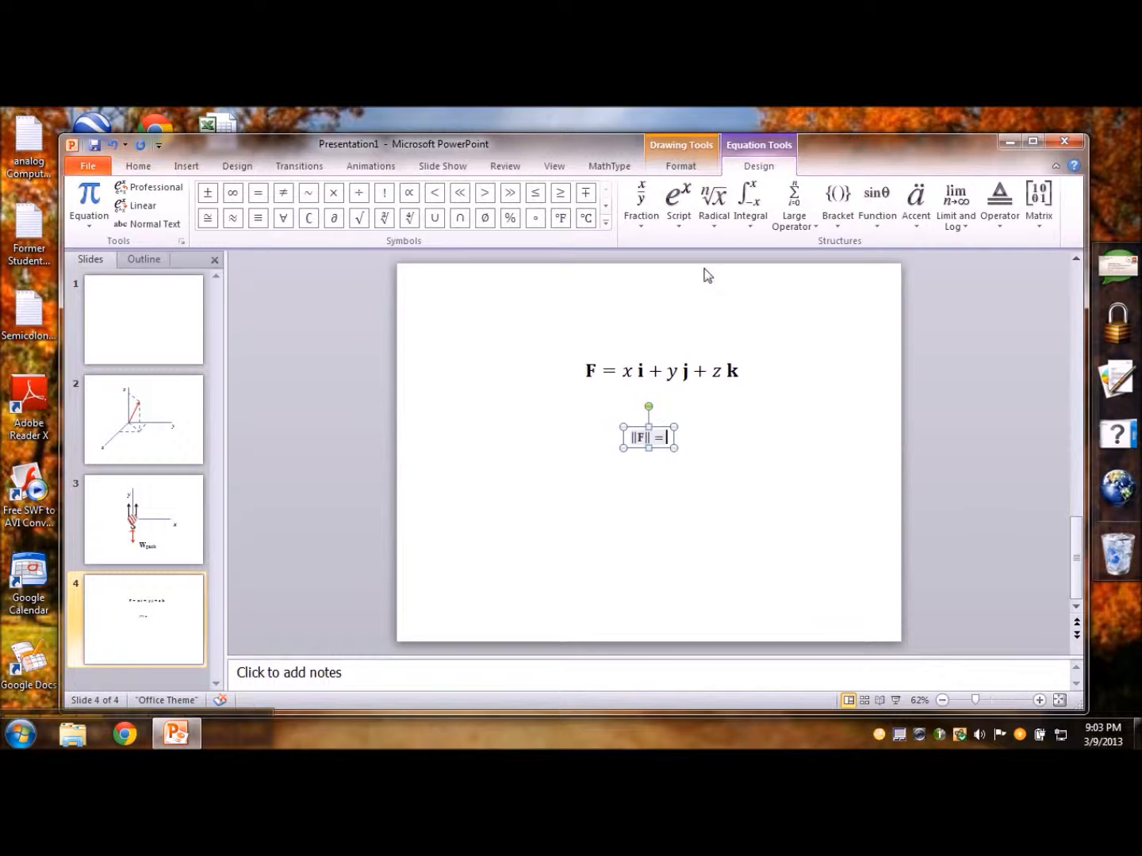
# Add the square root containing x² + y² + z² using superscripts
pyautogui.click(713, 202)
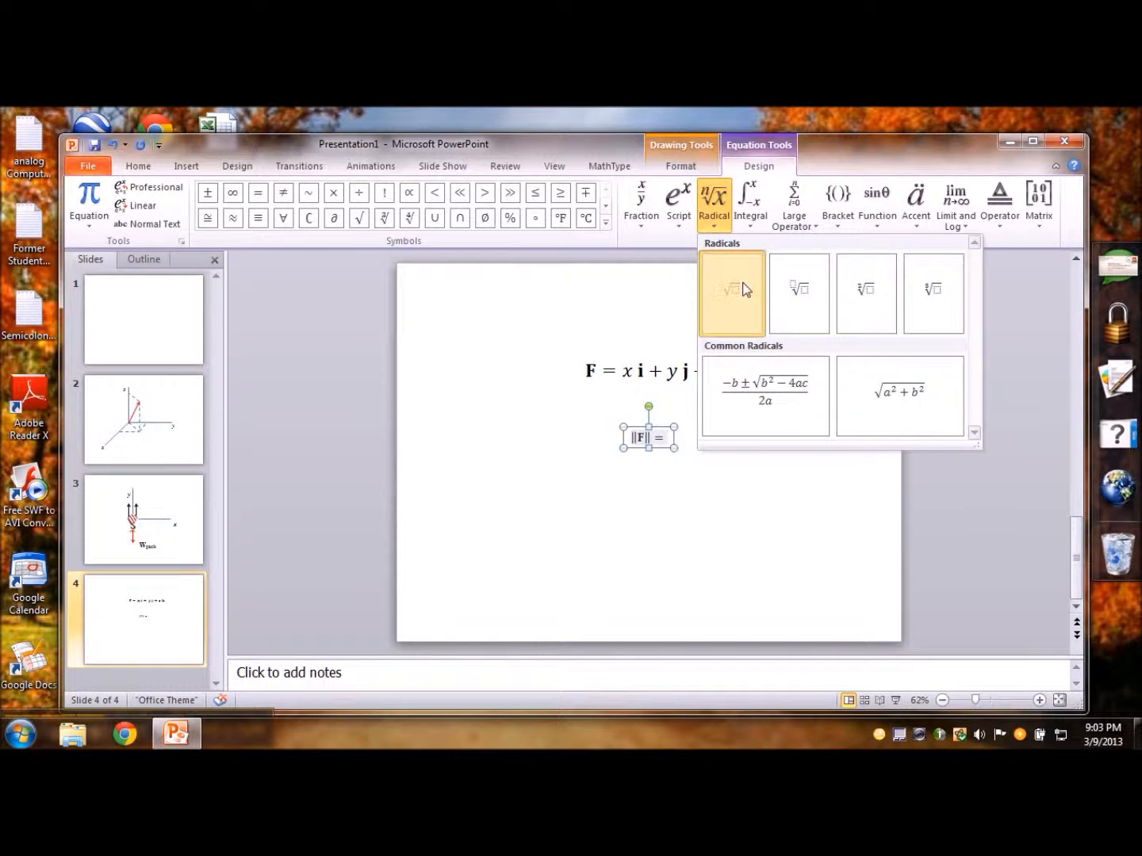
pyautogui.click(730, 293)
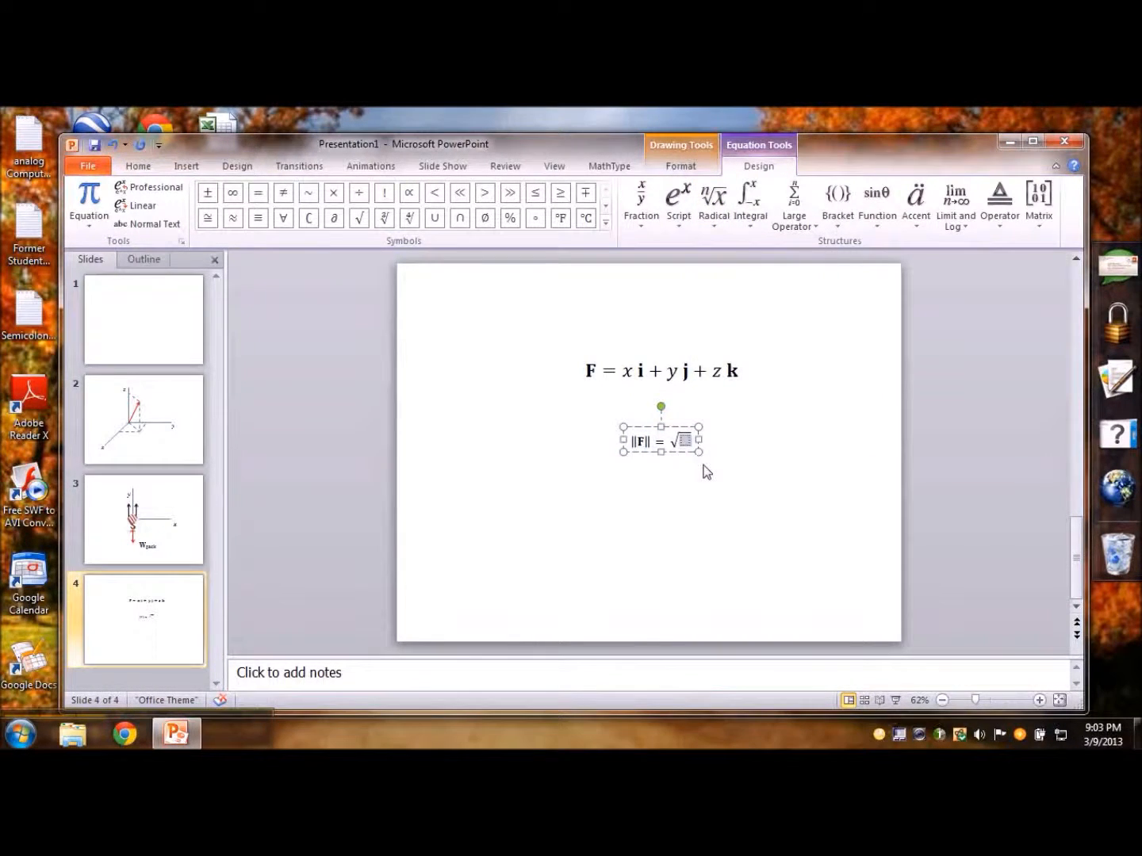
pyautogui.write('(x')
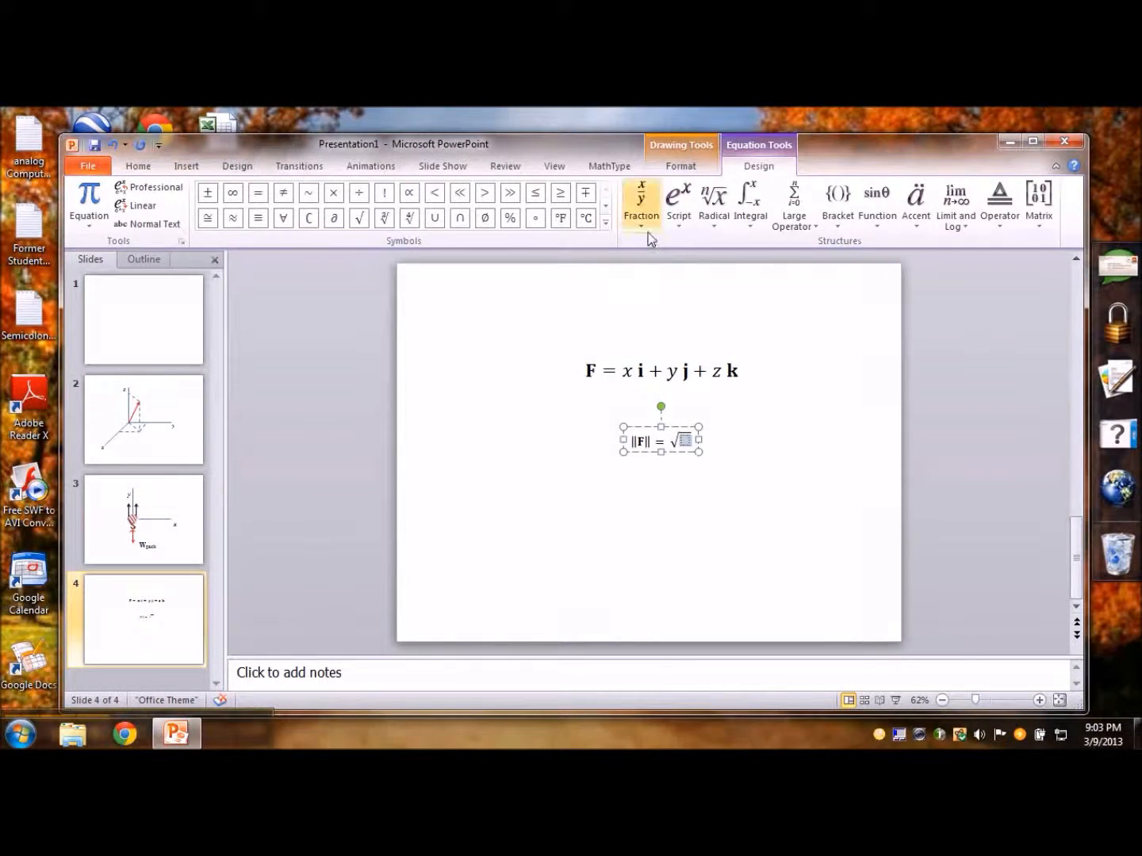
pyautogui.click(640, 205)
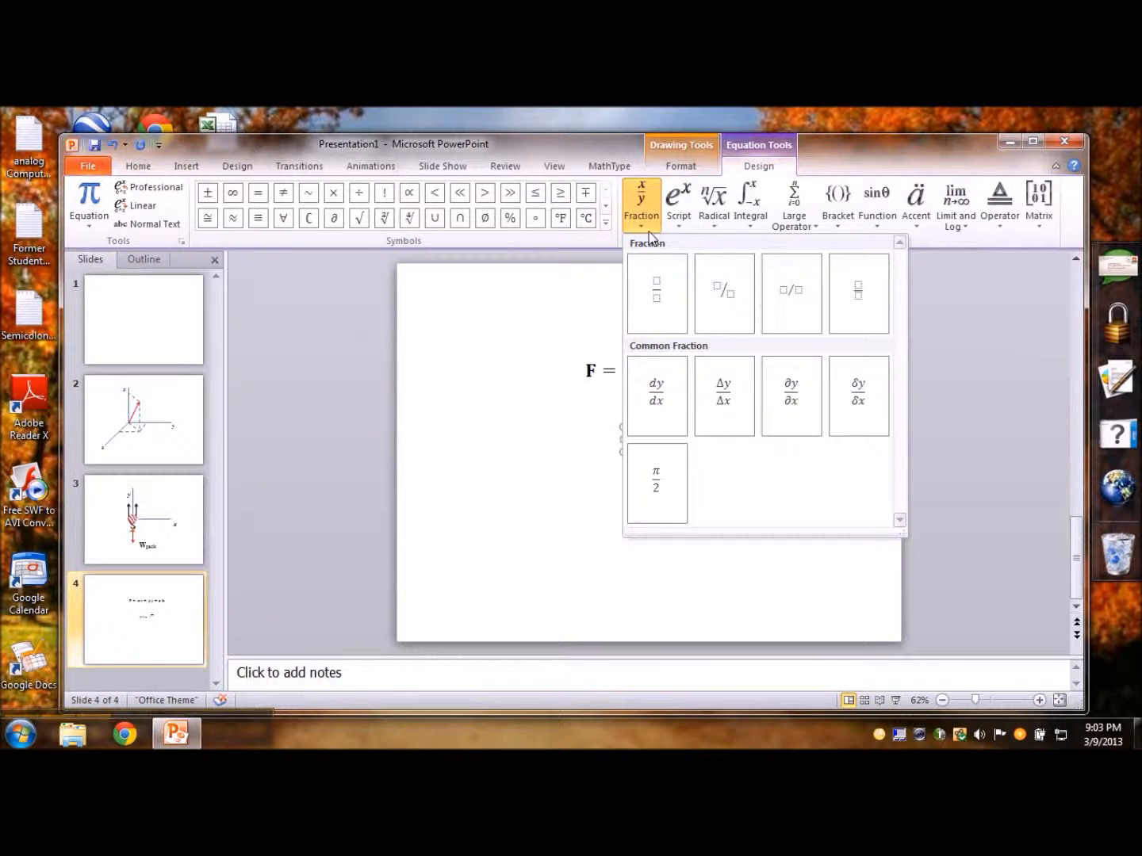
pyautogui.click(678, 202)
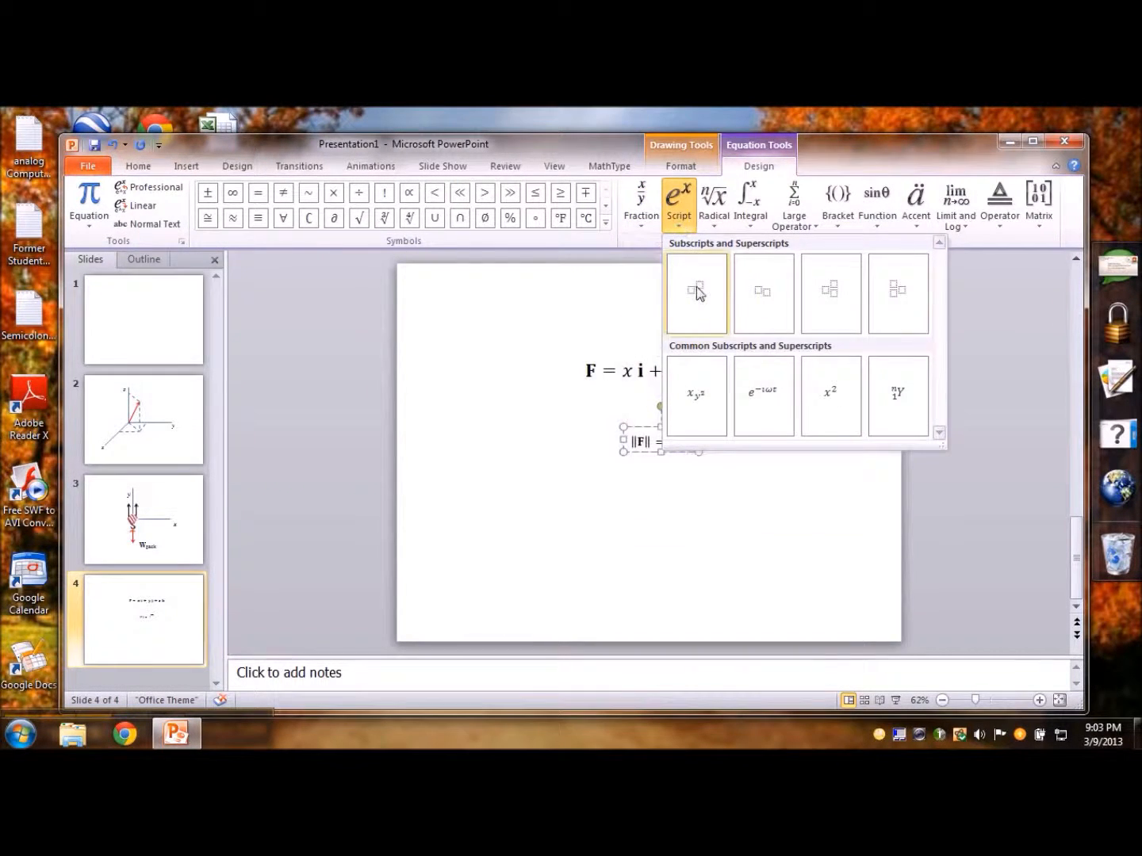
pyautogui.click(696, 292)
pyautogui.write('x²')
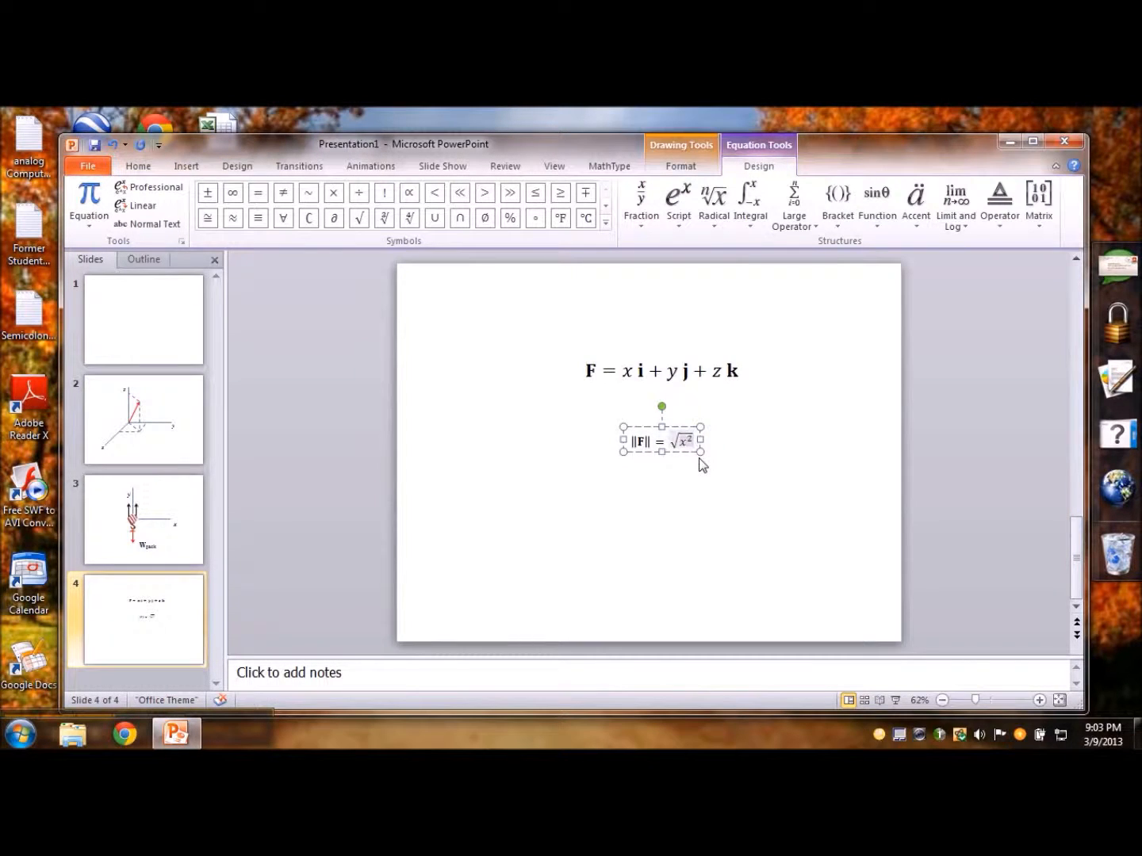
pyautogui.write('+')
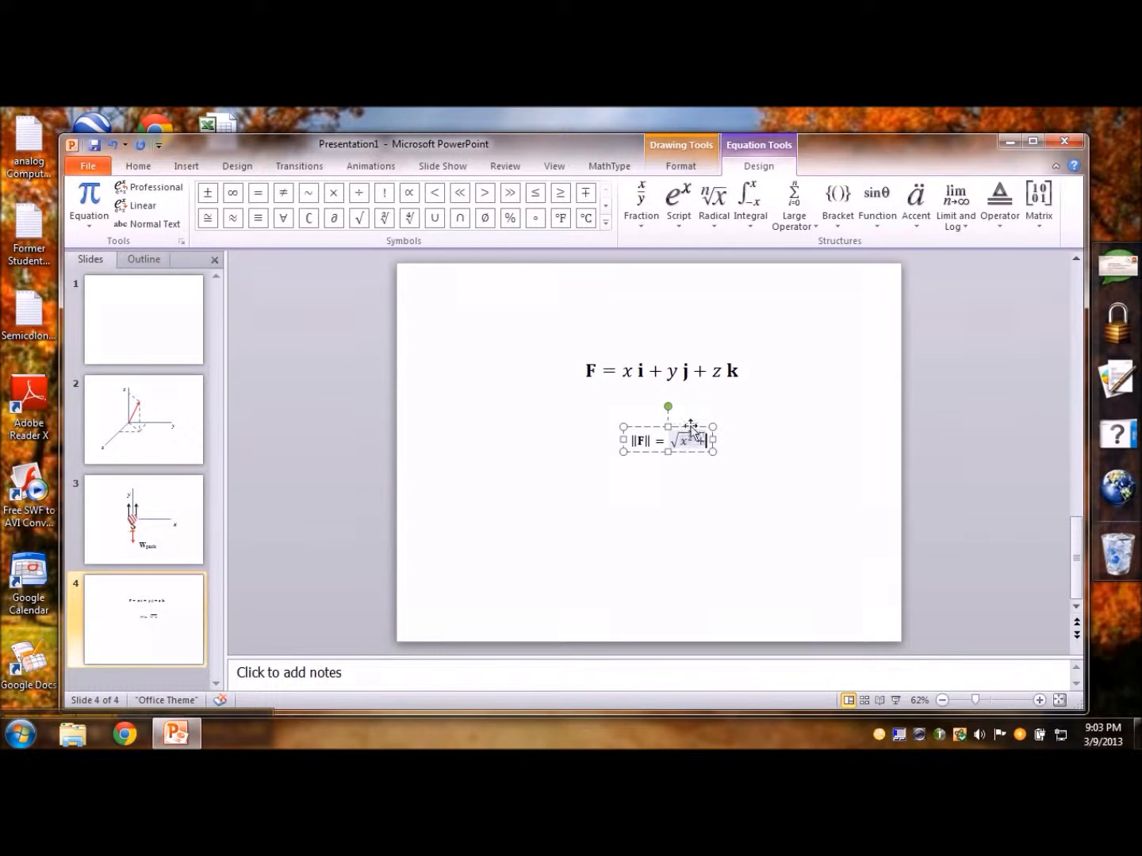
pyautogui.click(678, 203)
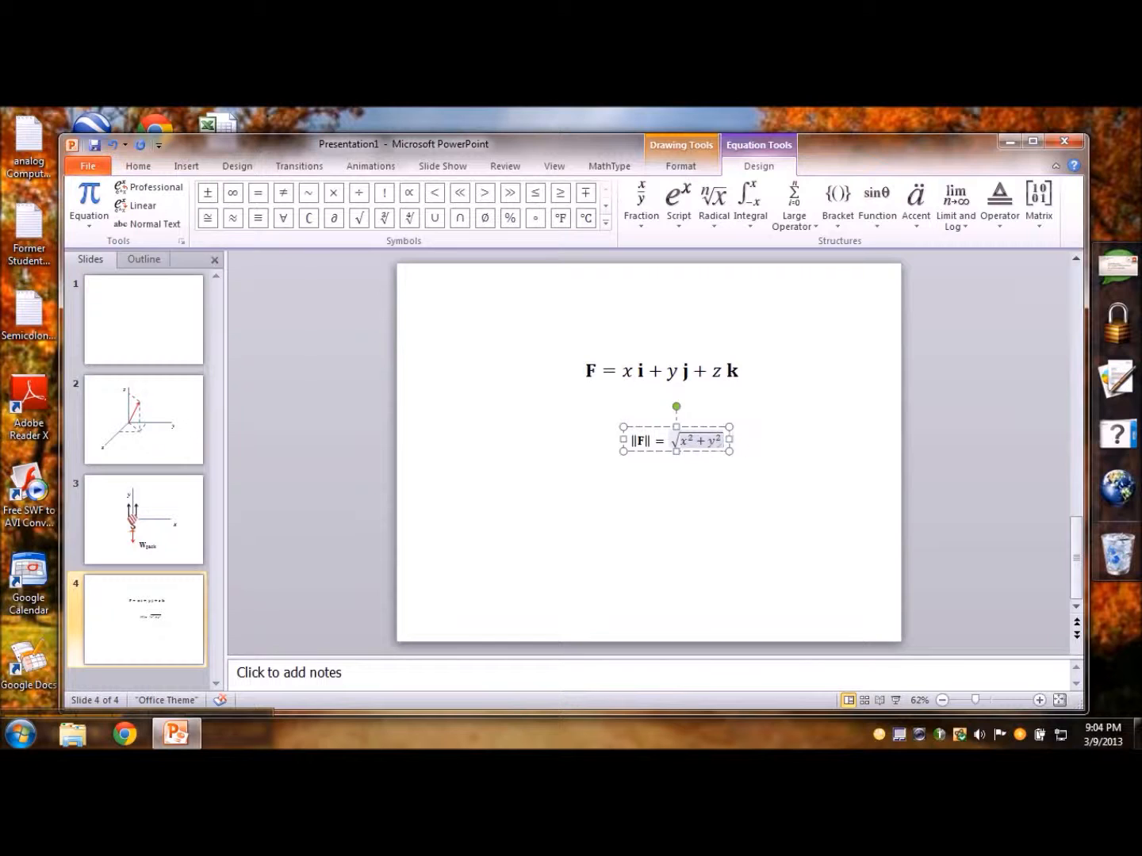
pyautogui.click(678, 202)
pyautogui.write(' + z²')
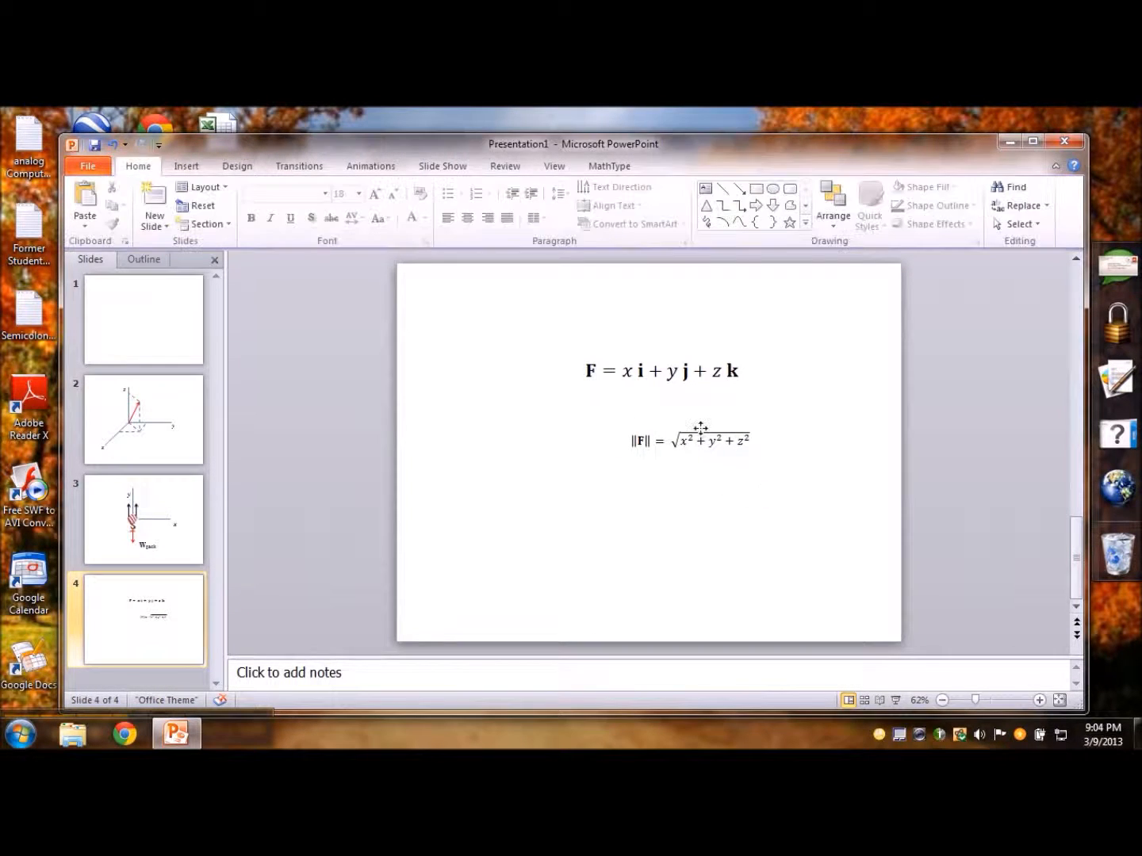
# Set the ||F|| equation to 36 pt and place it under the first equation
pyautogui.click(690, 441)
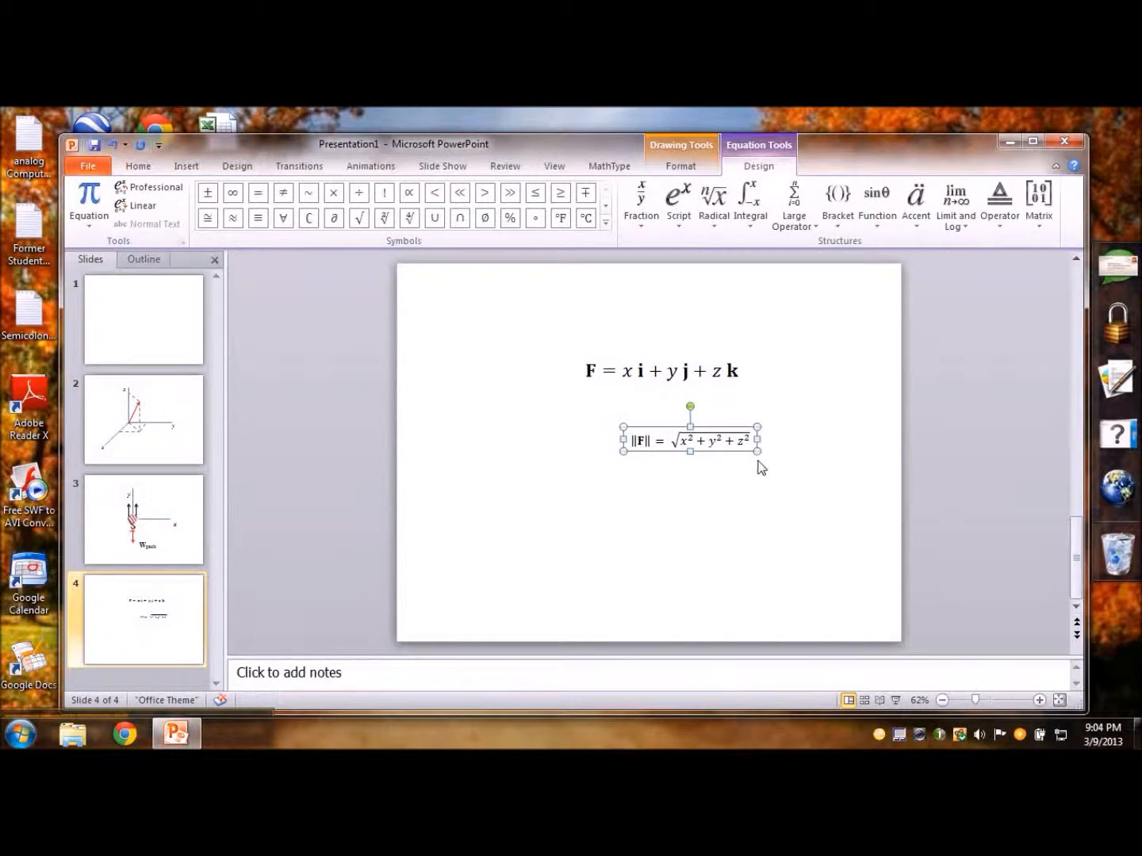
pyautogui.click(137, 165)
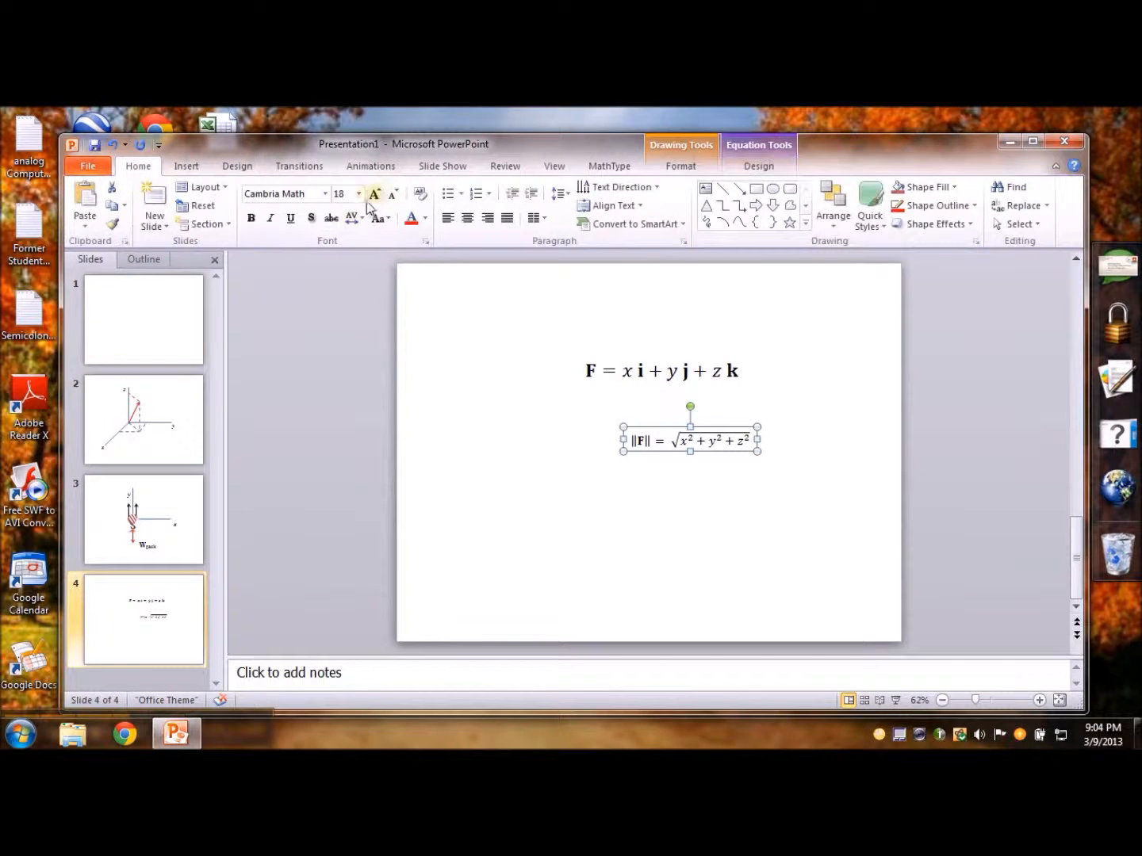
pyautogui.click(358, 193)
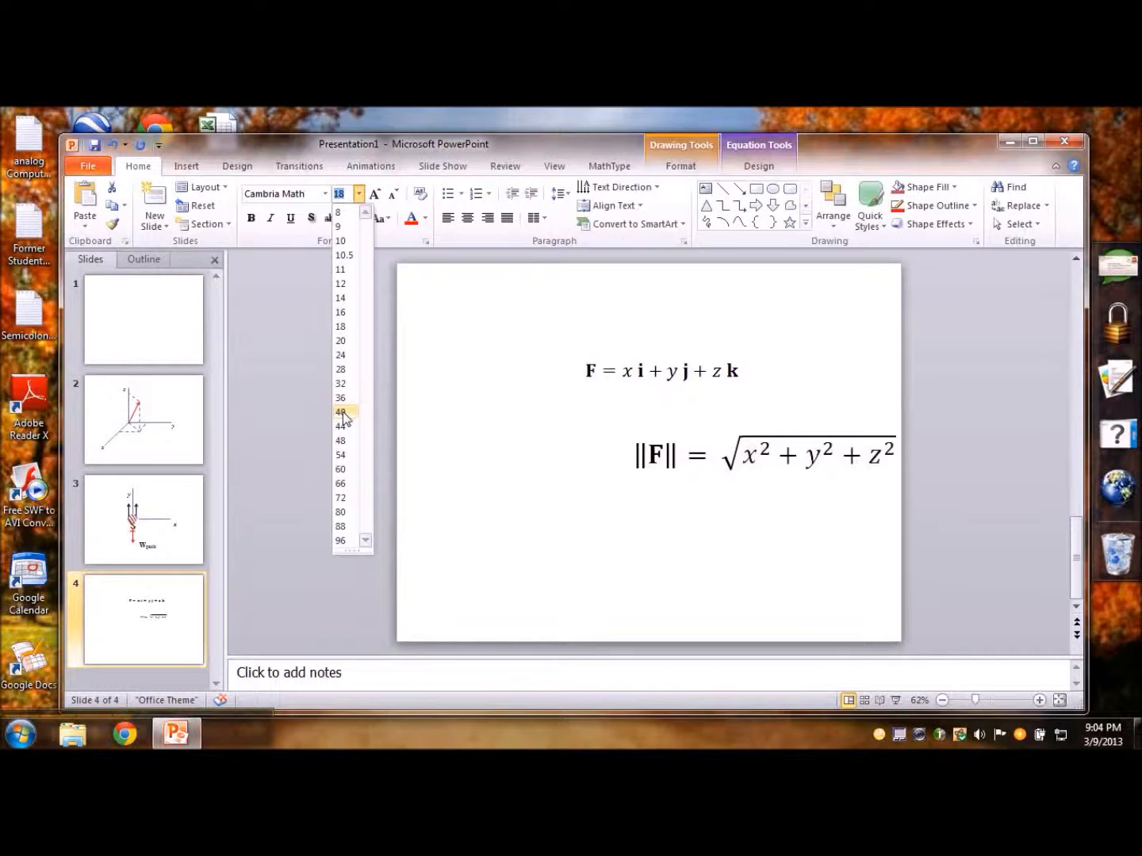
pyautogui.click(340, 398)
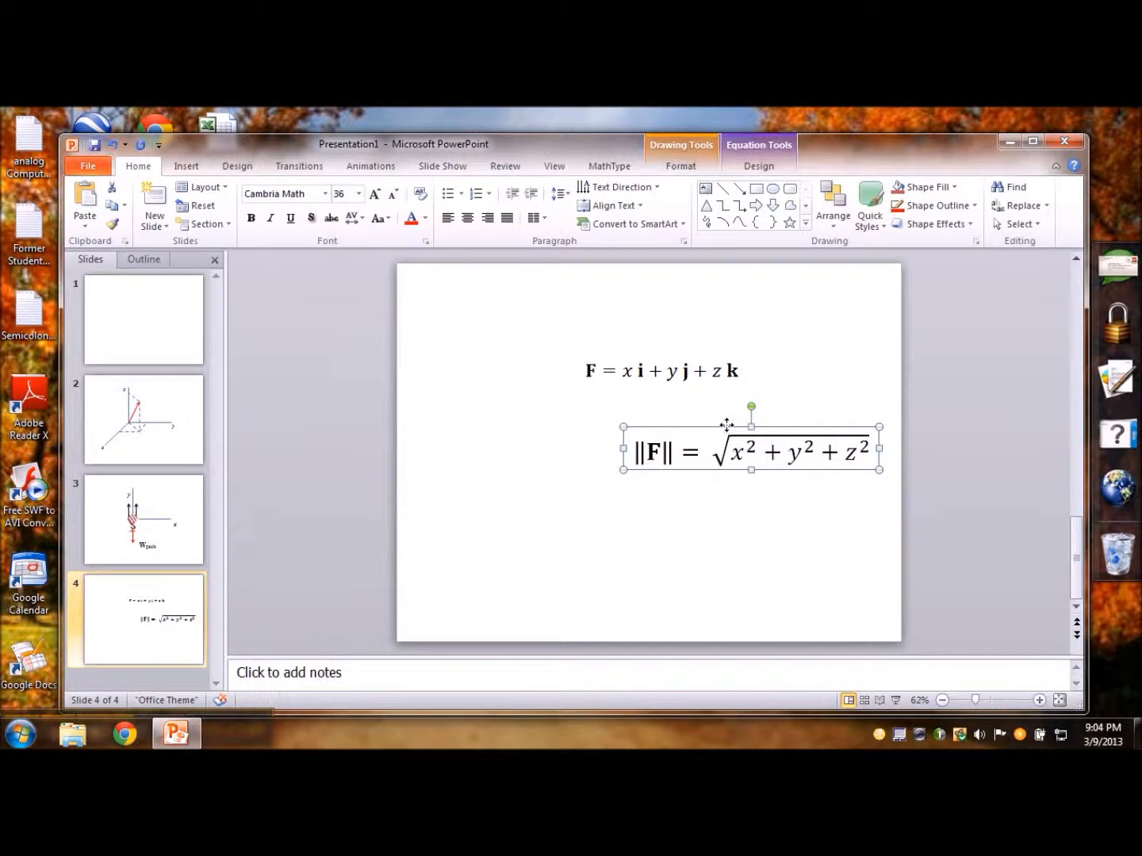
pyautogui.click(804, 361)
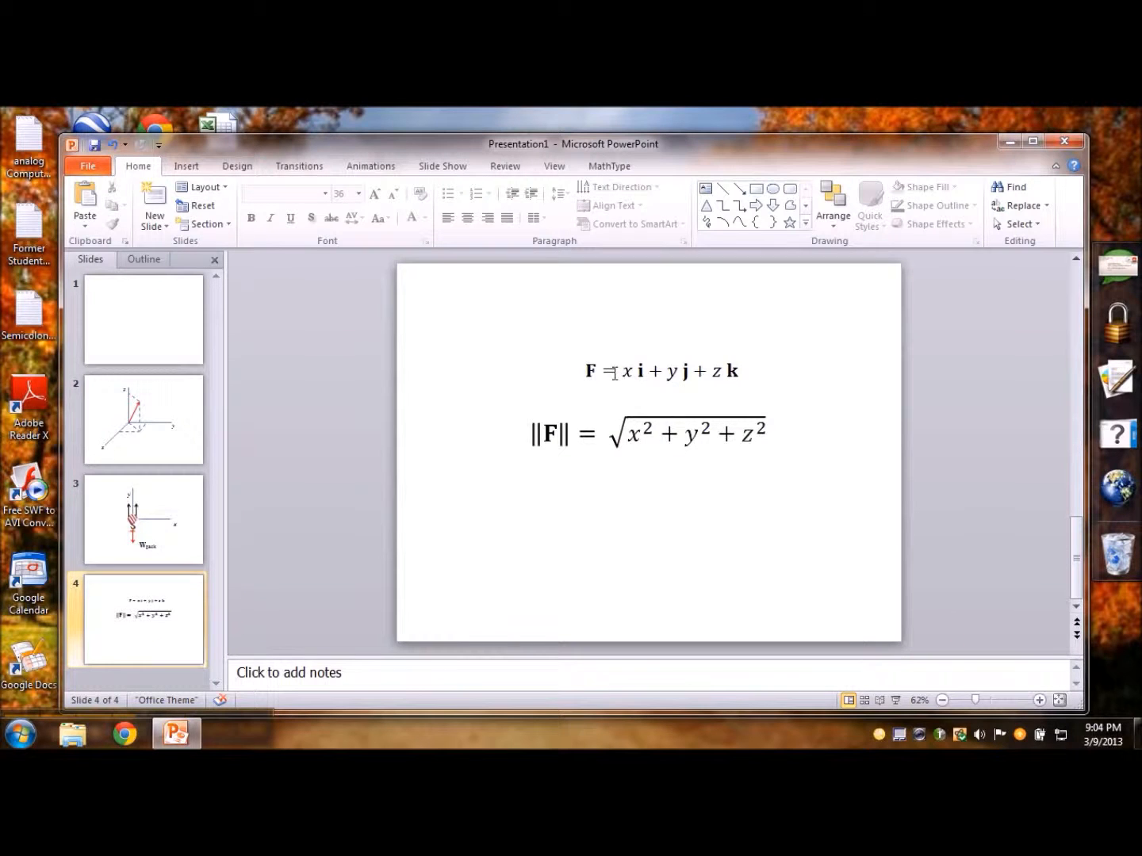
pyautogui.click(635, 370)
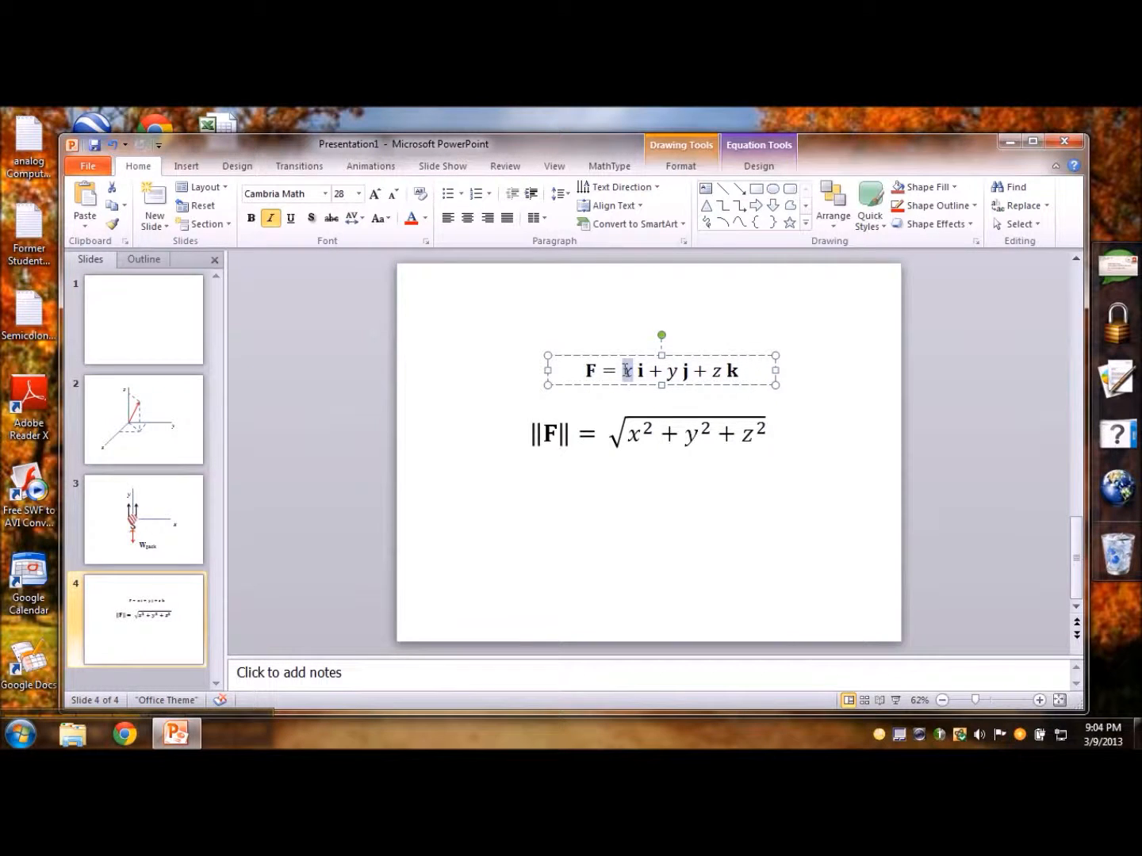
# Replace x in the top equation with F subscript x
pyautogui.write('F')
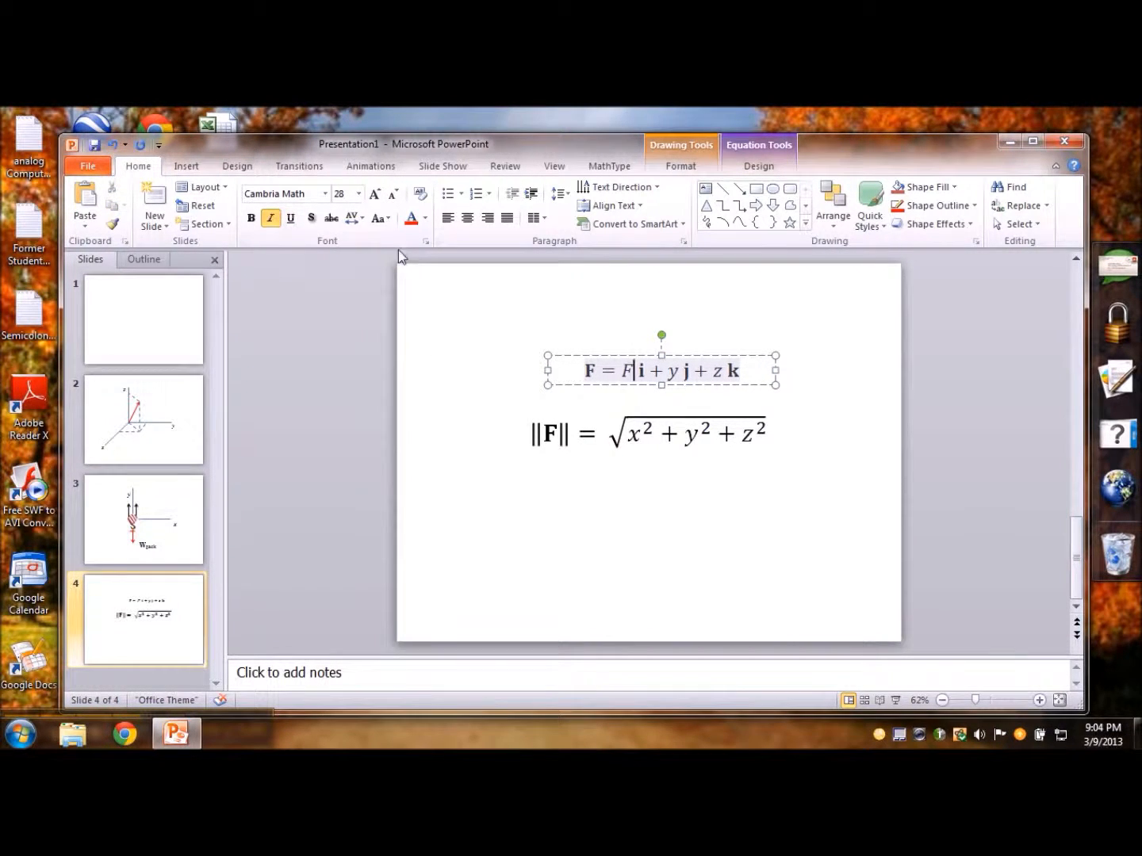
pyautogui.click(426, 240)
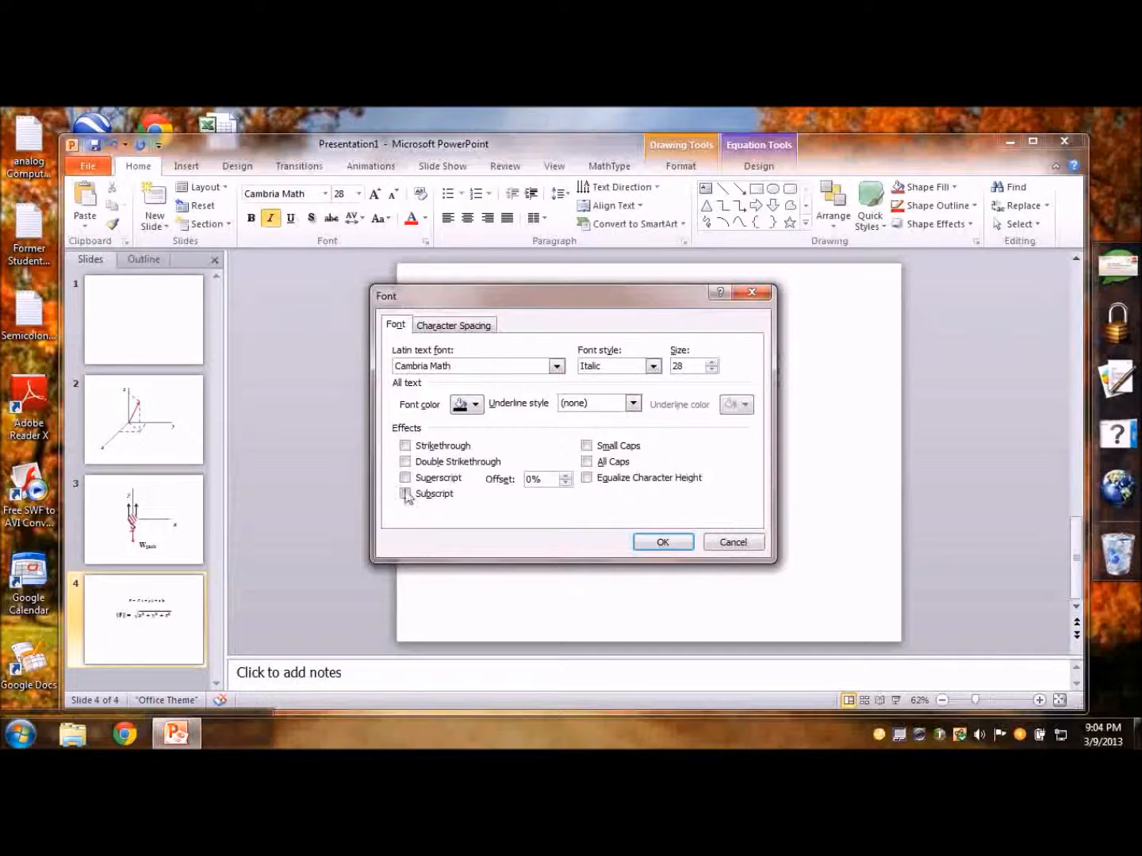
pyautogui.click(662, 542)
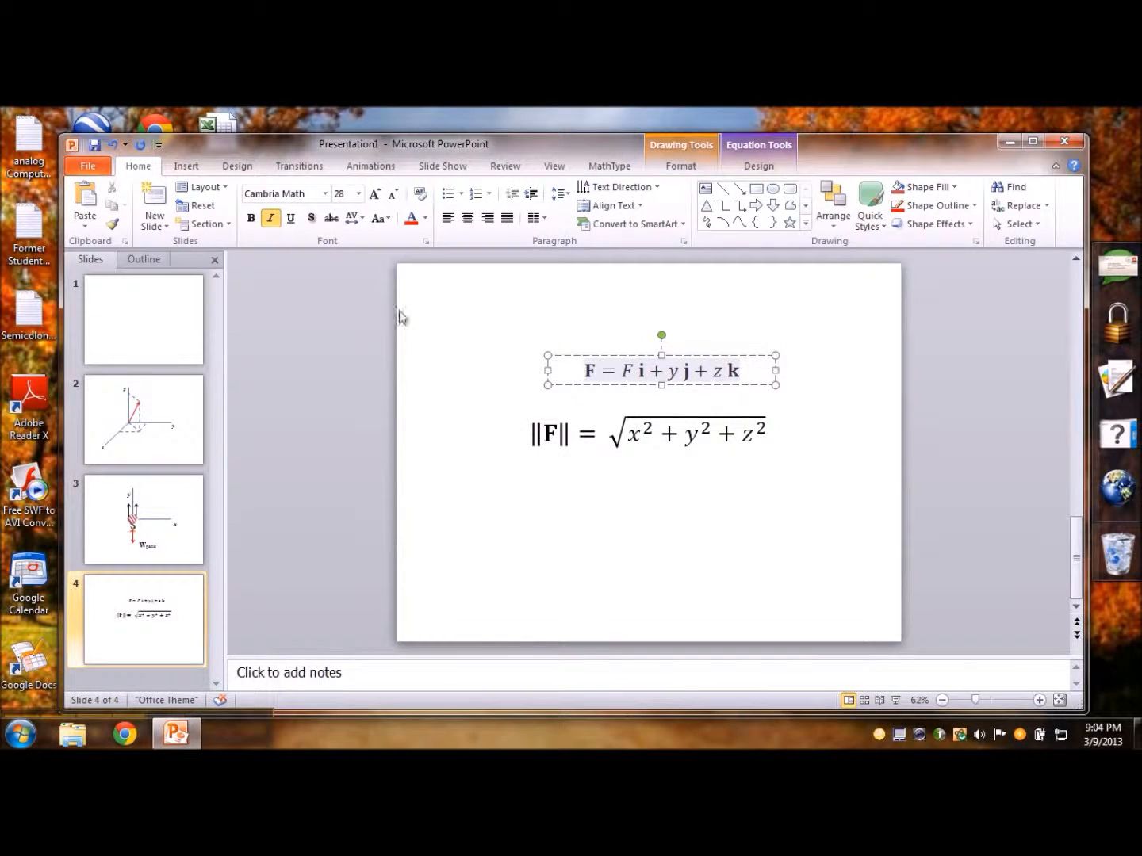
pyautogui.click(678, 202)
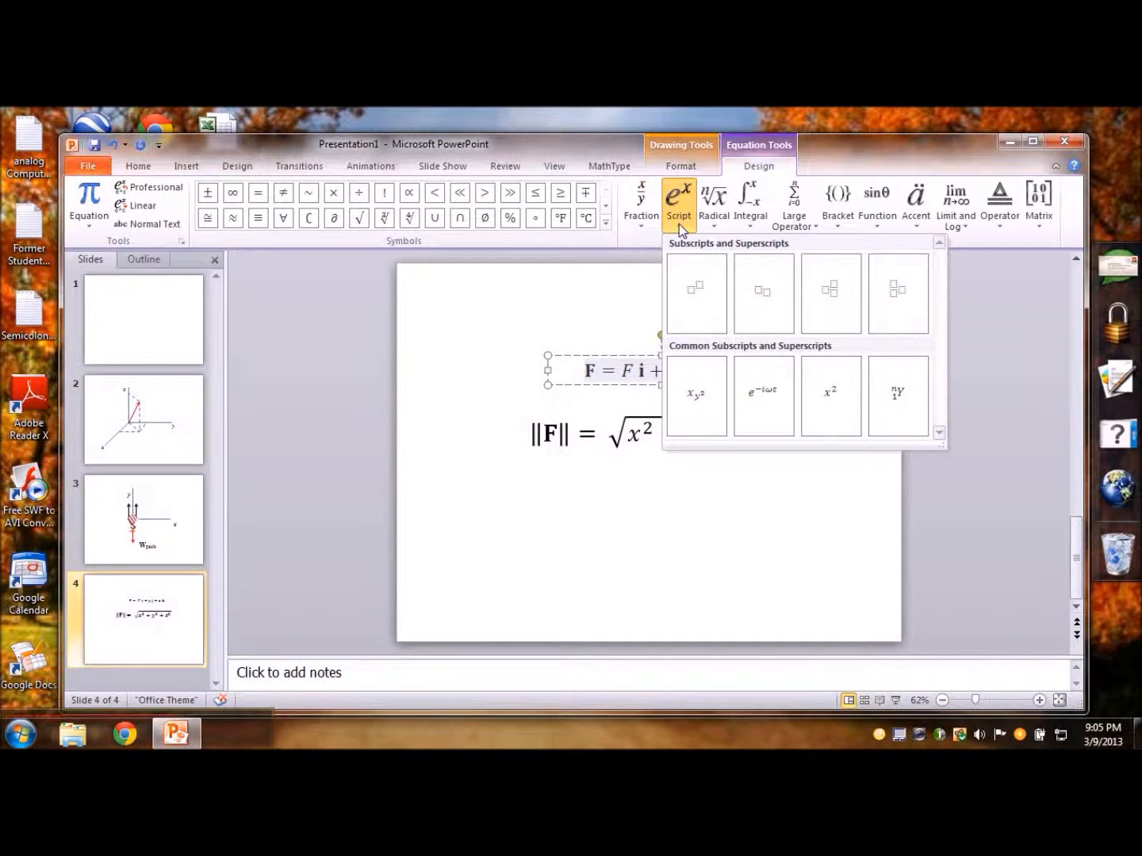
pyautogui.moveTo(763, 293)
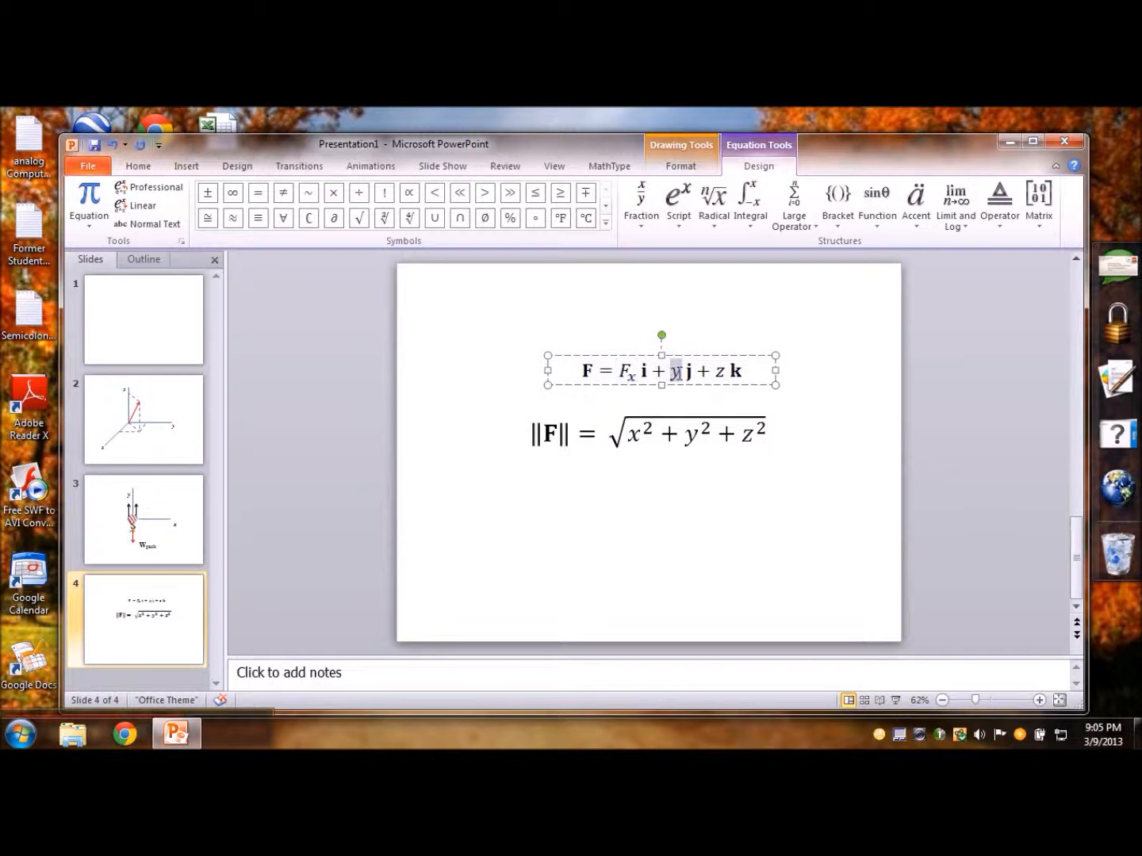
# Paste subscripted F terms to make Fy and Fz, then copy the Fx term
pyautogui.press('ctrl+v')
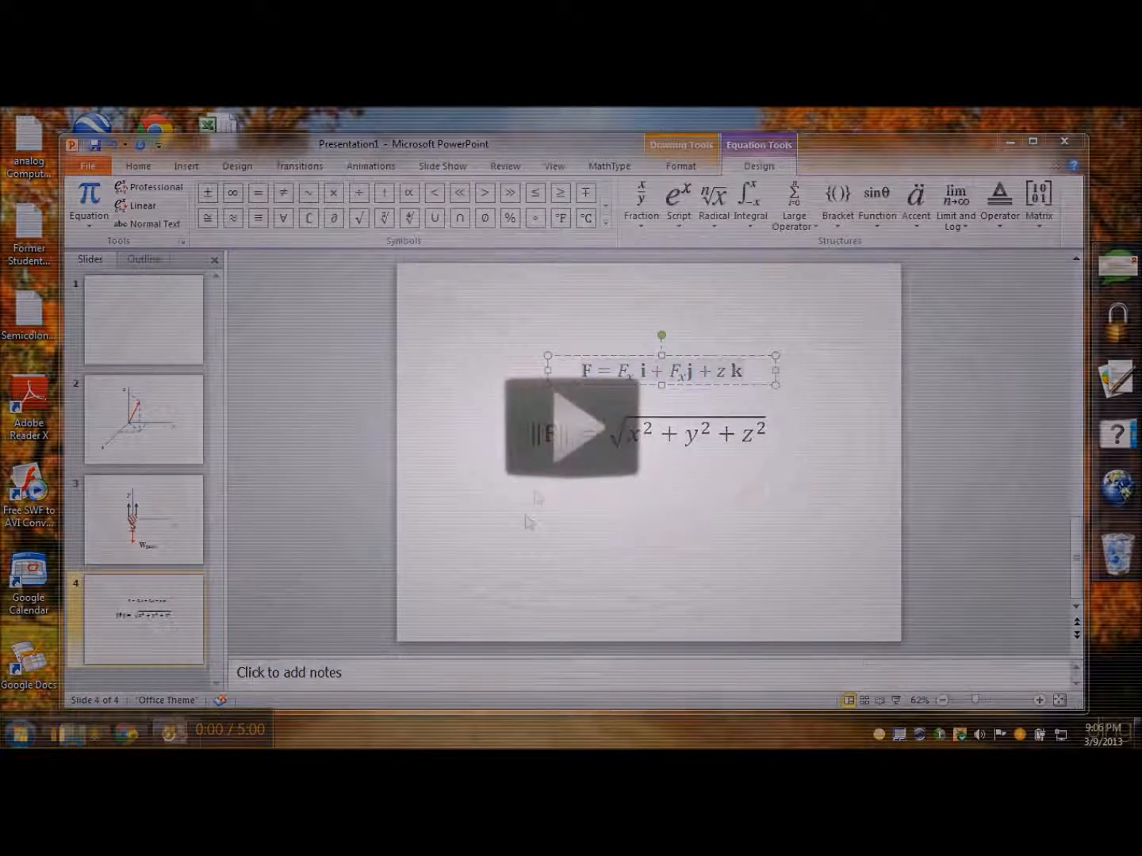
pyautogui.click(563, 423)
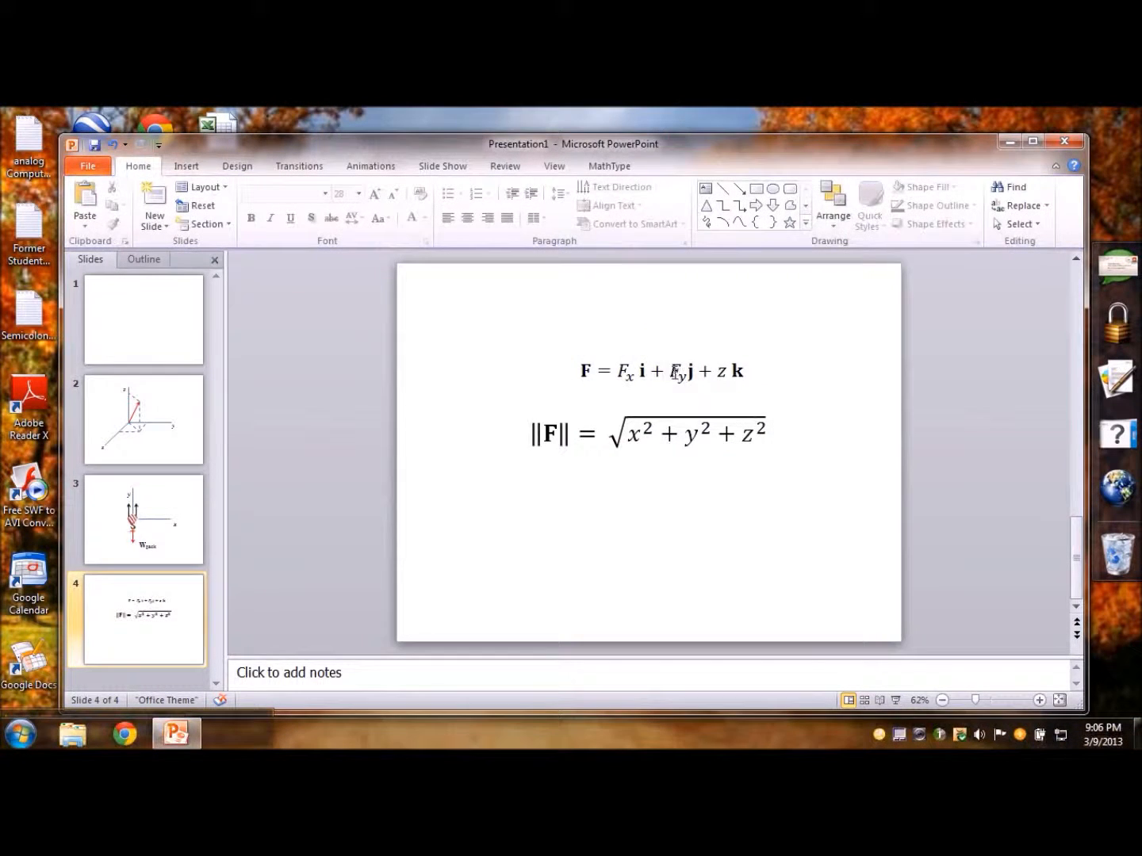
pyautogui.click(663, 372)
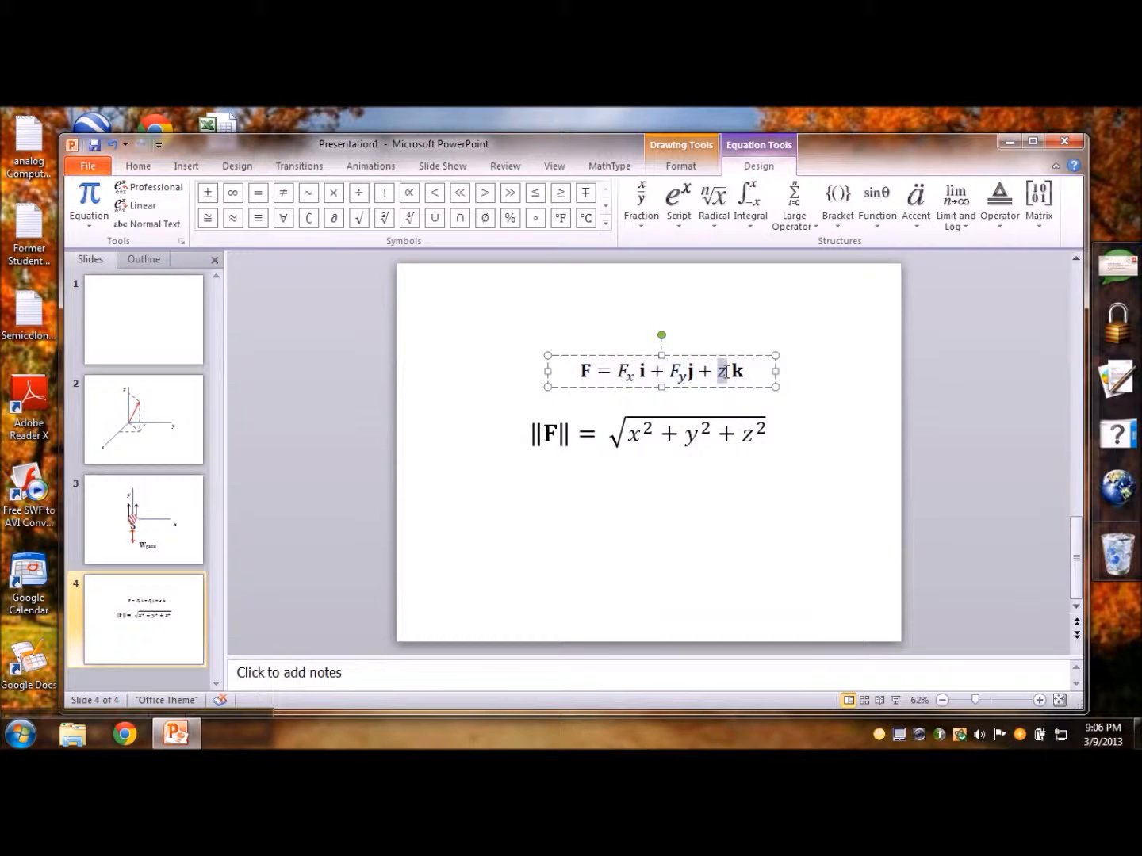
pyautogui.press('ctrl+v')
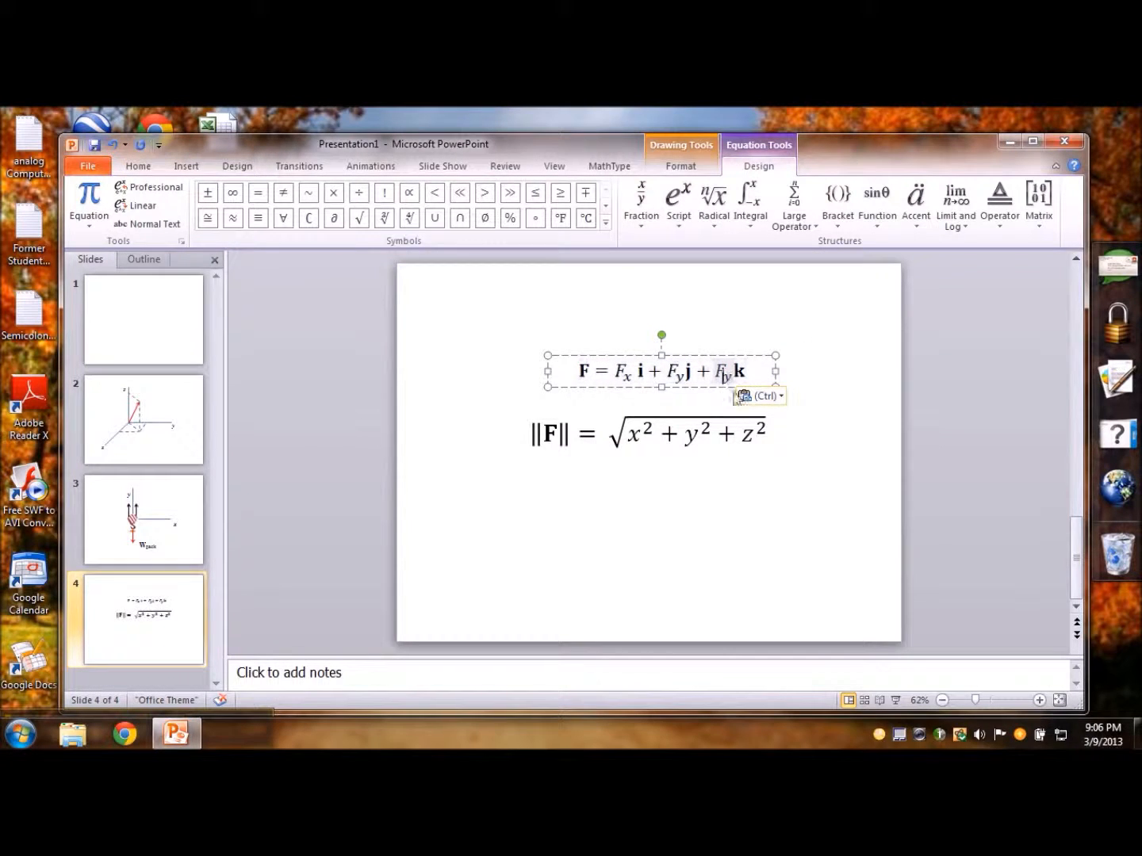
pyautogui.click(825, 480)
pyautogui.write('z')
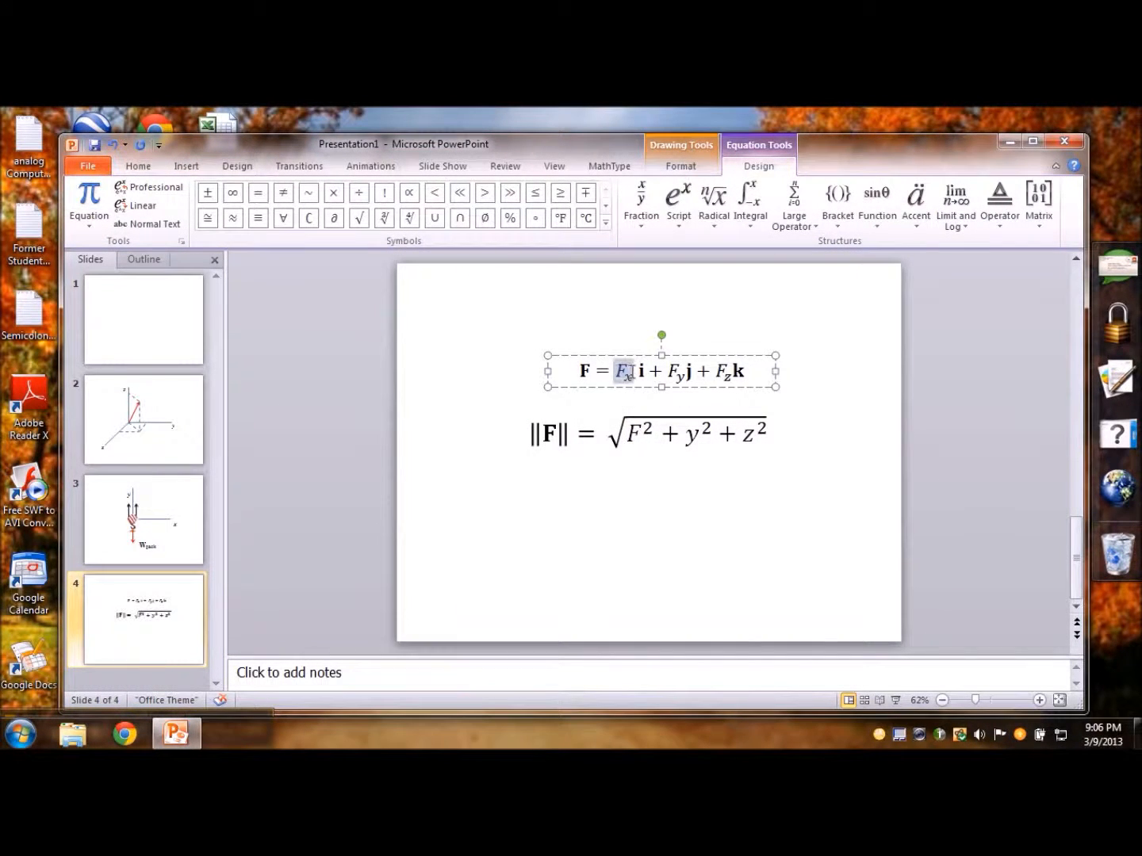
pyautogui.click(636, 433)
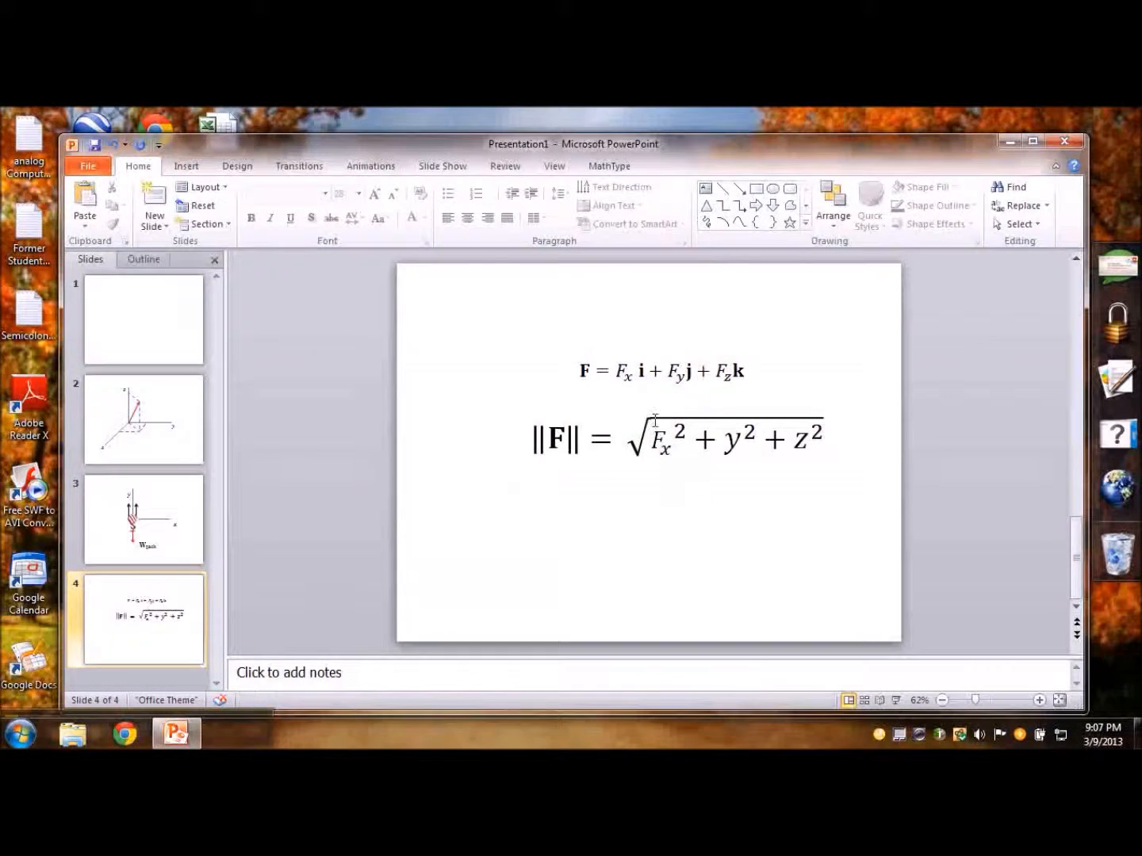
# Edit the radical to Fx² + Fy² + Fz² and adjust the formula's font size
pyautogui.click(663, 371)
pyautogui.write('F_')
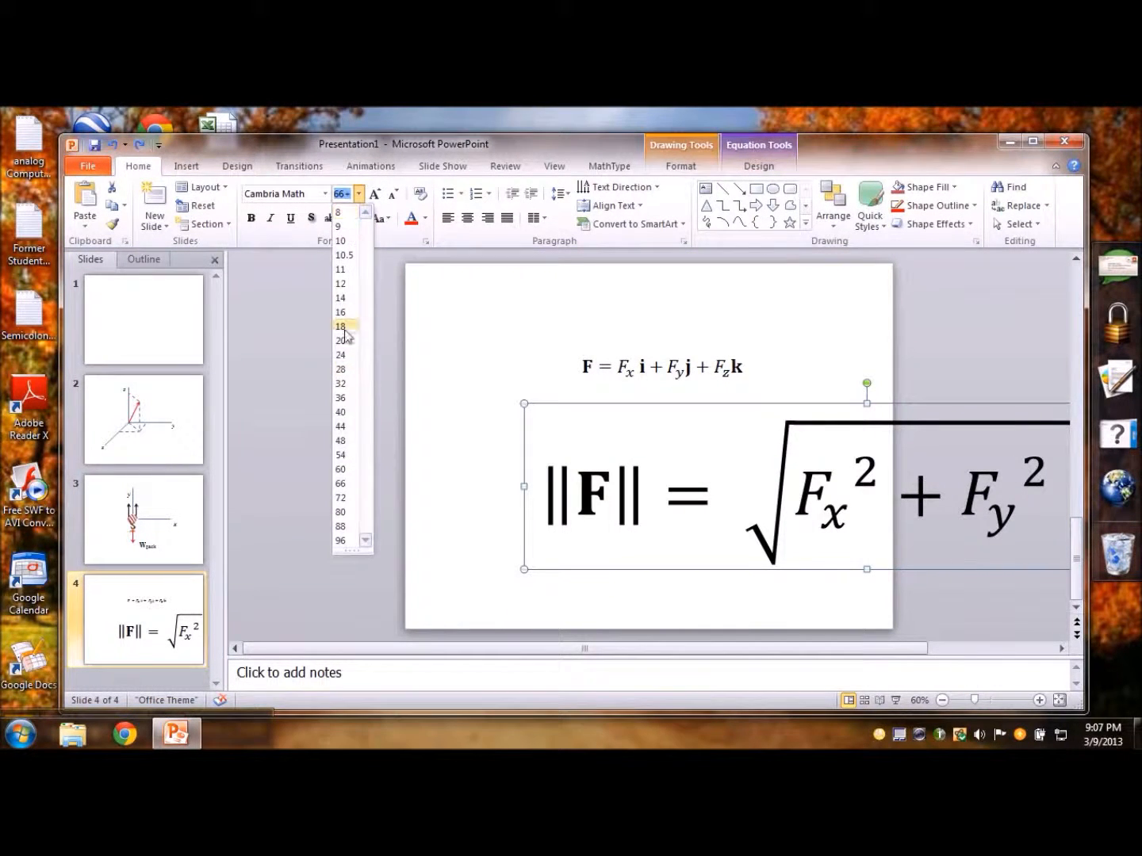
pyautogui.click(339, 340)
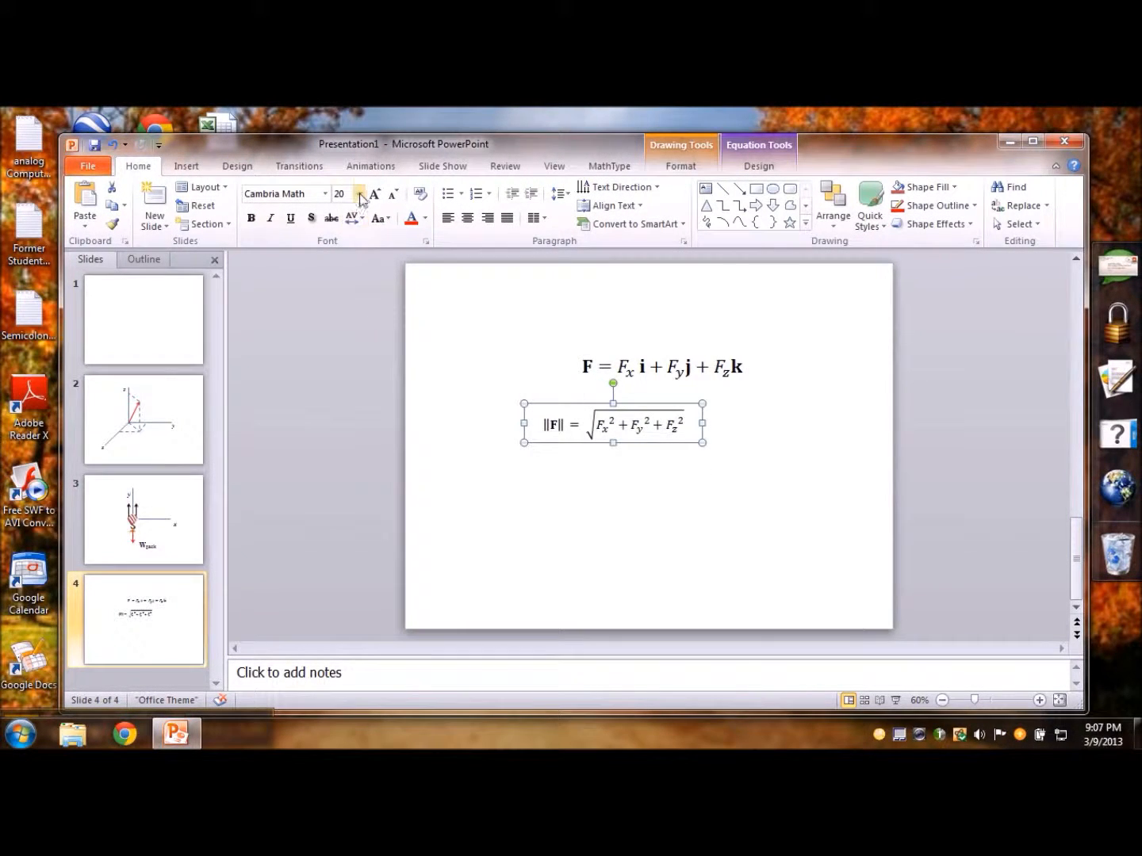
pyautogui.click(360, 193)
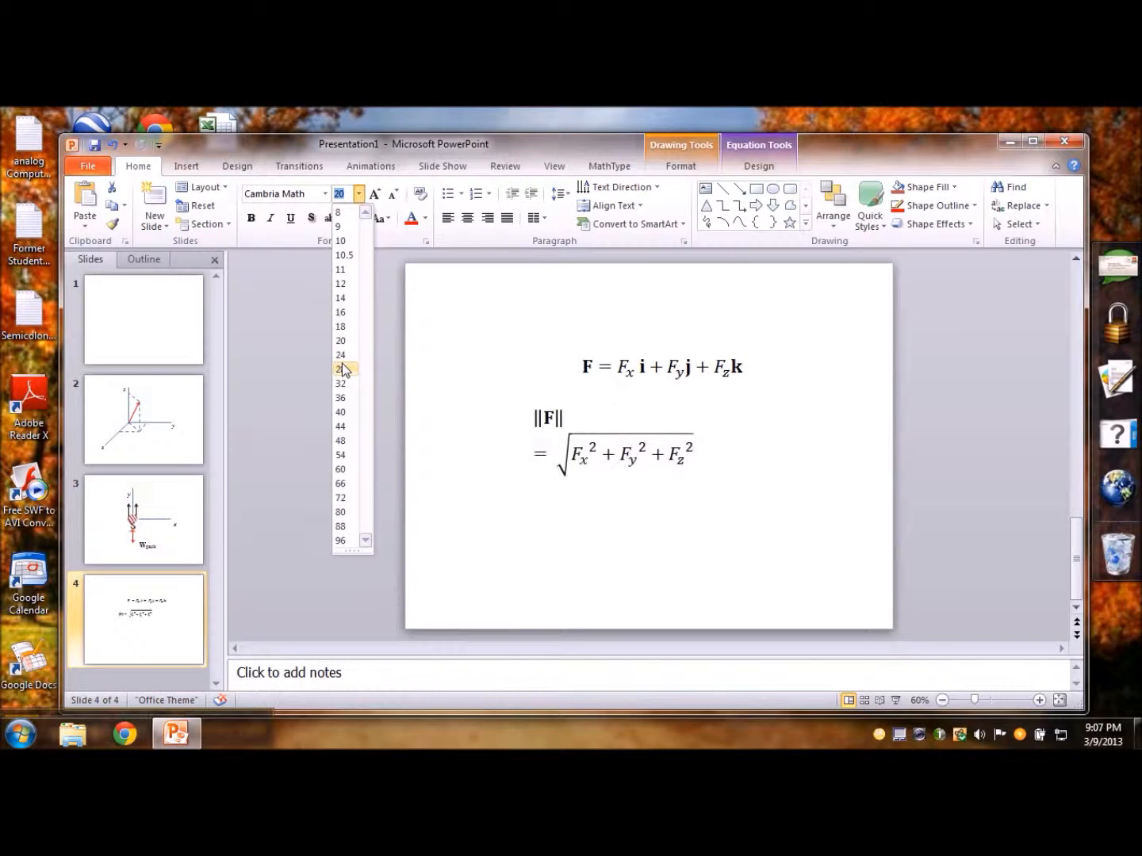
pyautogui.click(342, 369)
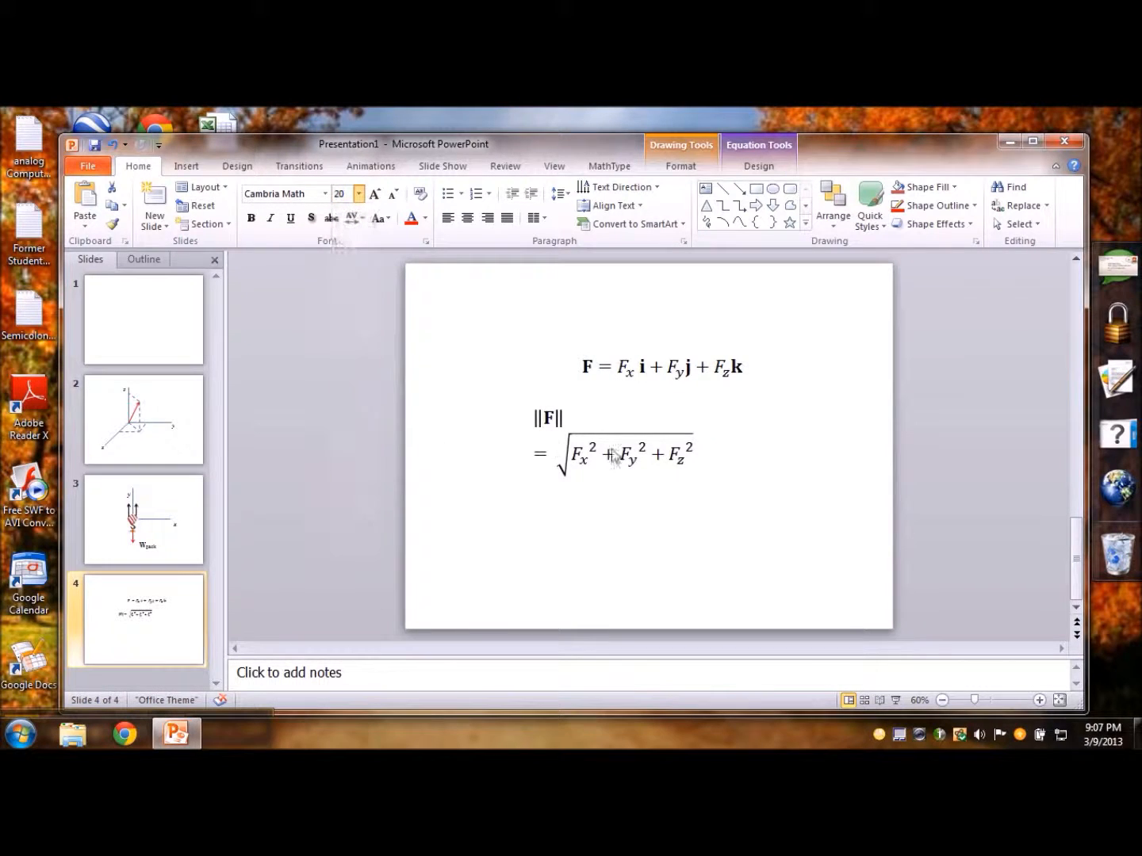
pyautogui.click(622, 453)
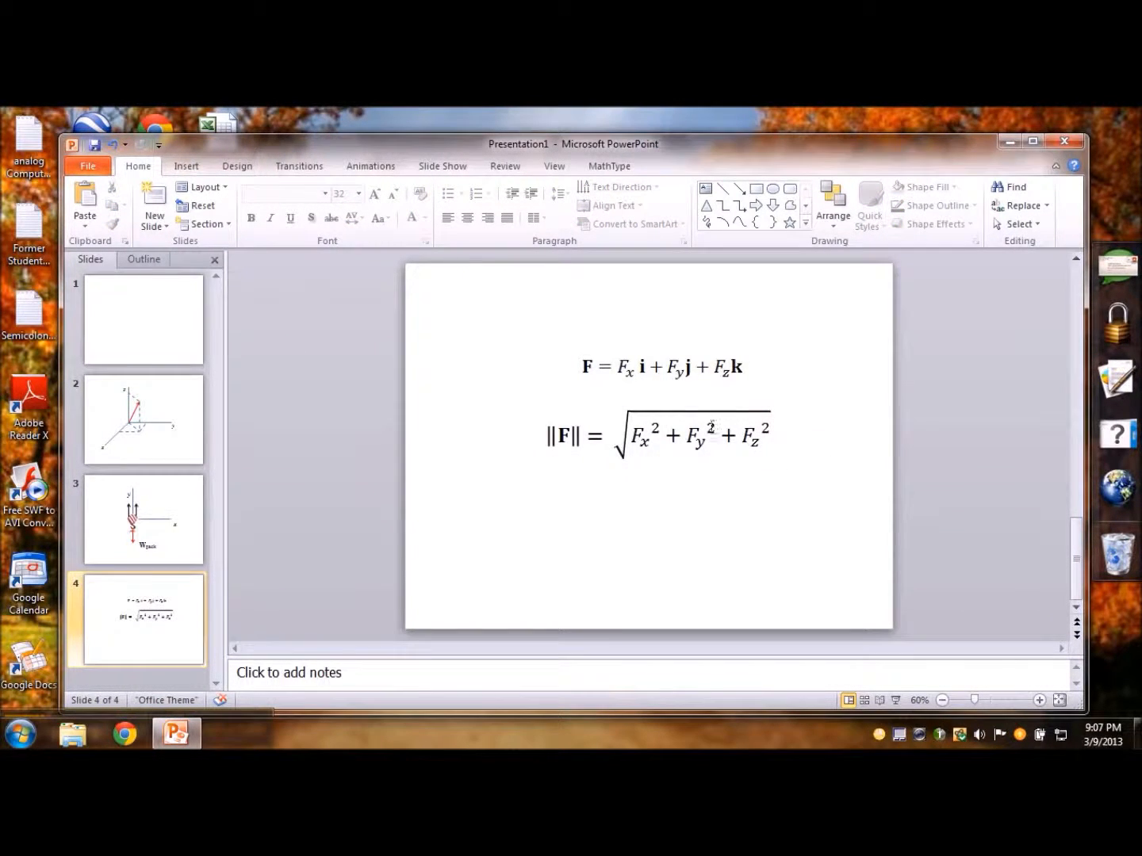
pyautogui.moveTo(673, 464)
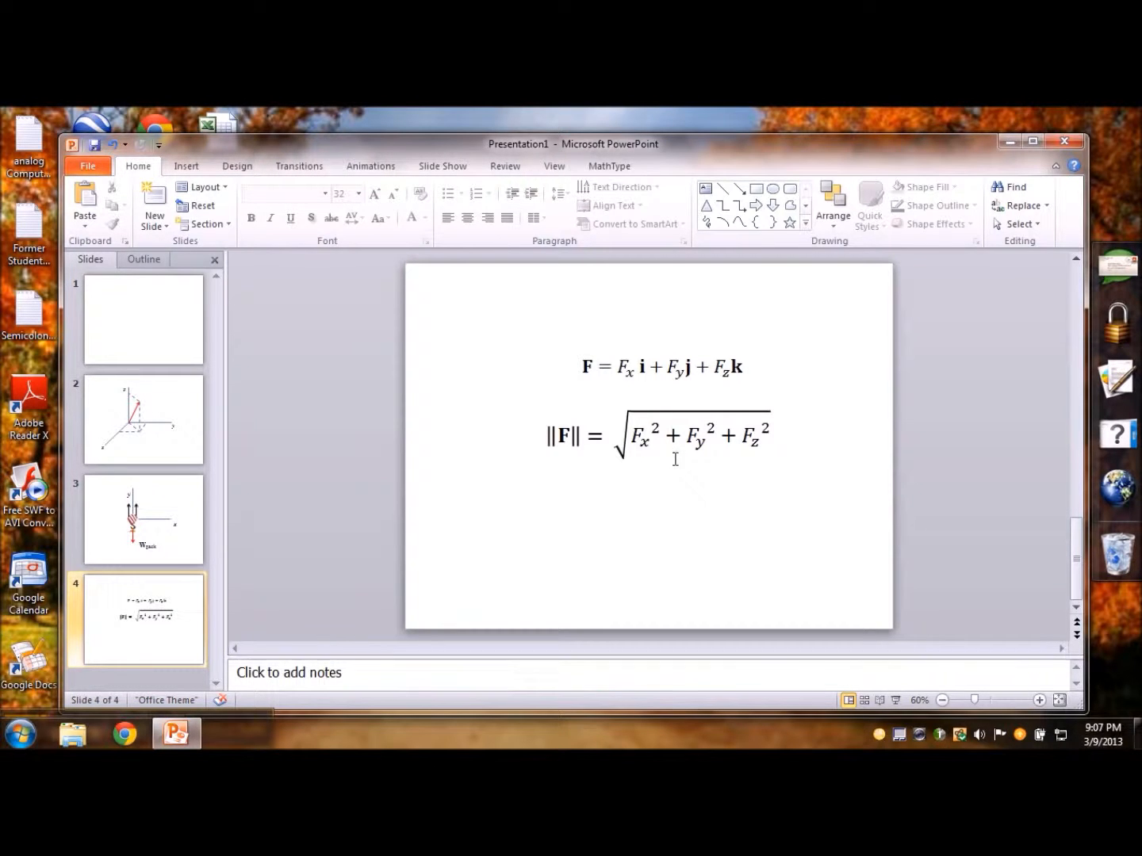
# Insert r and a multiplication sign before F in the top equation
pyautogui.click(665, 367)
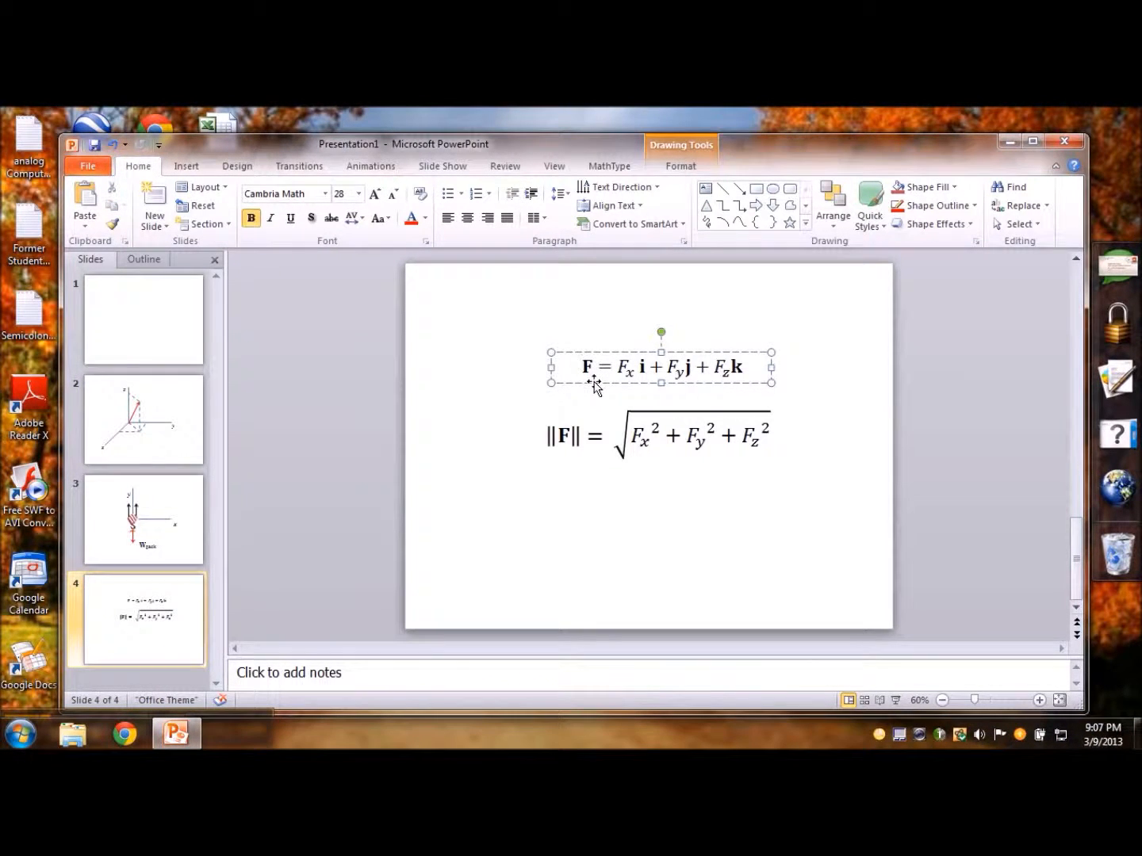
pyautogui.click(563, 366)
pyautogui.write('r')
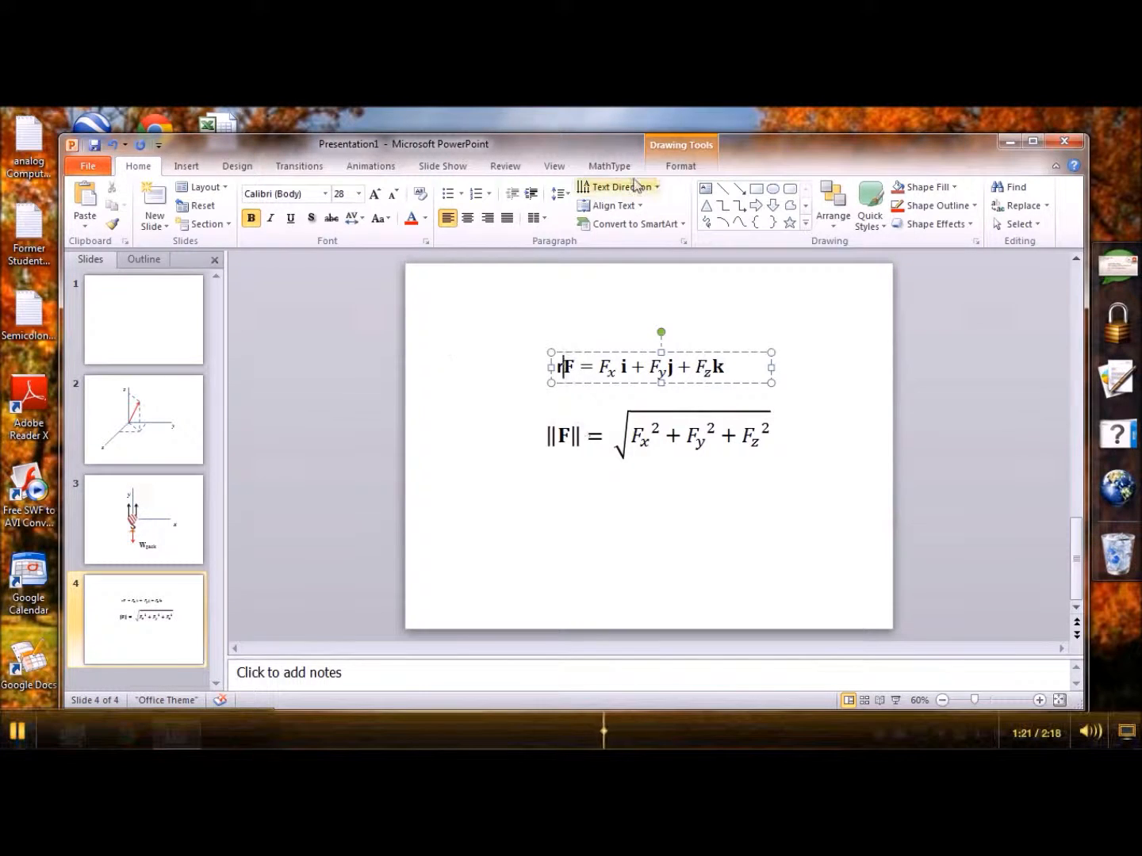
pyautogui.click(187, 166)
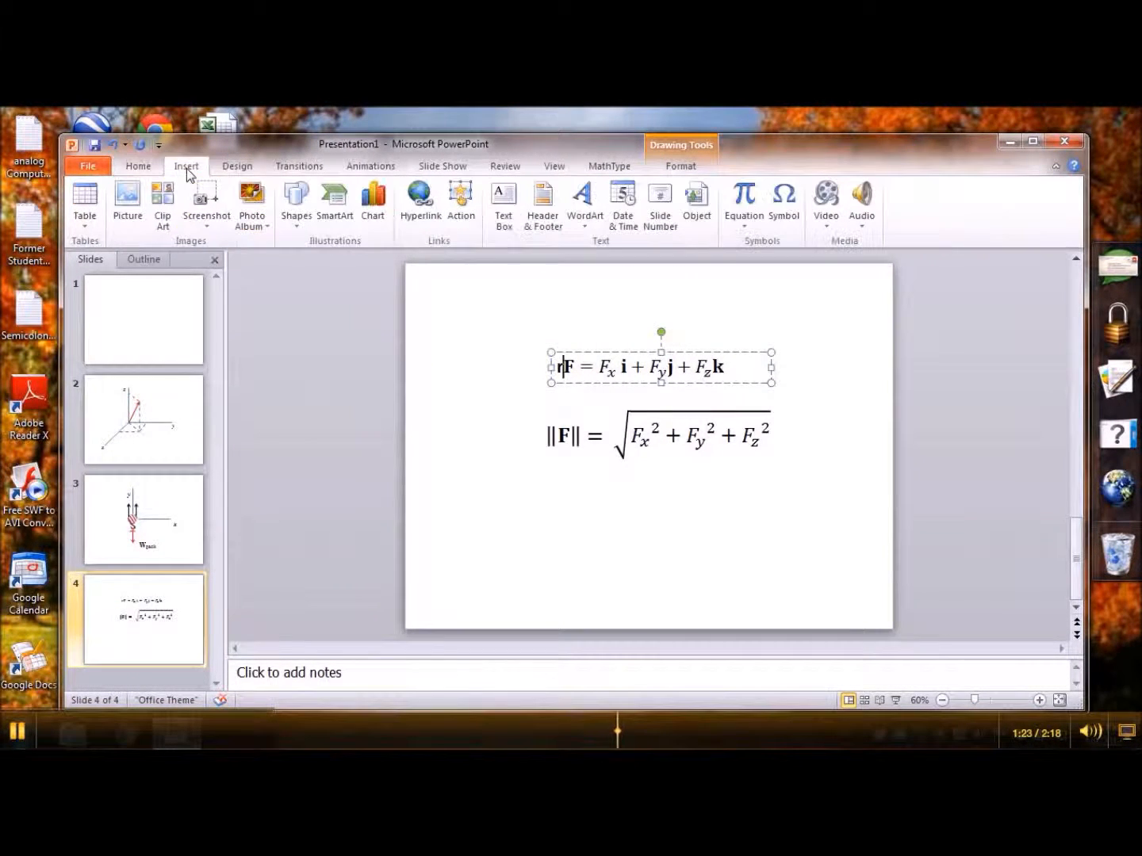
pyautogui.moveTo(783, 201)
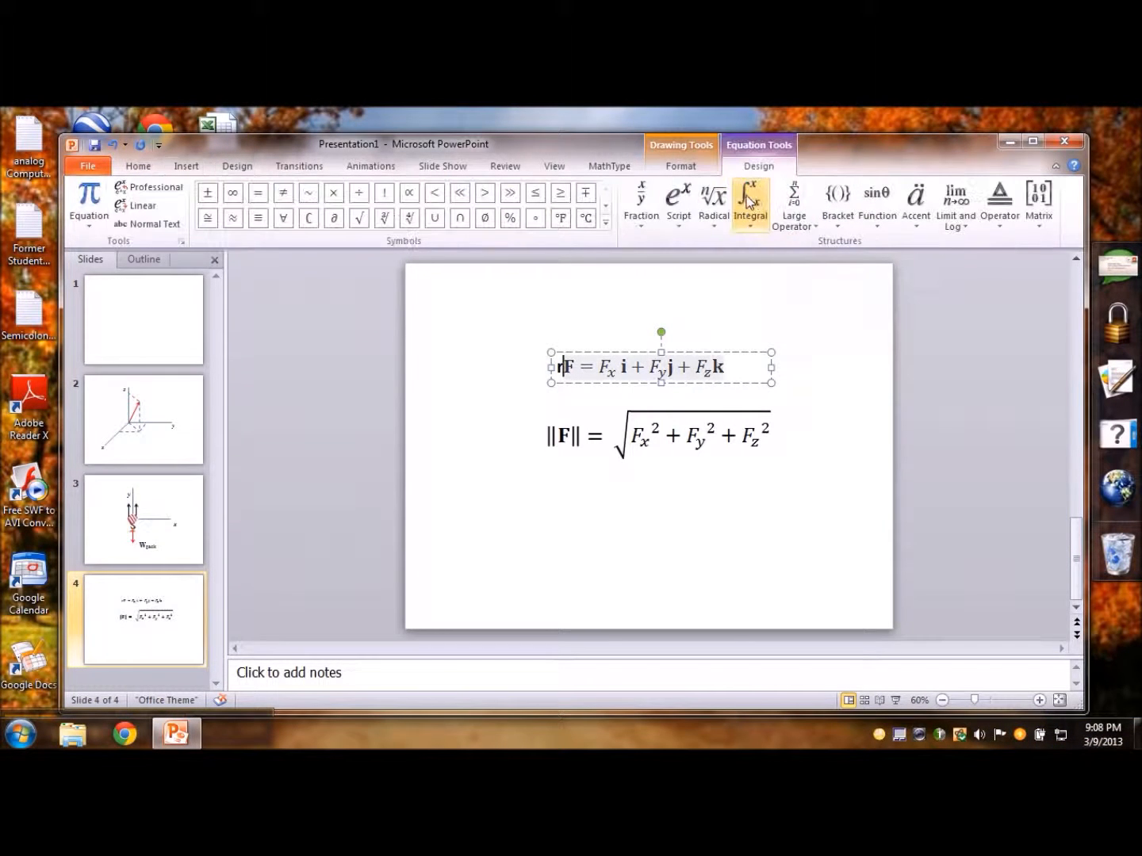
pyautogui.moveTo(333, 194)
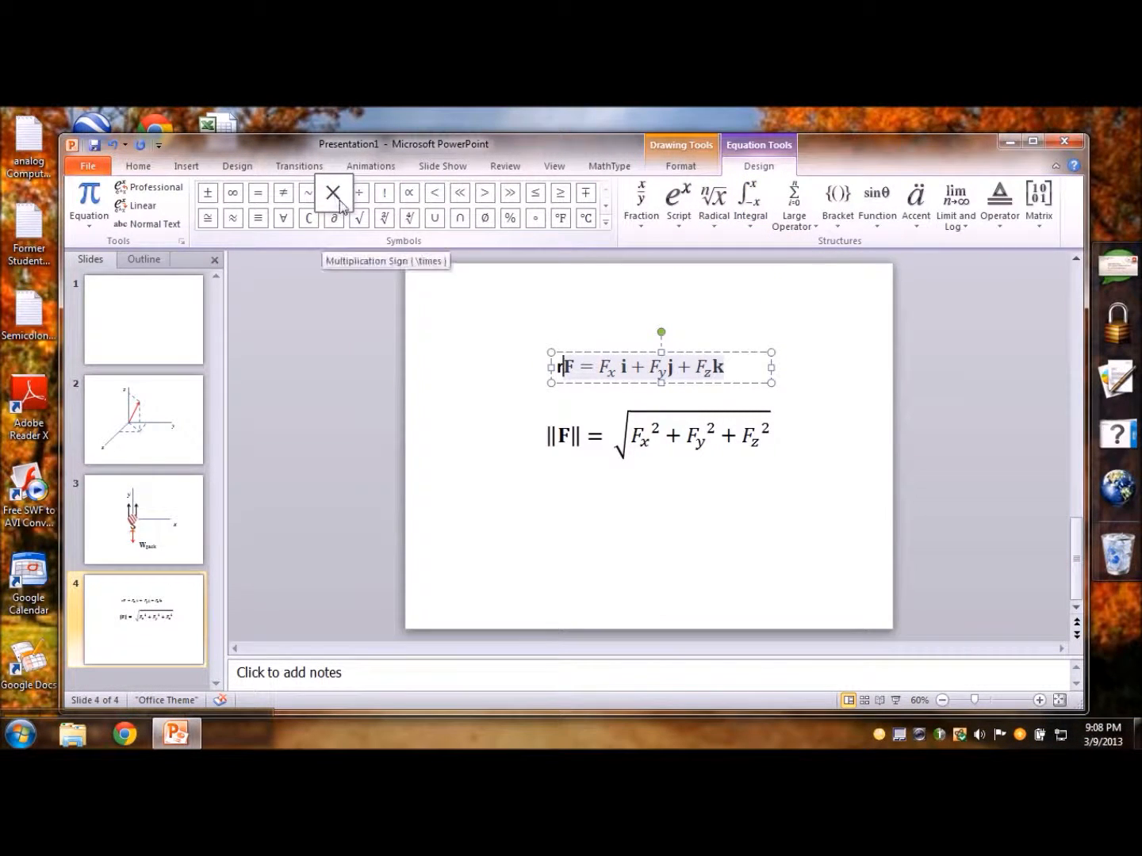
pyautogui.click(333, 192)
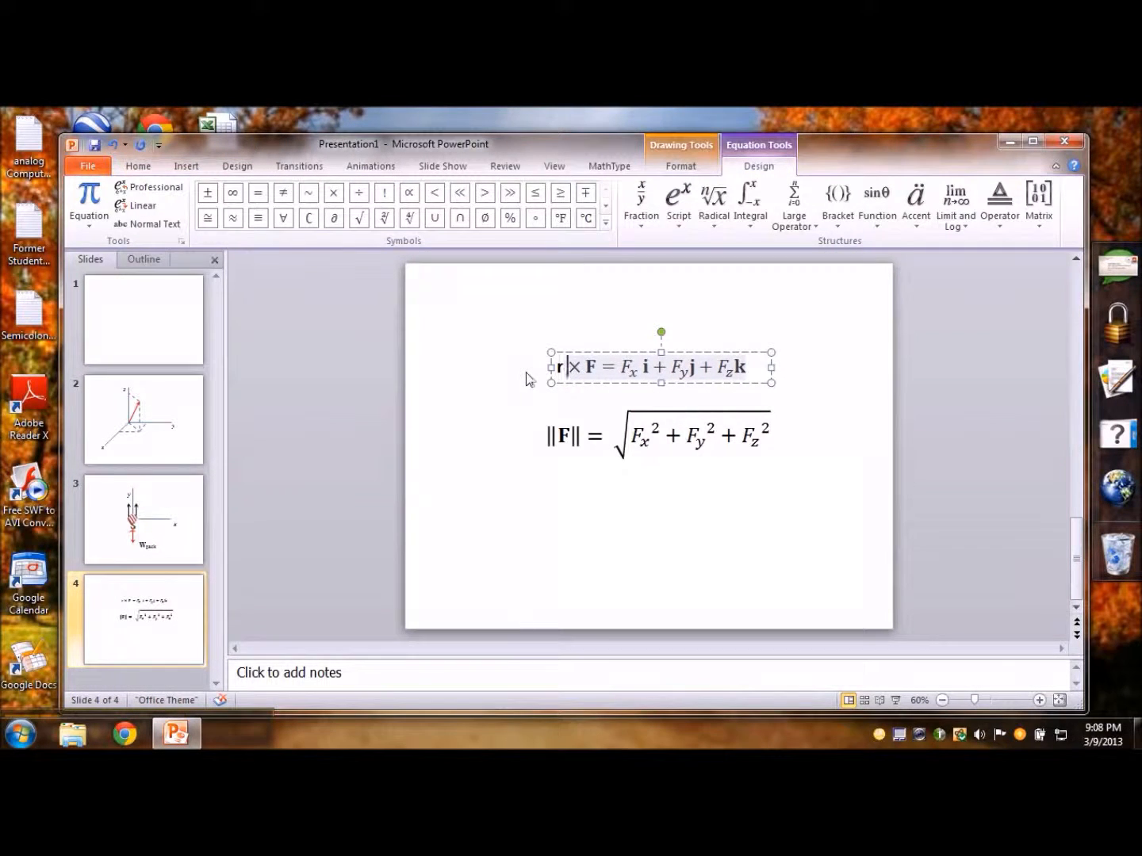
pyautogui.click(567, 389)
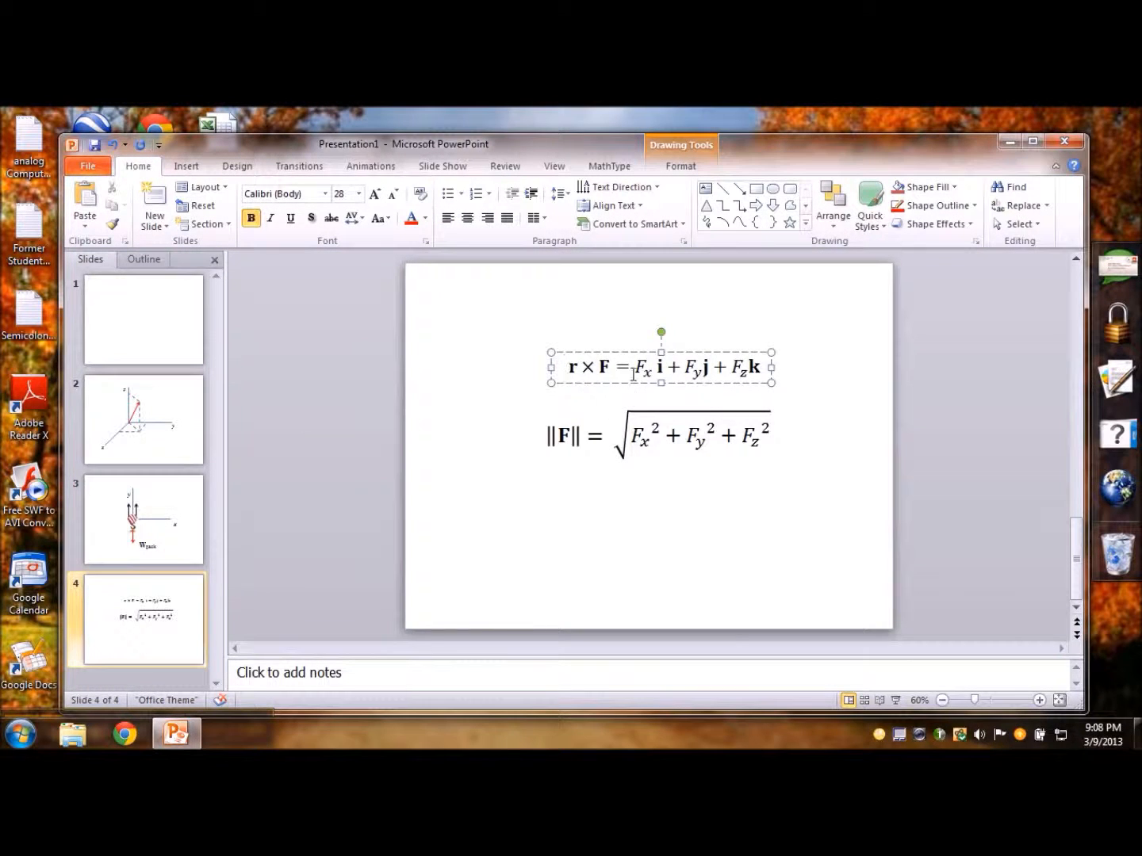
pyautogui.click(563, 366)
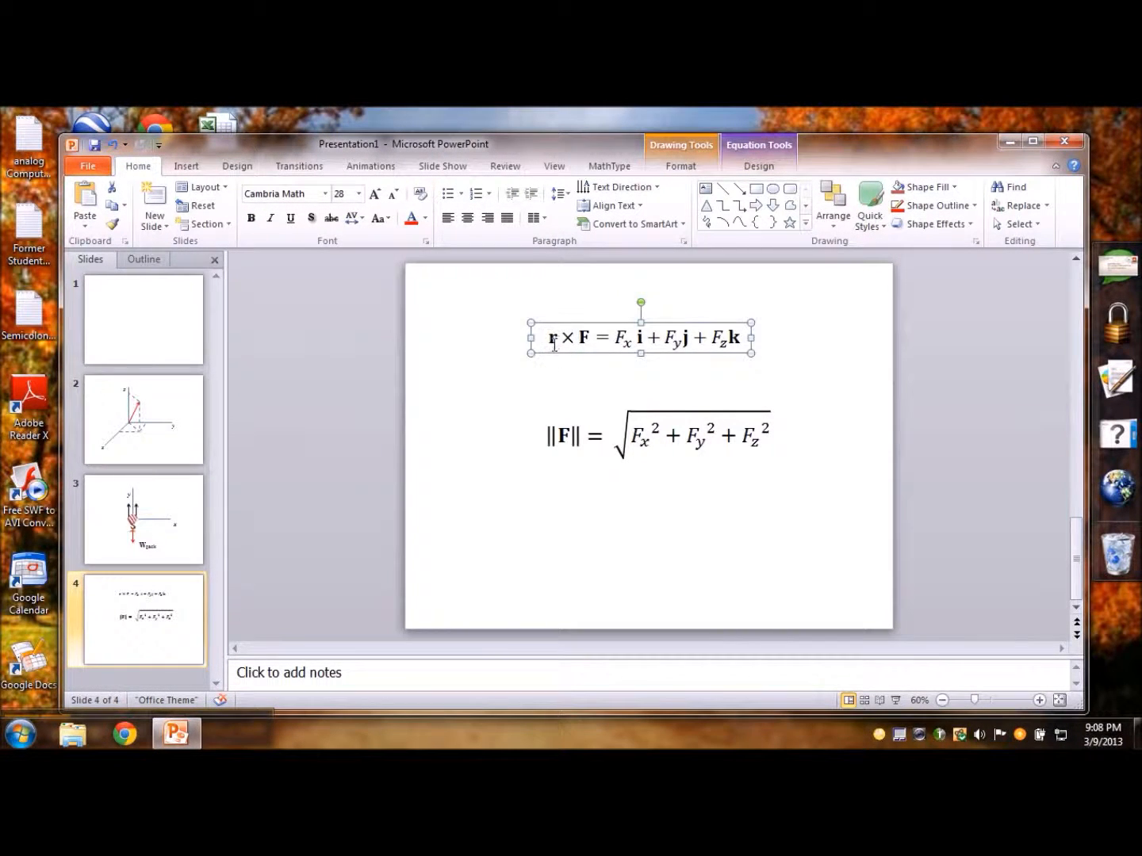
pyautogui.moveTo(731, 403)
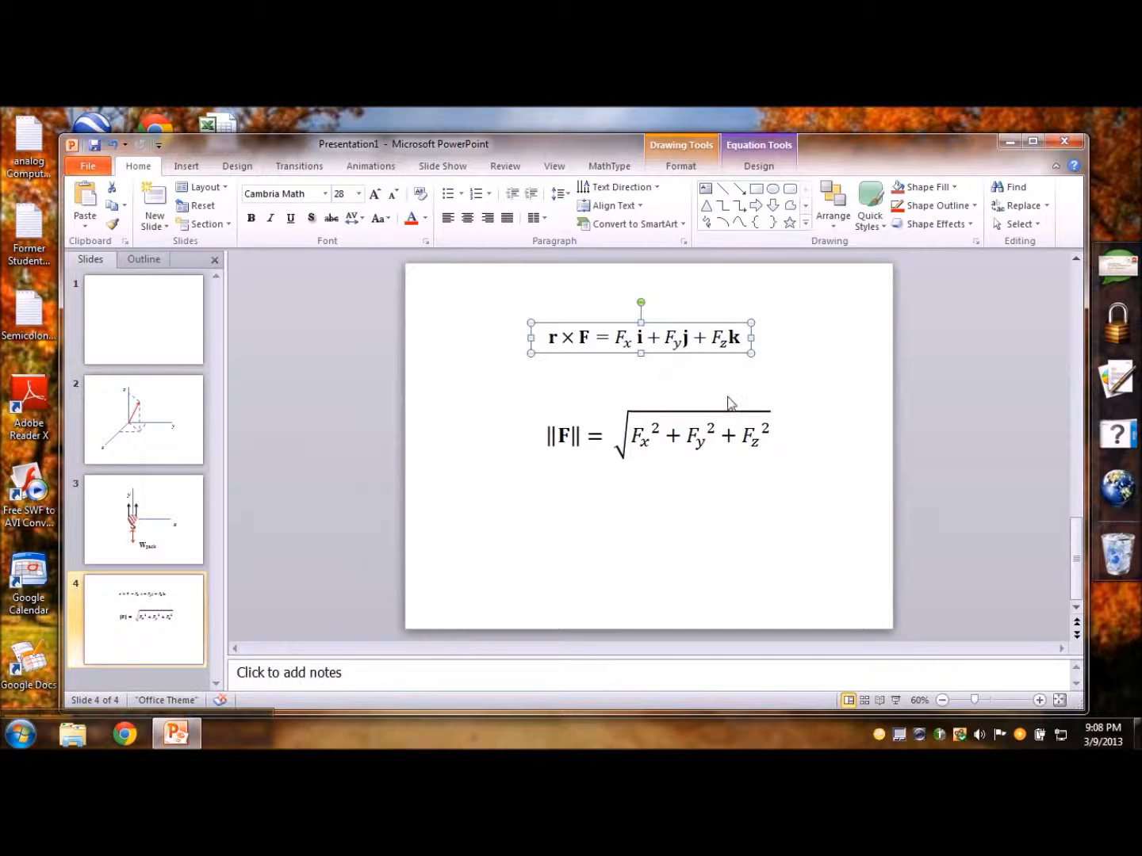
pyautogui.moveTo(717, 391)
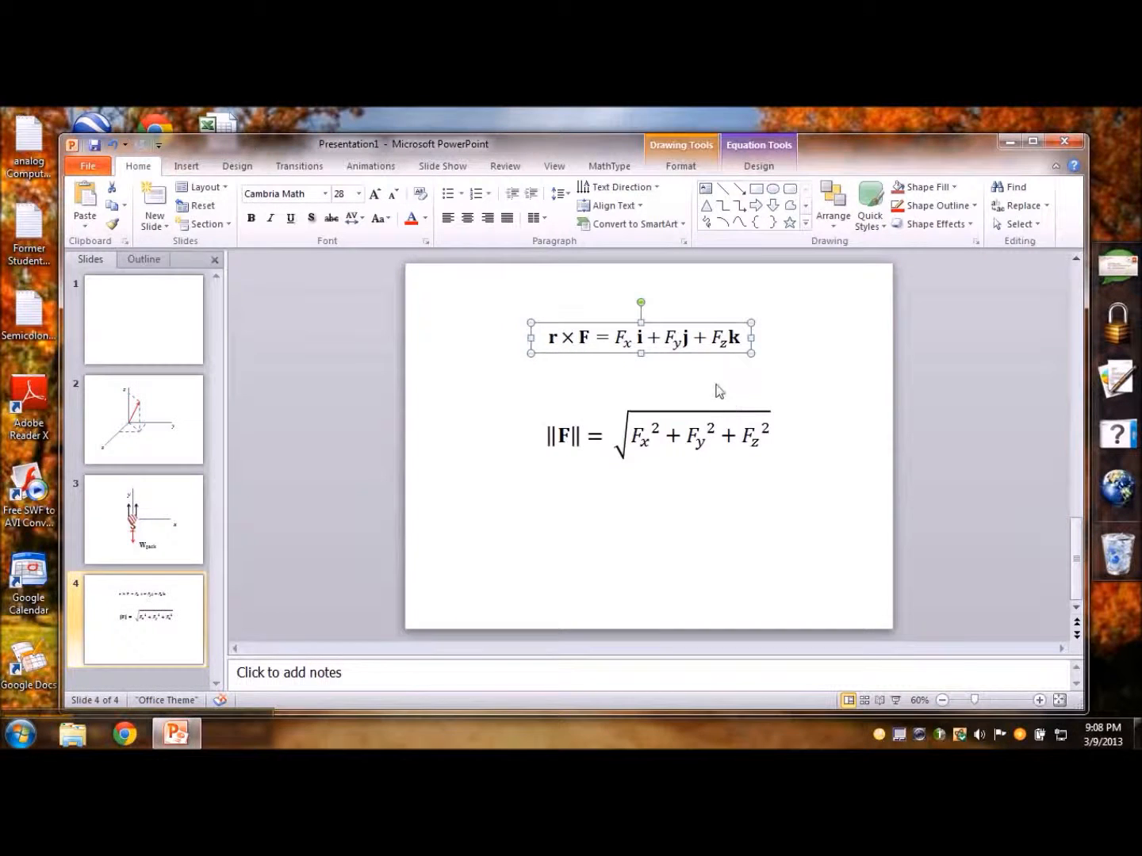
pyautogui.moveTo(376, 507)
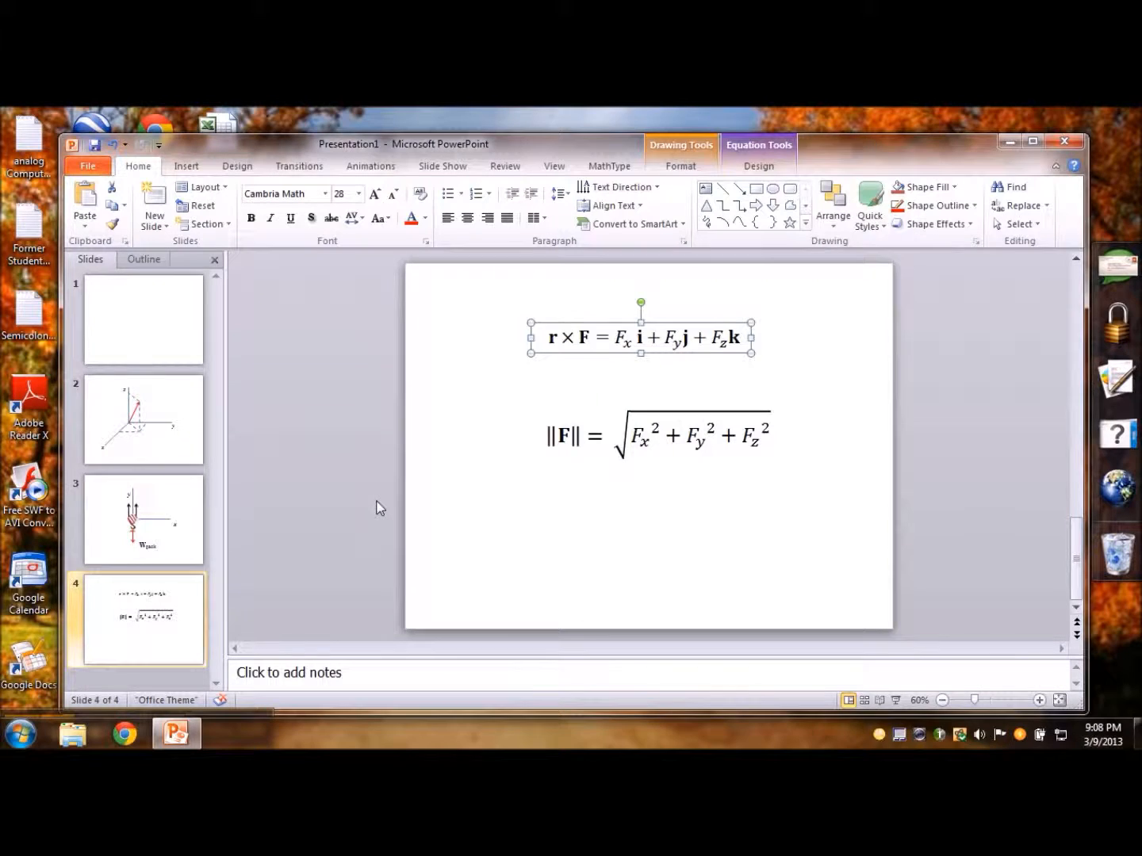